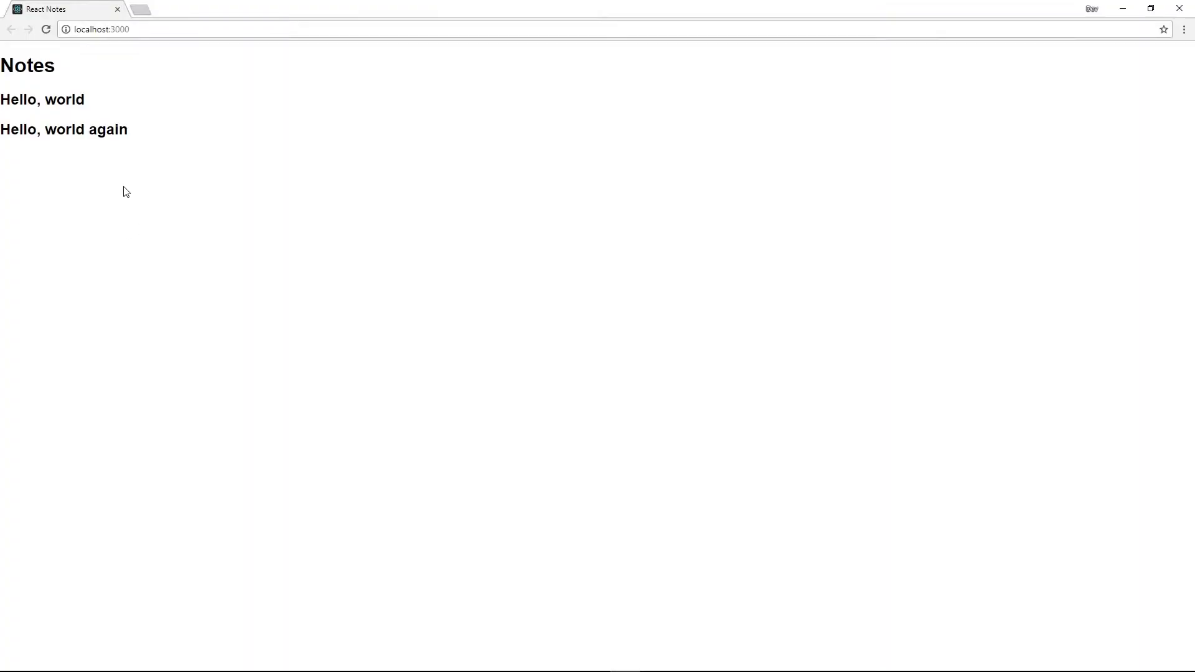
mouse_move(168, 127)
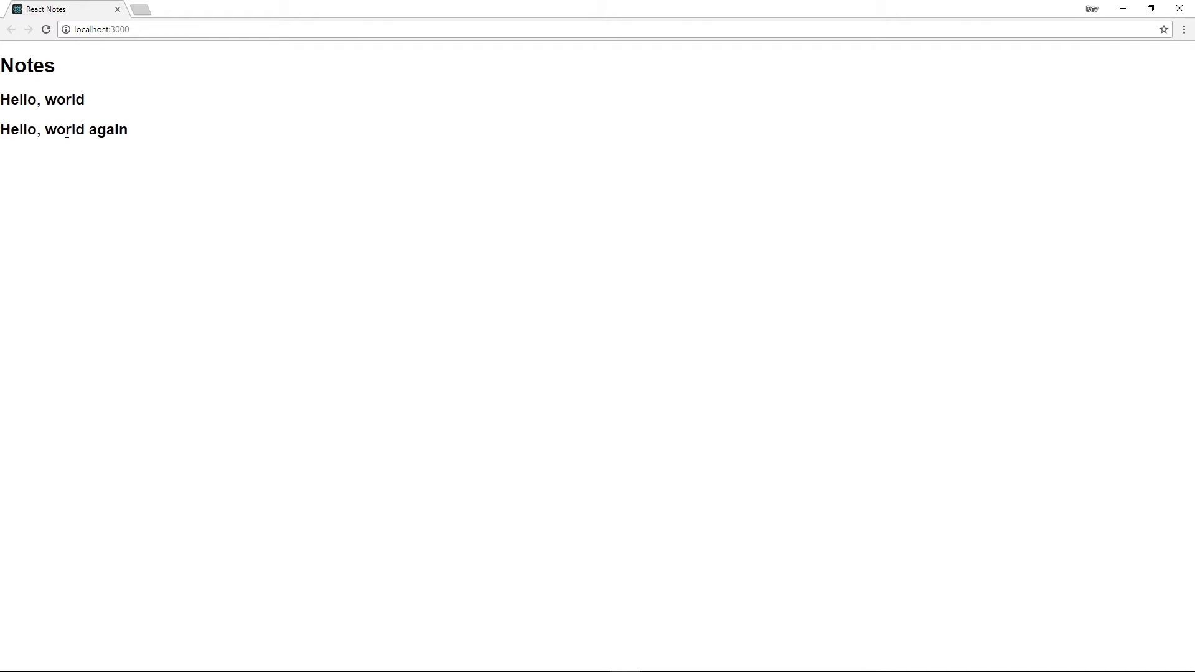
mouse_move(435, 205)
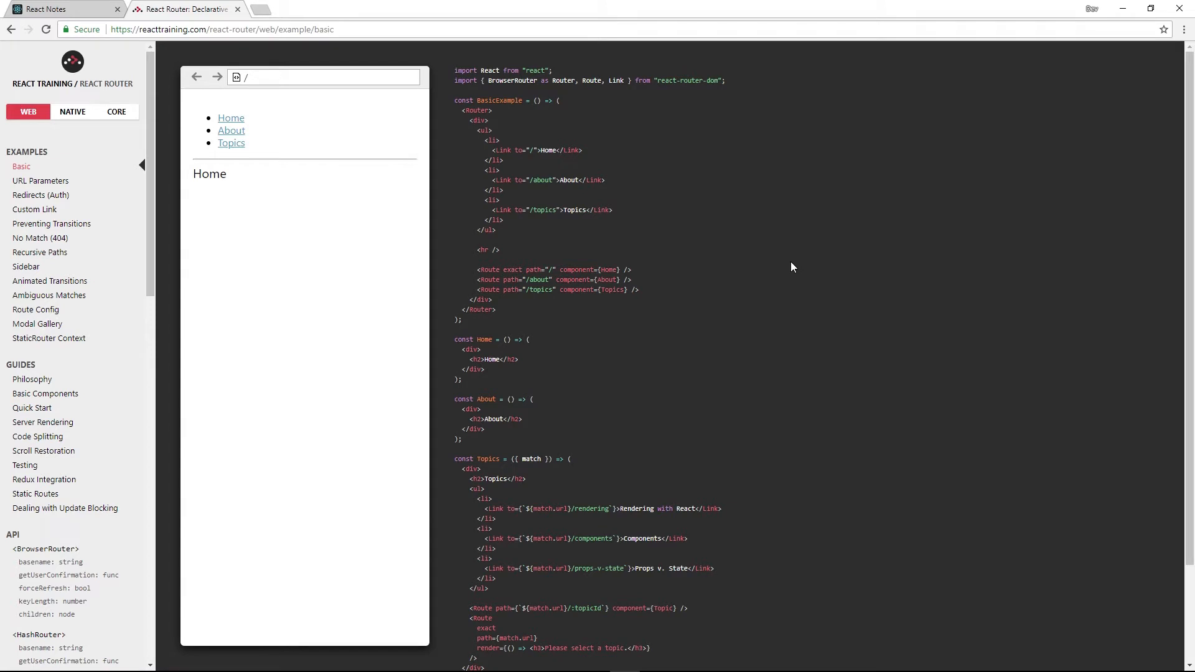
mouse_move(704, 384)
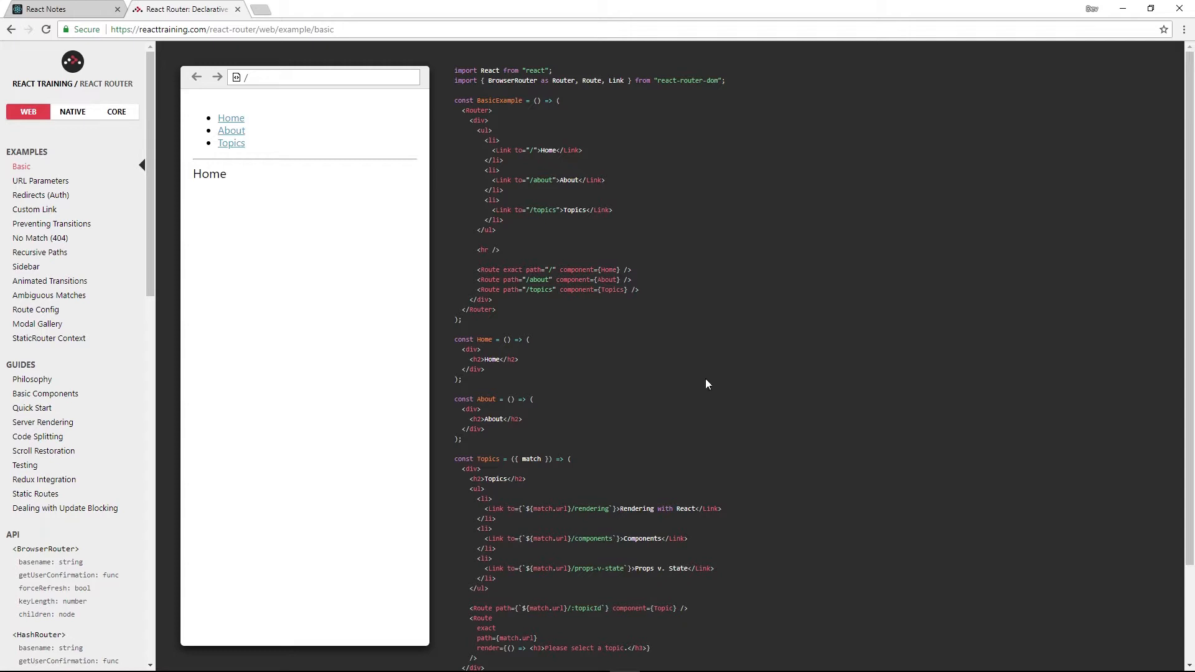
mouse_move(714, 381)
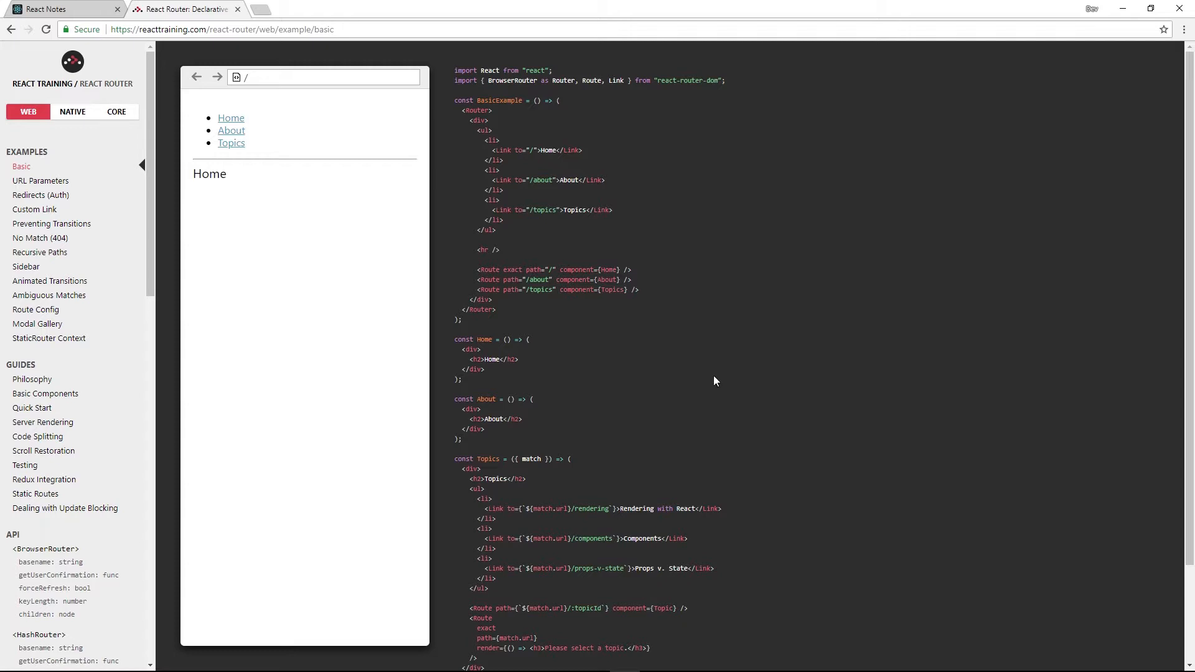
mouse_move(818, 351)
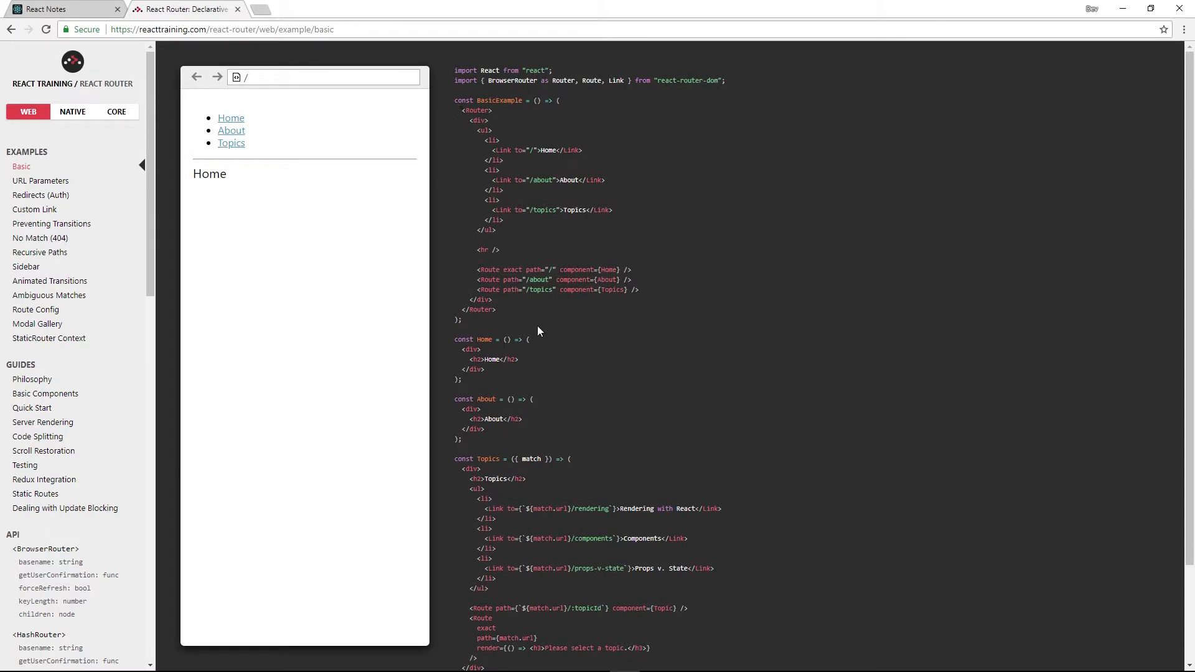
Navigate the basic example to Topics and view the Rendering and Components sub-topics
double_click(476, 110)
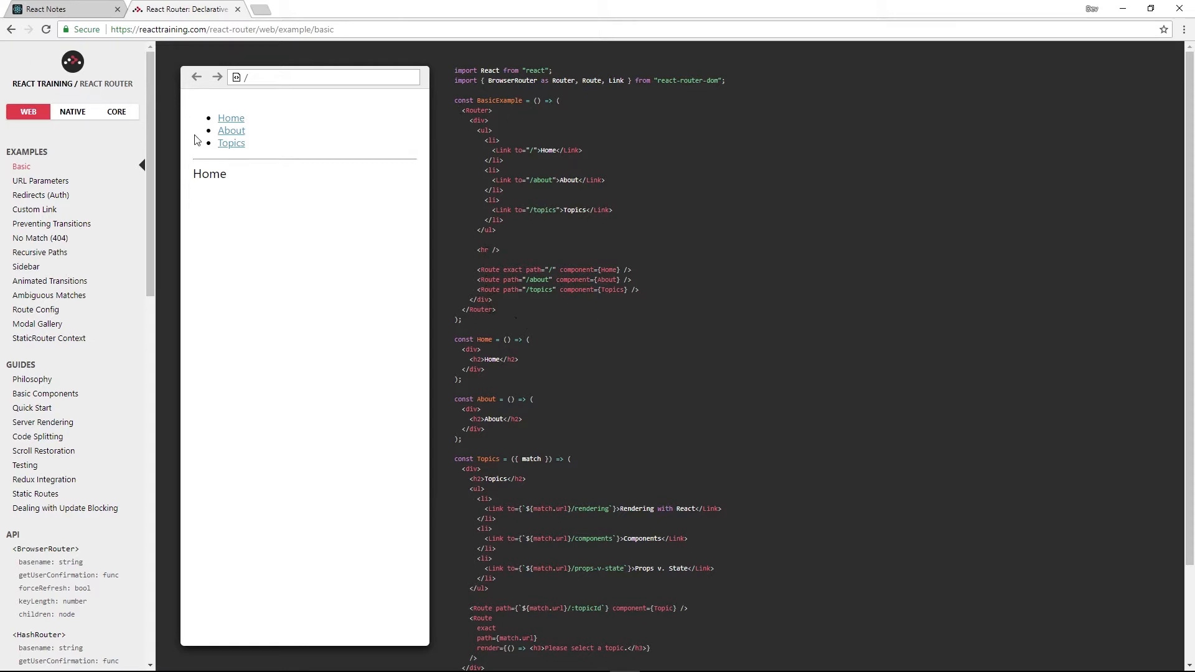
mouse_move(222, 131)
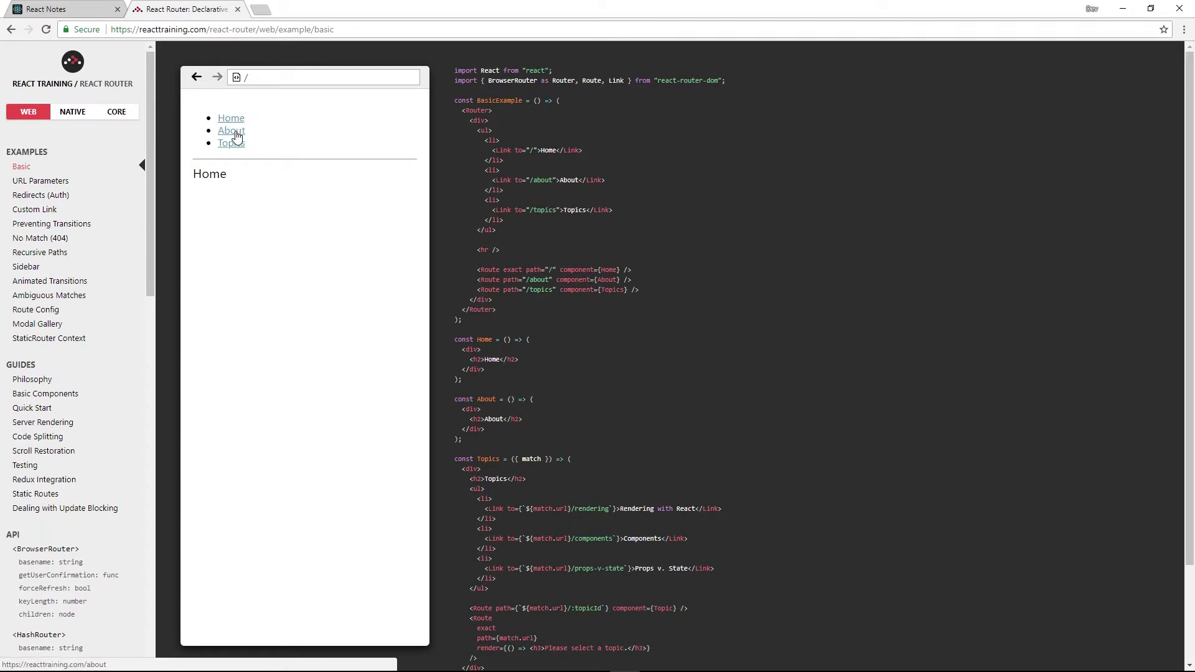
click(231, 142)
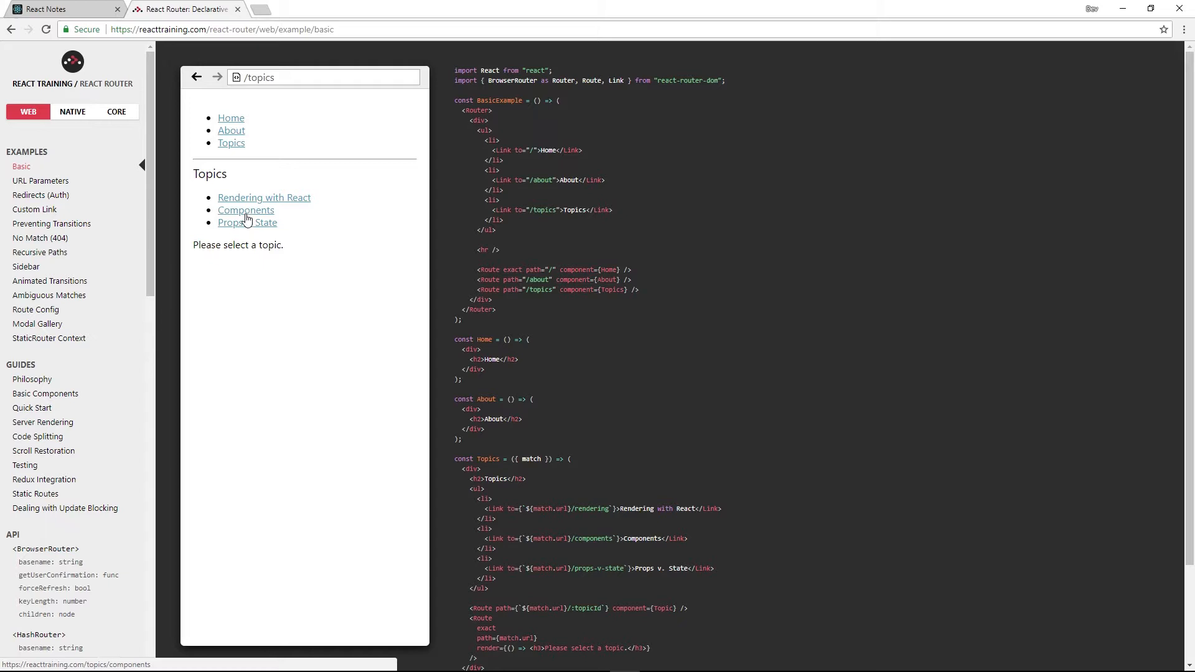
click(264, 197)
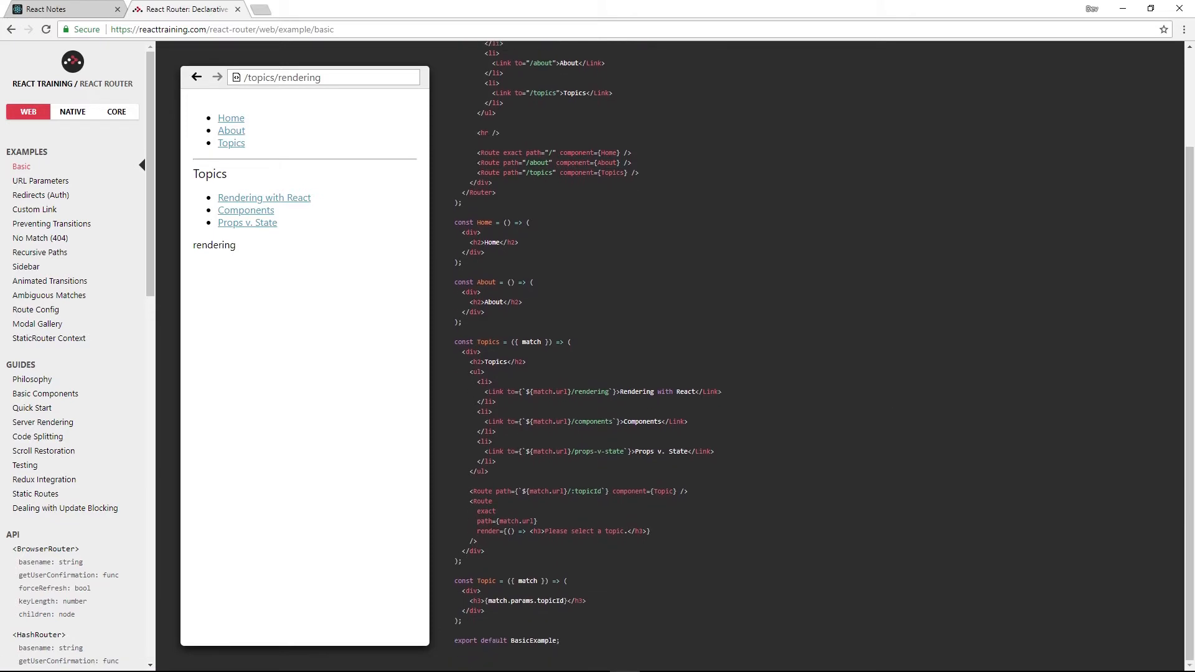
mouse_move(492, 555)
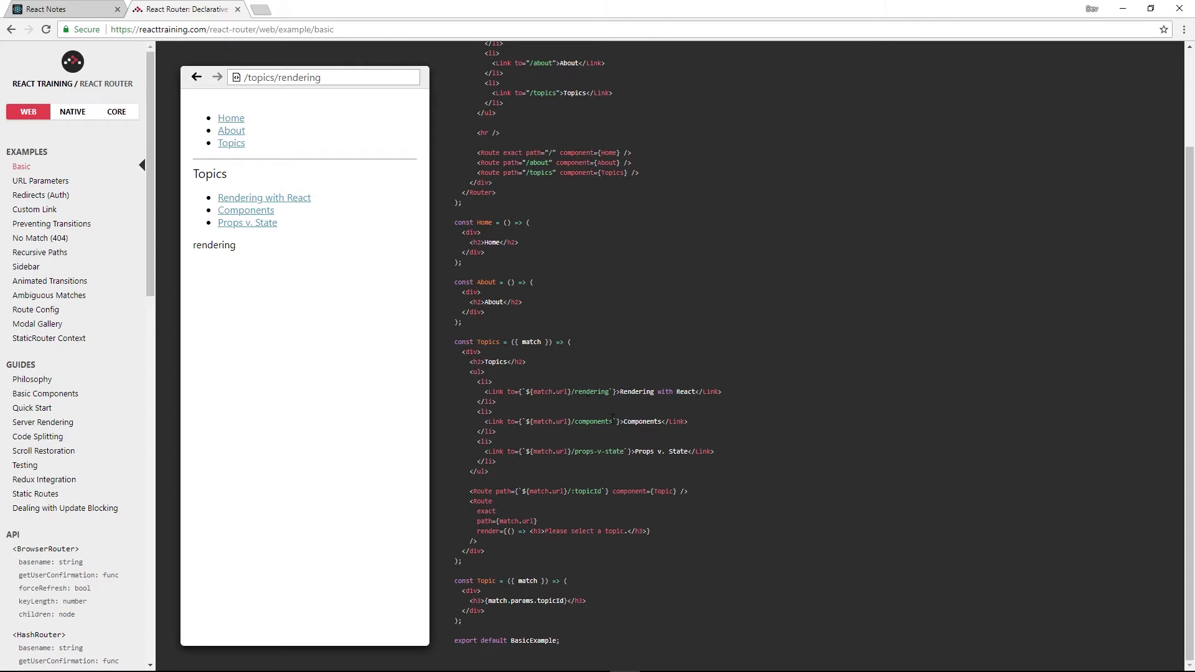
click(245, 209)
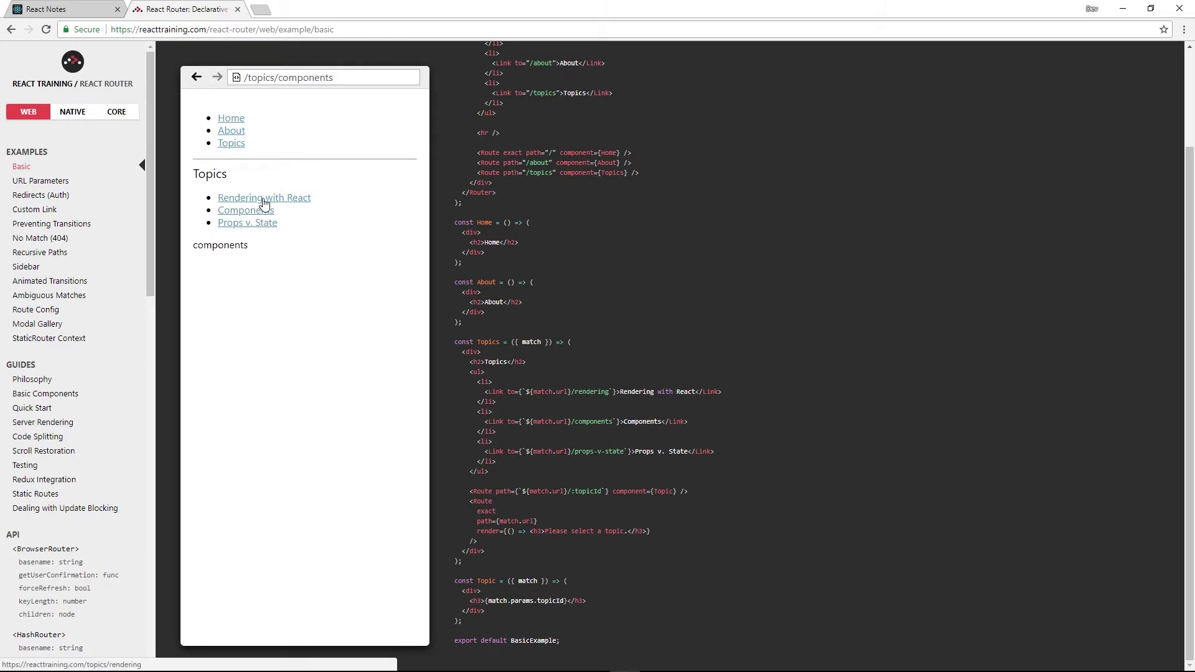
click(264, 198)
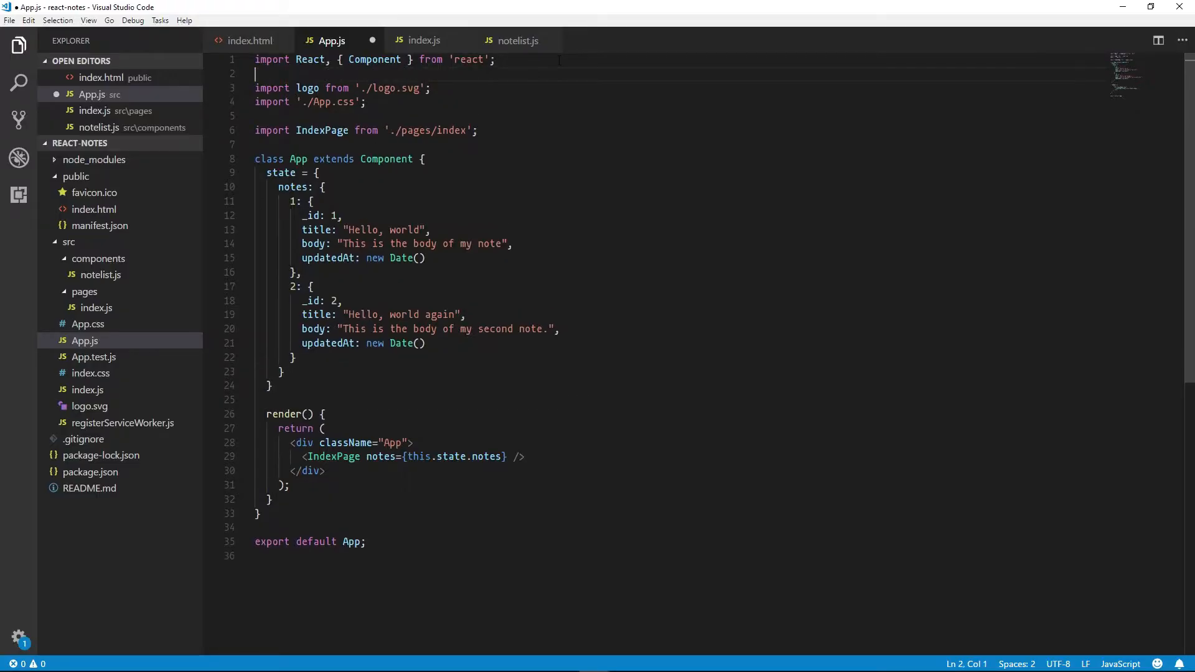
Import { BrowserRouter, Route } from 'react-router-dom' and wrap the returned JSX in <BrowserRouter>
text(import { BrowserRouter, Route } from 'react-rou)
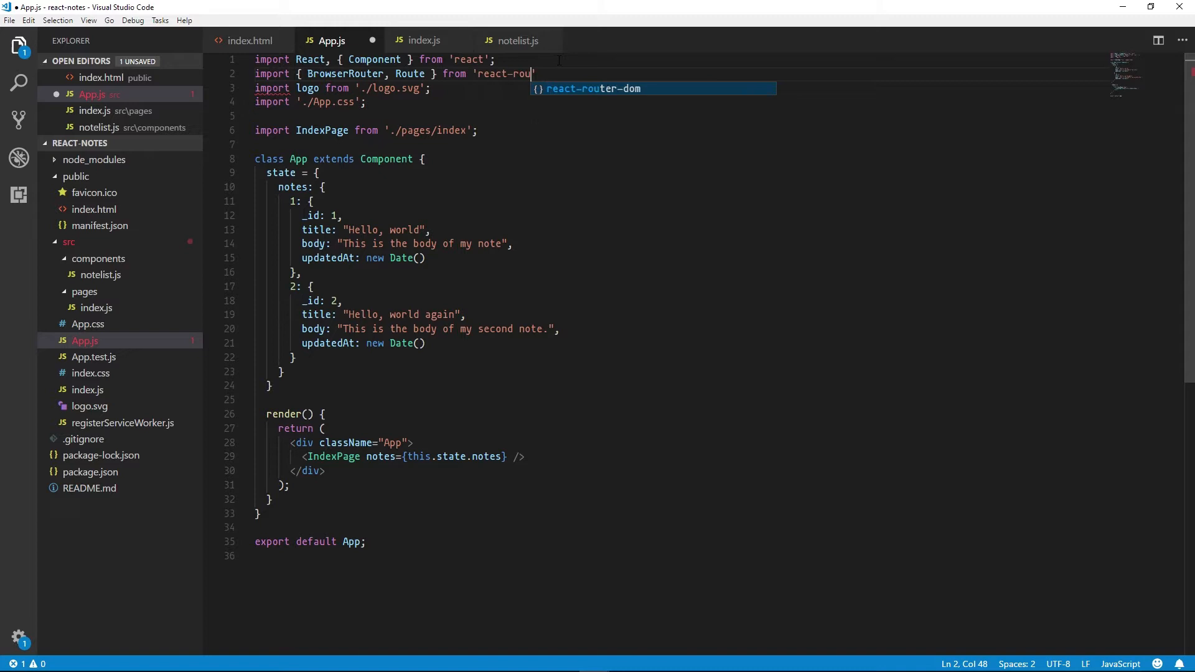
key(Tab)
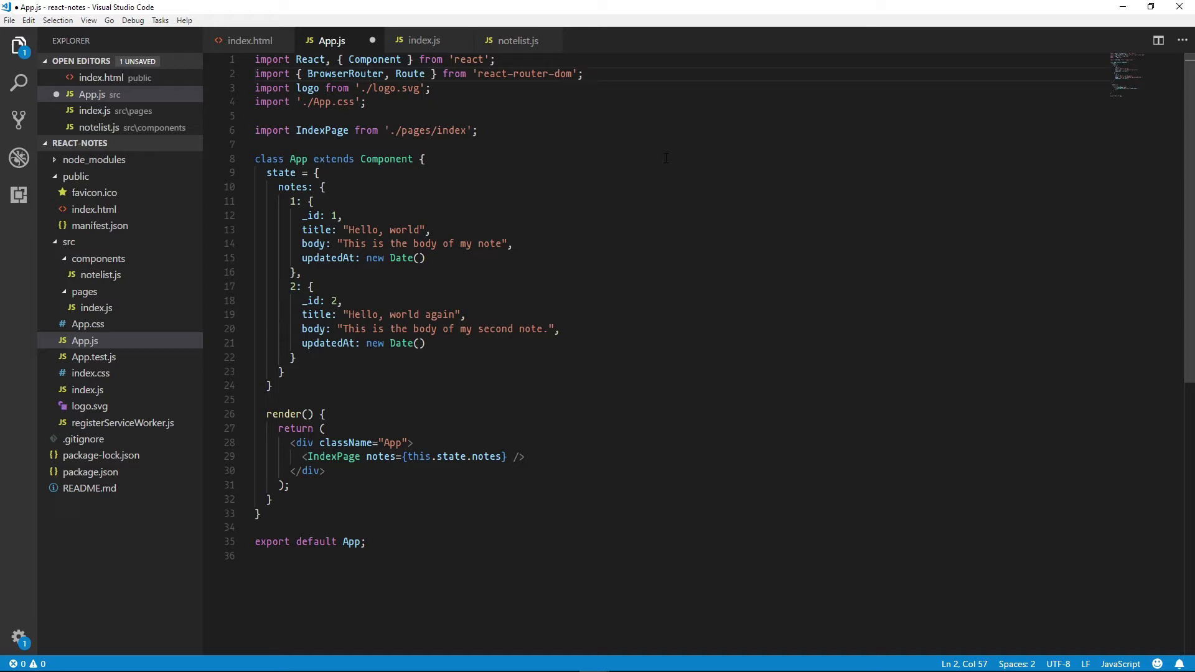
click(582, 74)
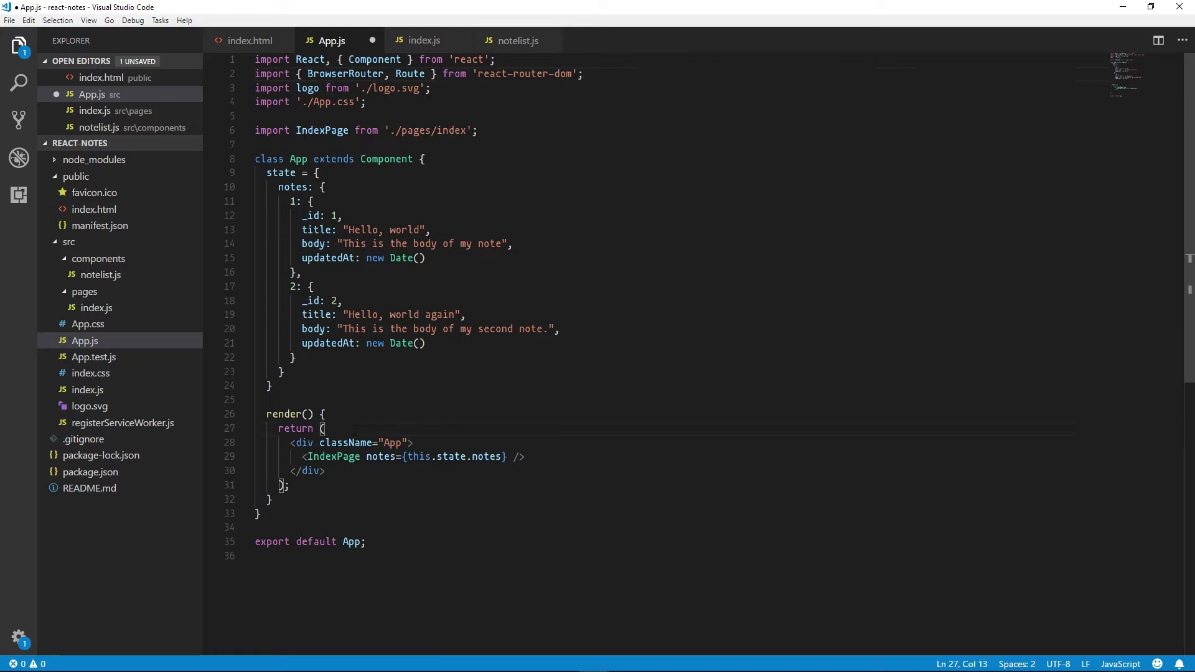
text(BrowserRouter>)
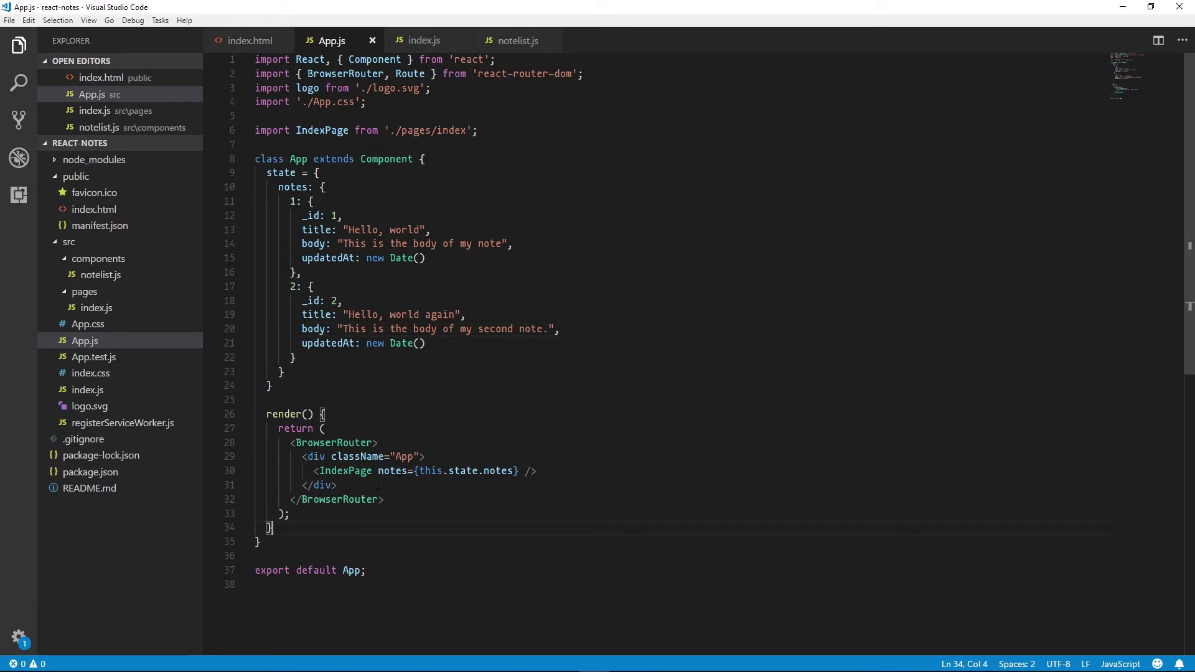
Replace <IndexPage> with <Route exact path="/" component={IndexPage}> and save
click(423, 457)
text(<)
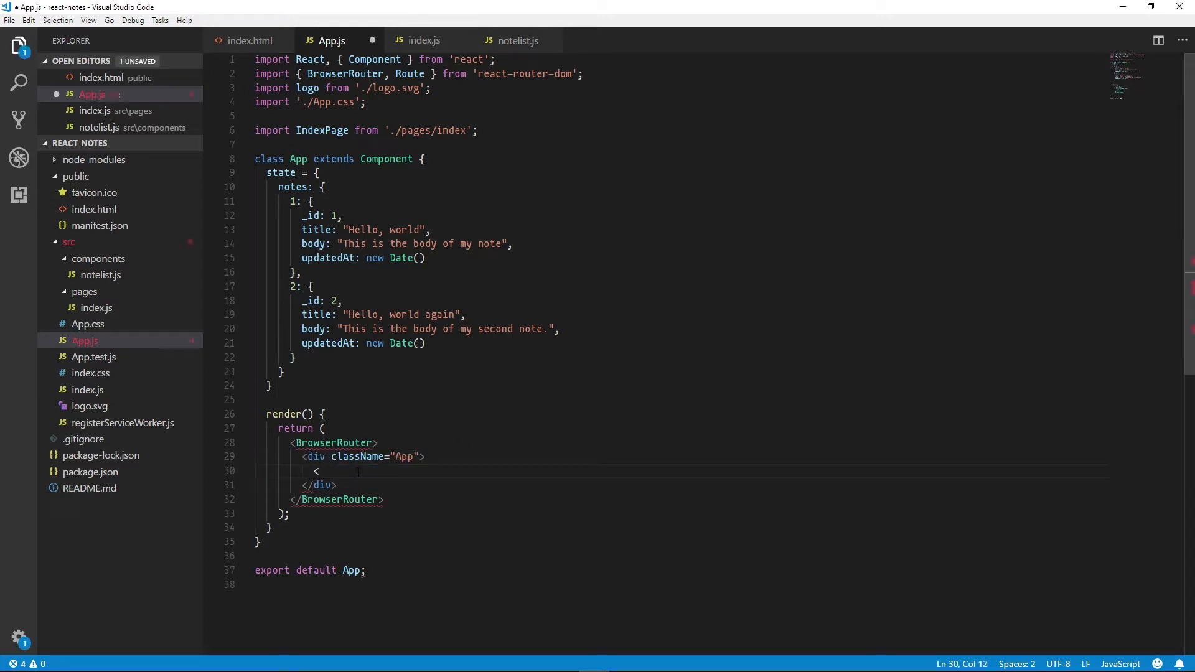
text(Route)
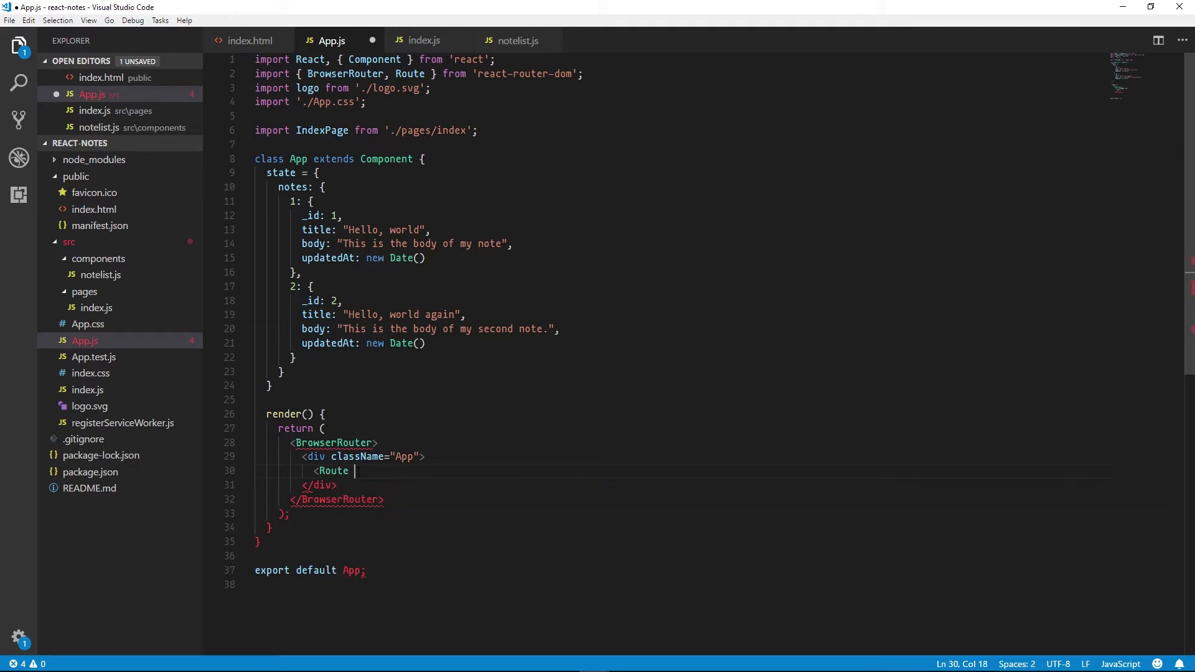
text(exact)
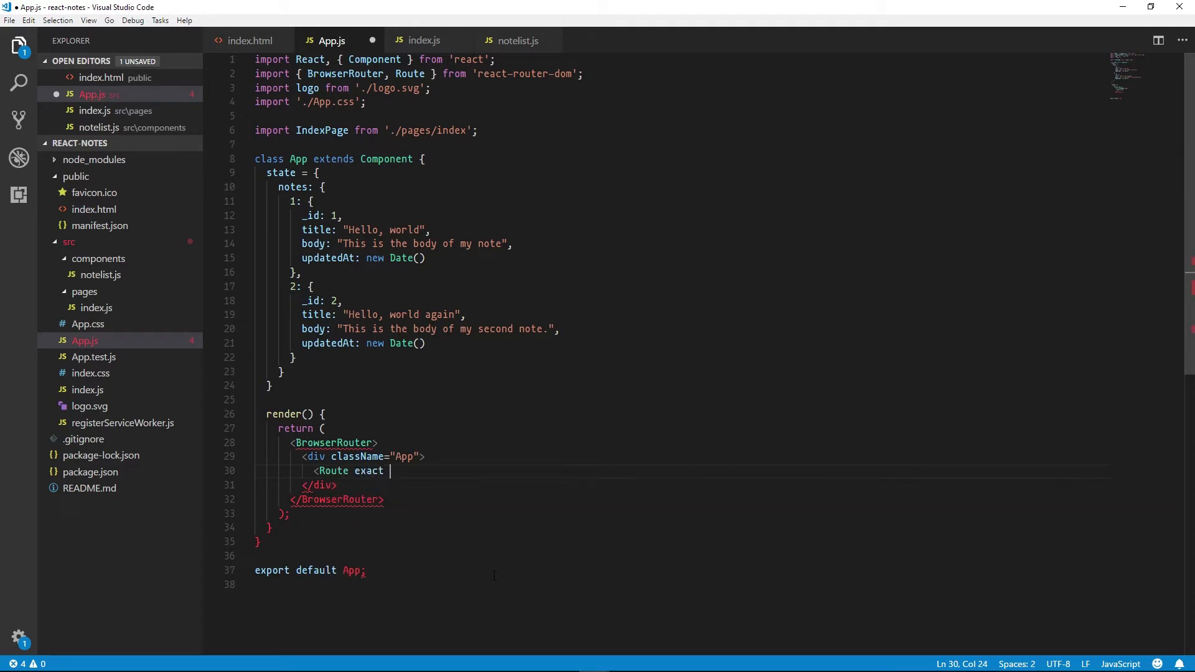
text(pa)
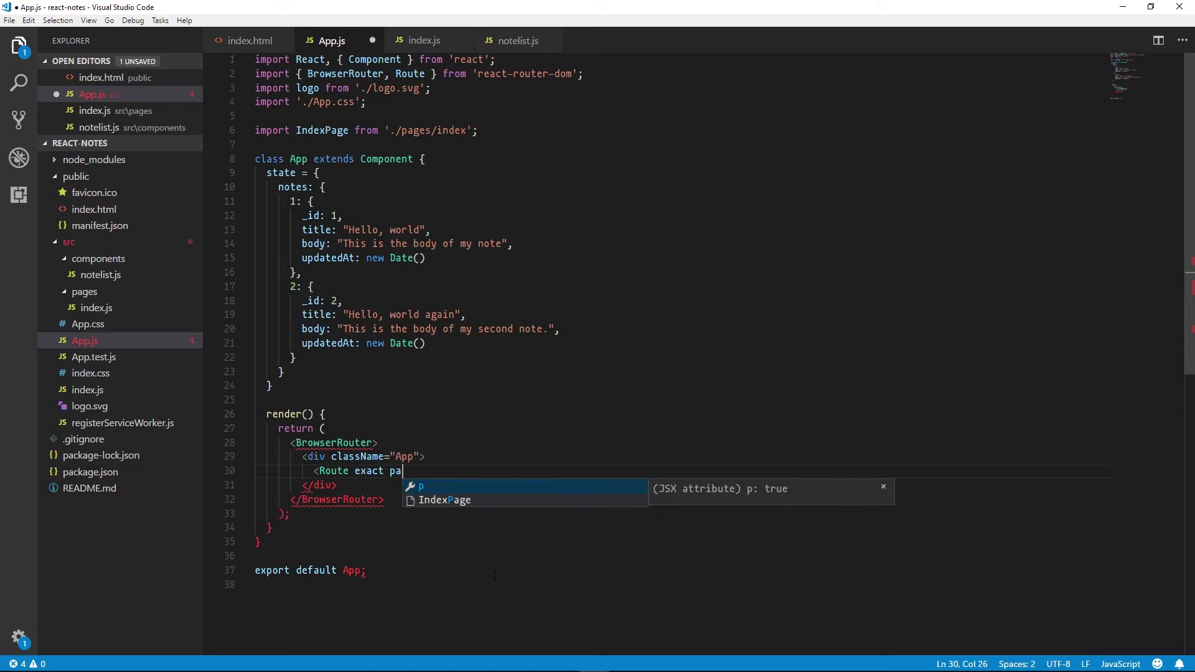
text(th="/")
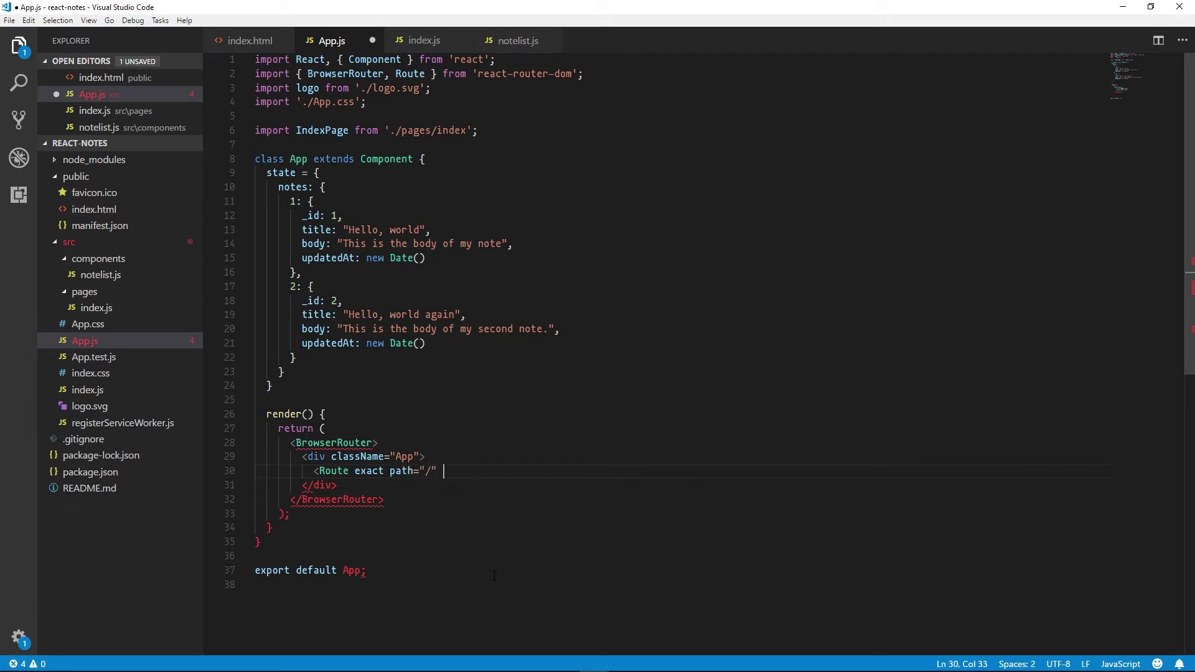
text(component={} />)
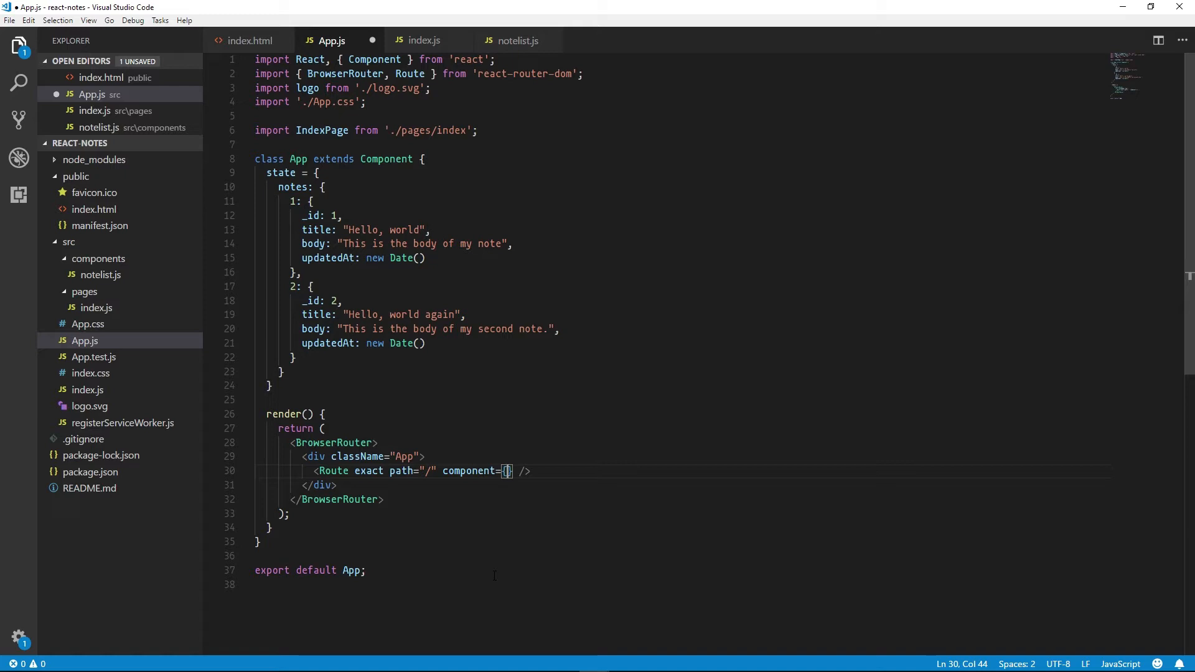
text(IndexPage)
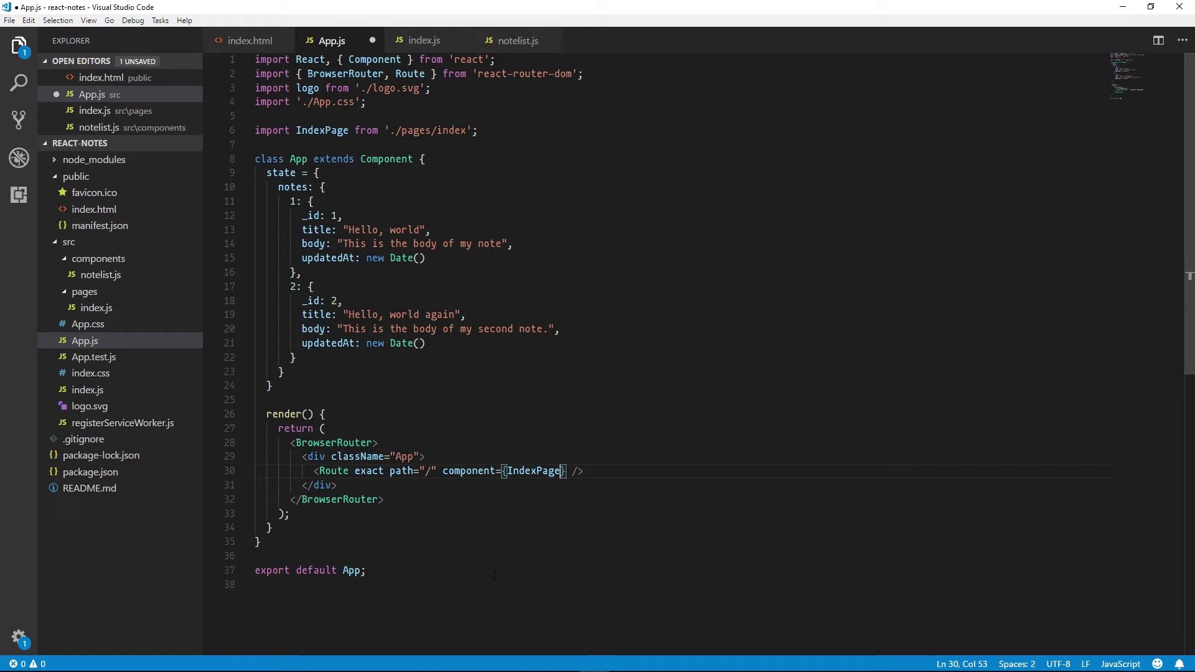
key(ctrl+s)
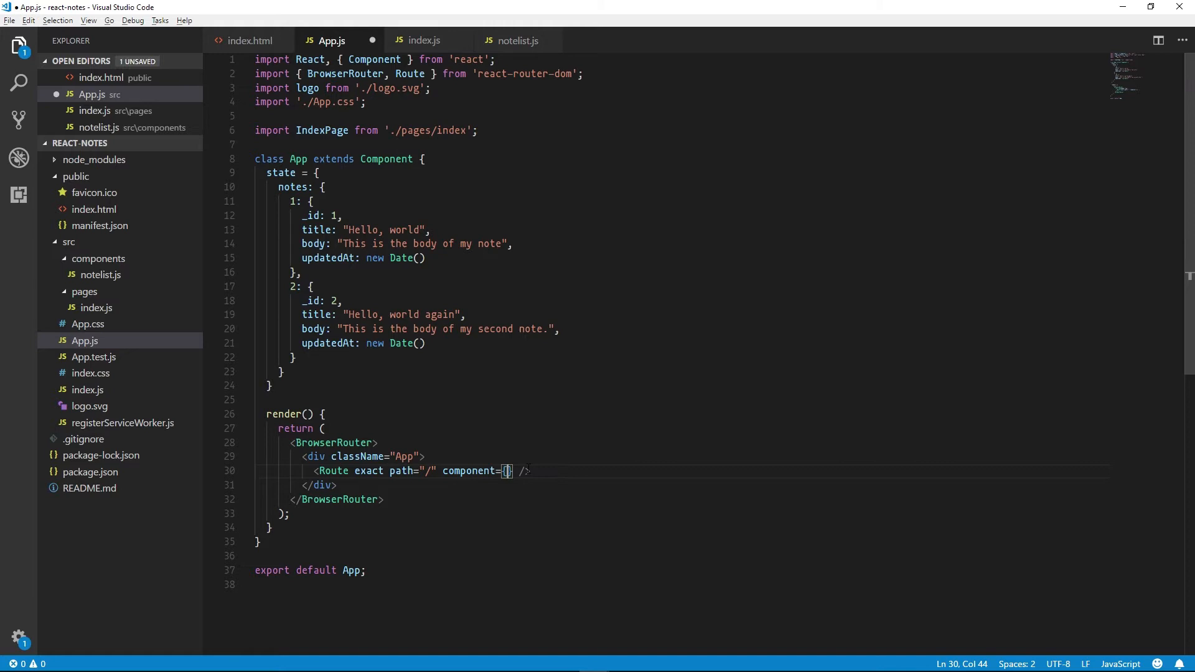
Make the route's component (props) => <IndexPage {...props} notes={this.state.notes} /> and check the browser
text(()
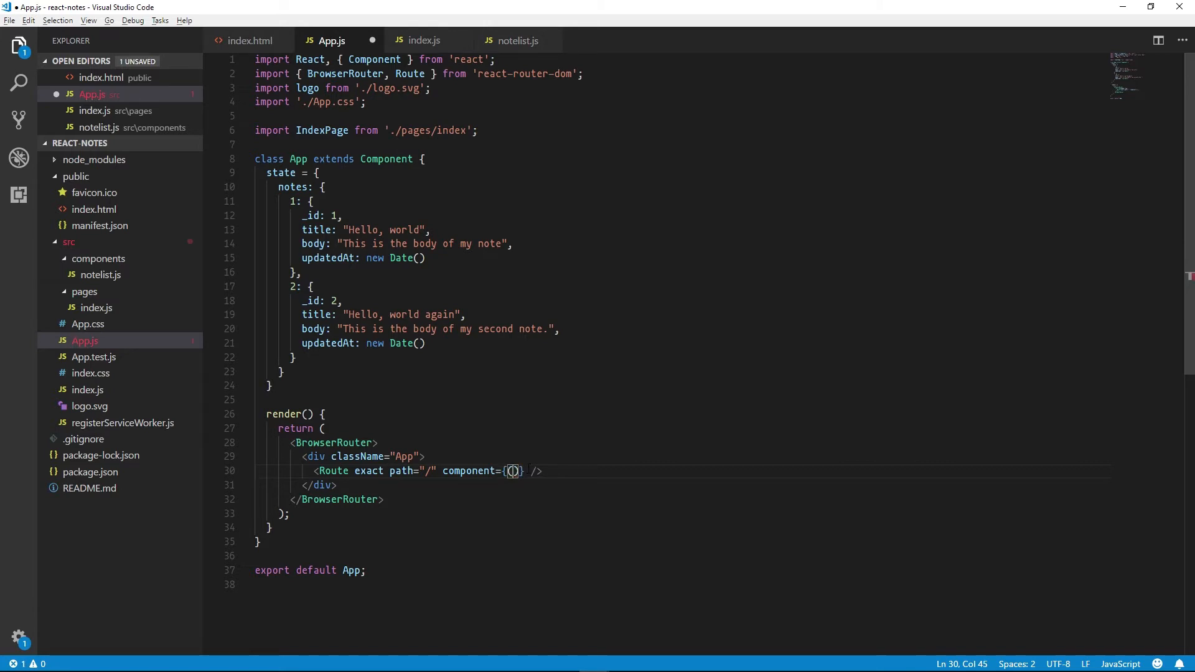
text(props)
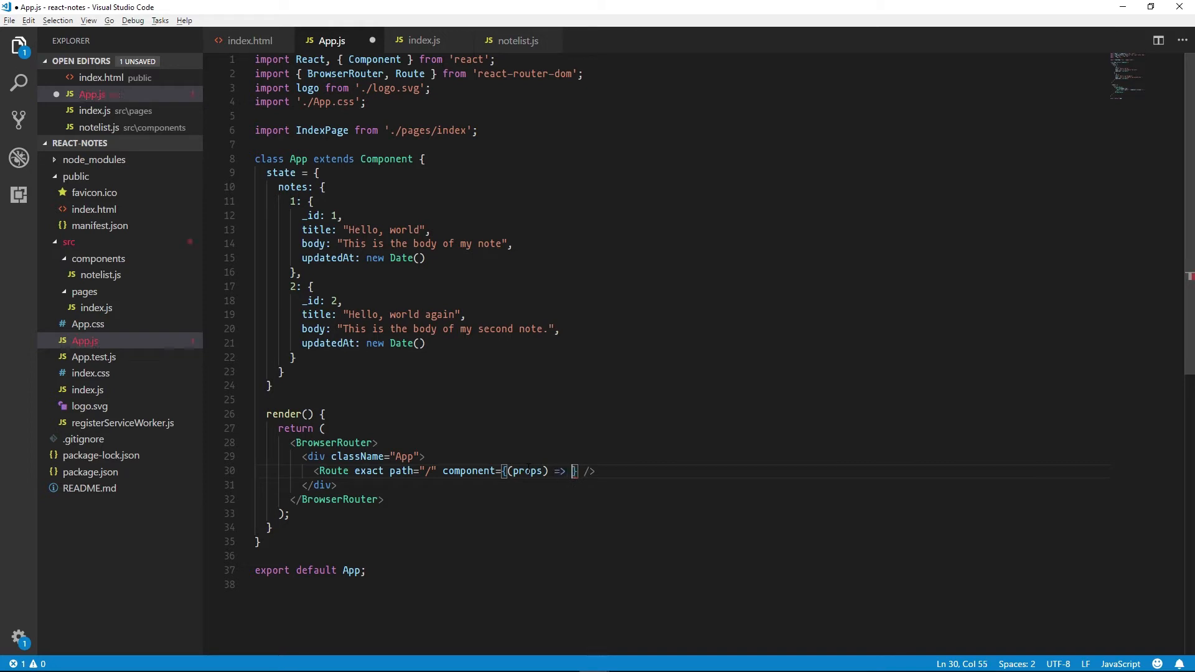
text(<IndexPage notes={this.state.notes} />)
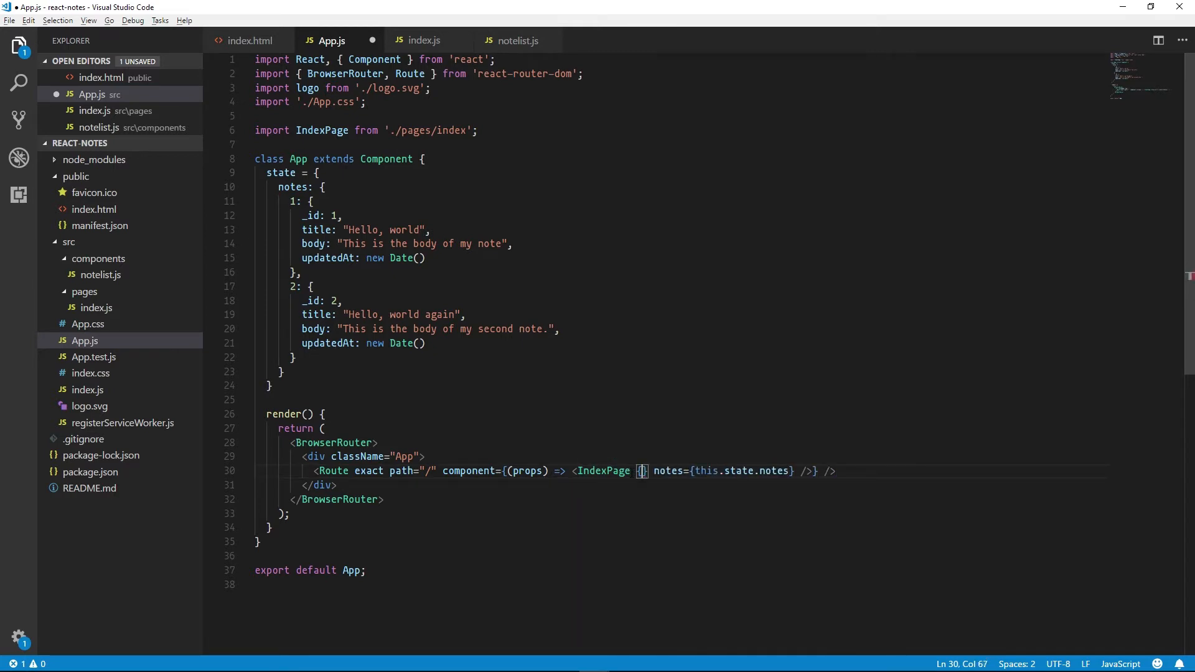
text(...props)
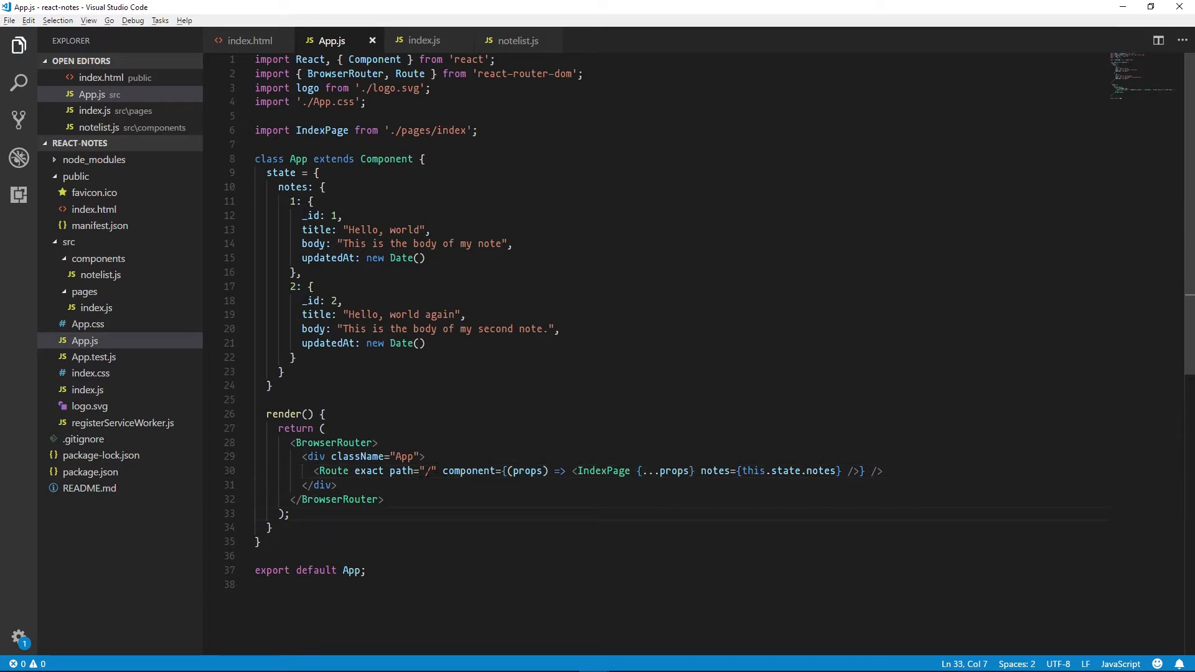
click(290, 514)
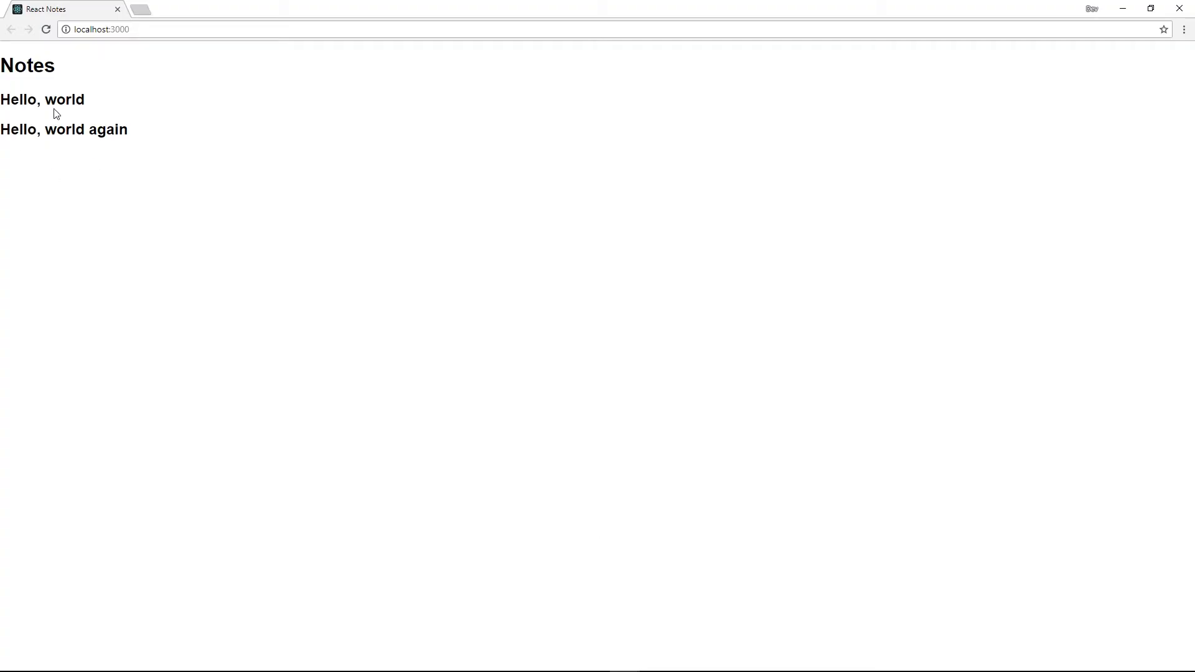
mouse_move(53, 199)
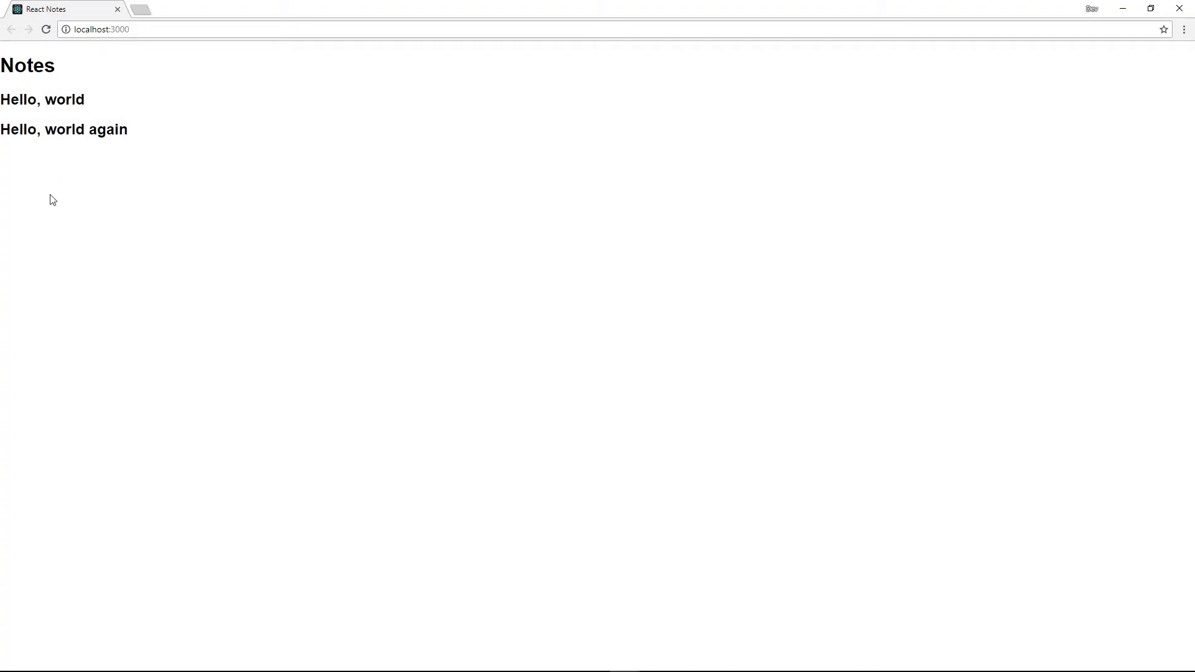
mouse_move(256, 267)
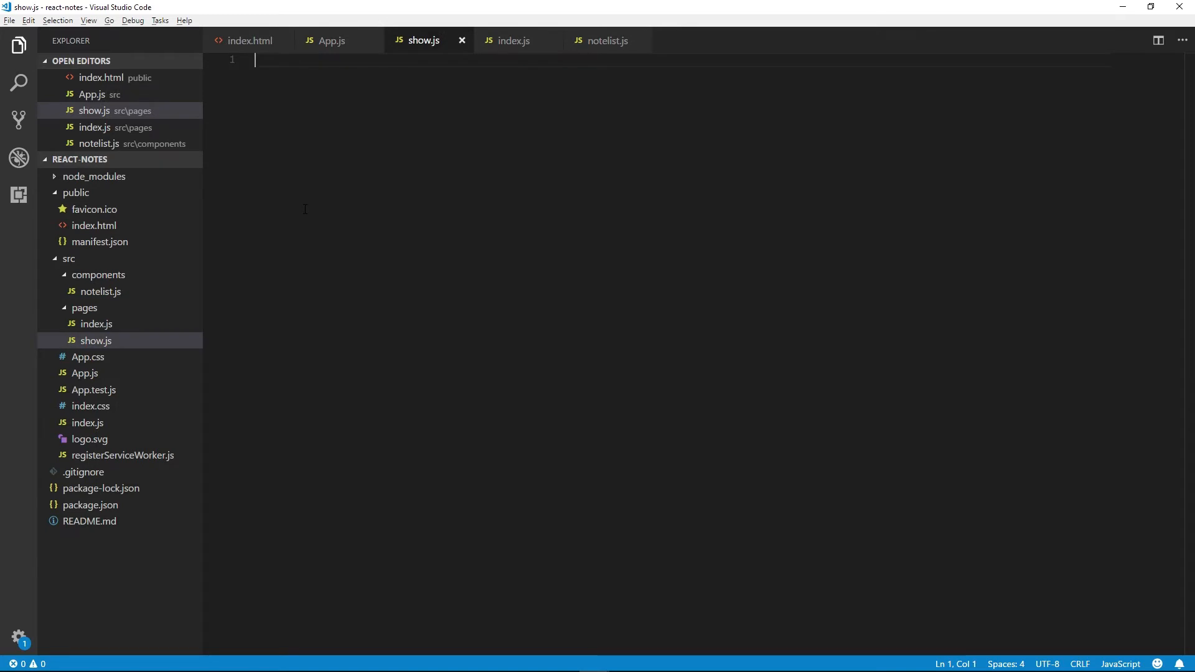
Write the ShowPage class extending React.Component with a render returning a <div>
text(import React from)
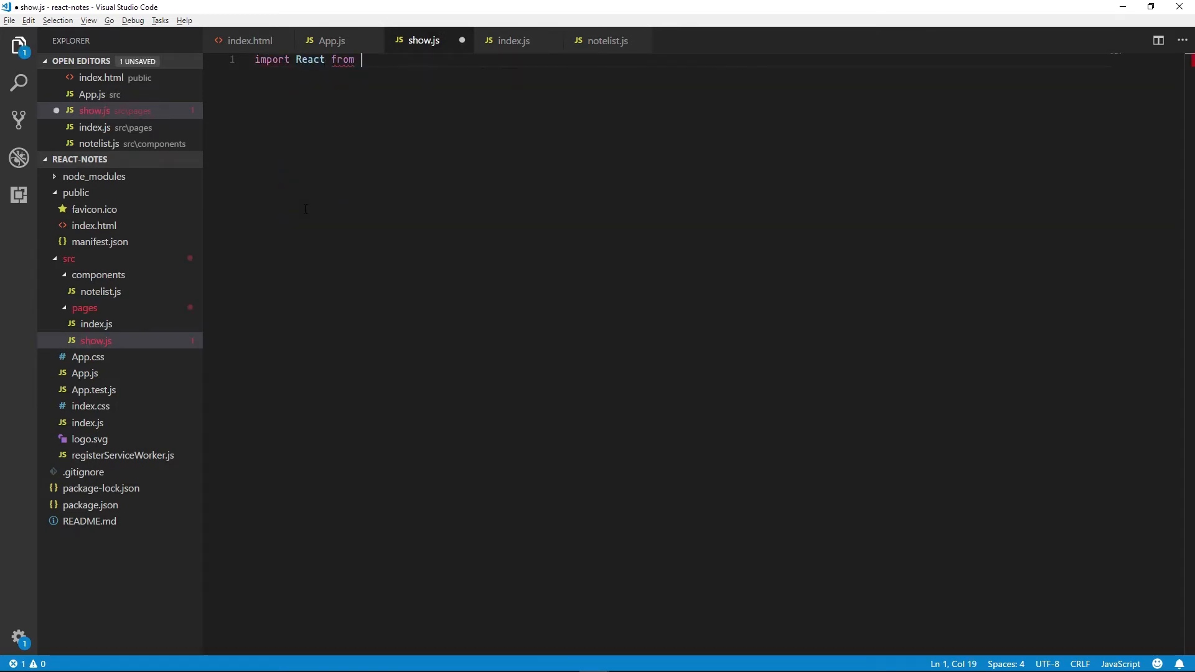
text('react';)
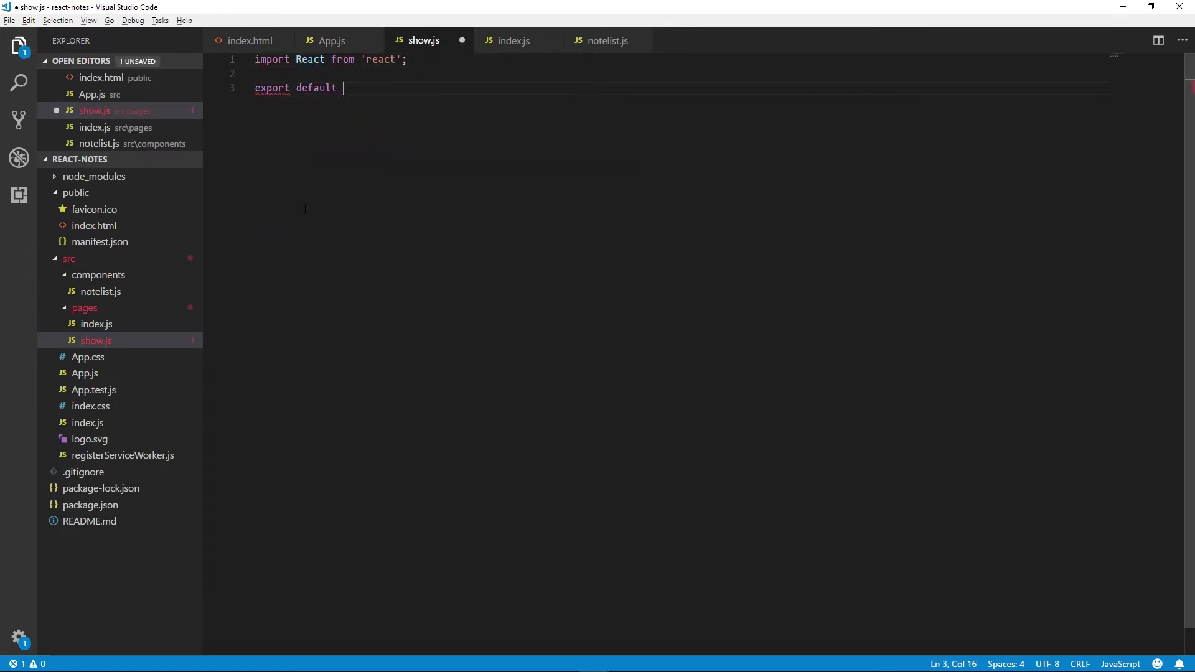
text(class)
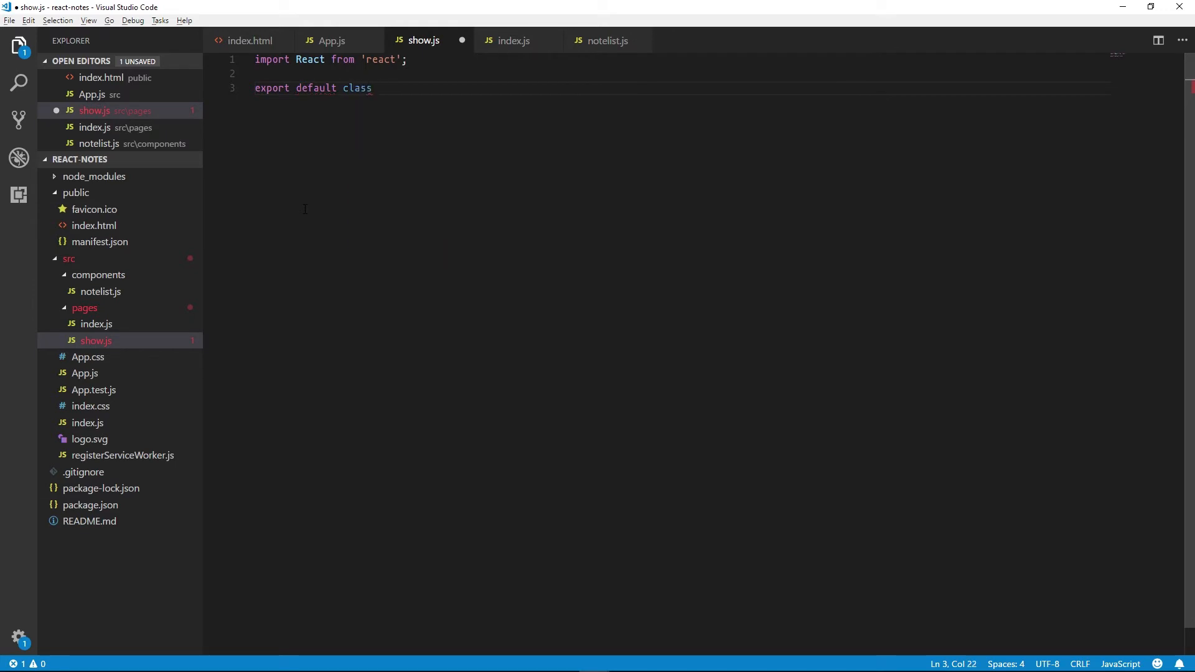
text(ShowPa)
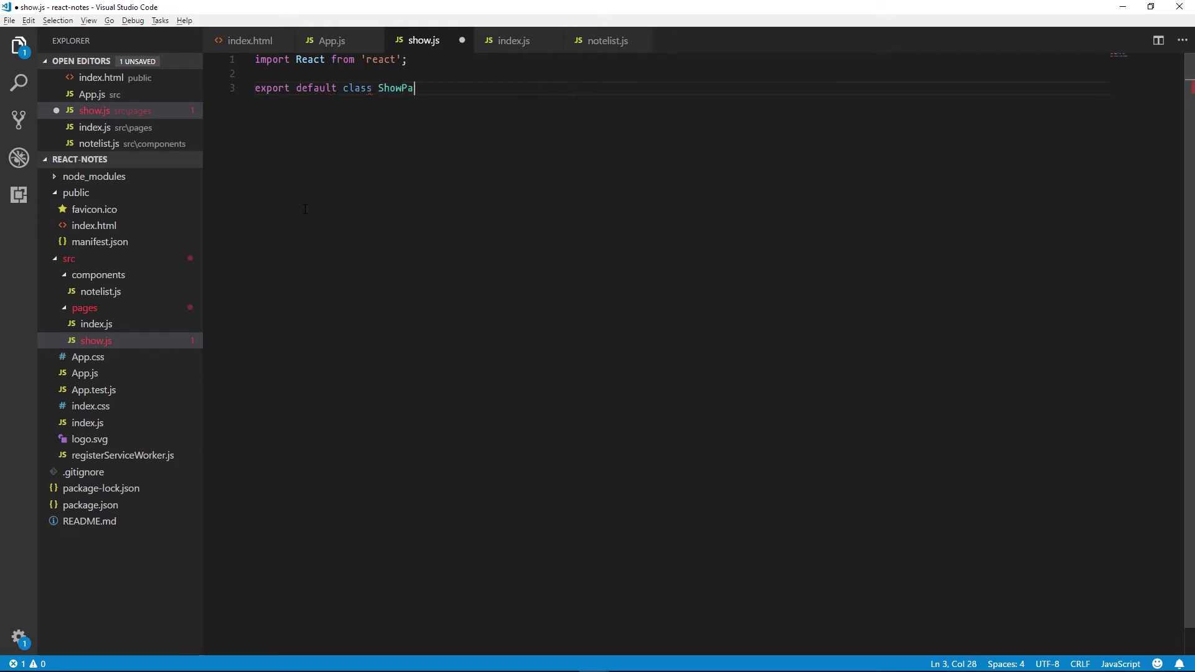
text(ge extends React.Component {)
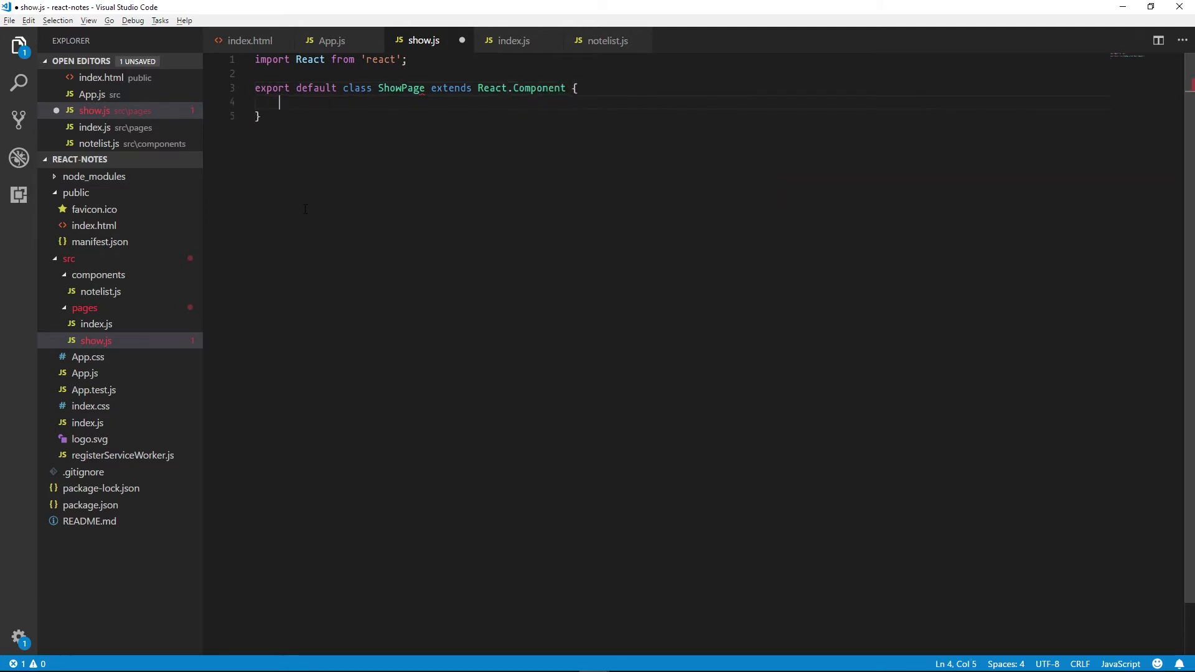
text(render() {)
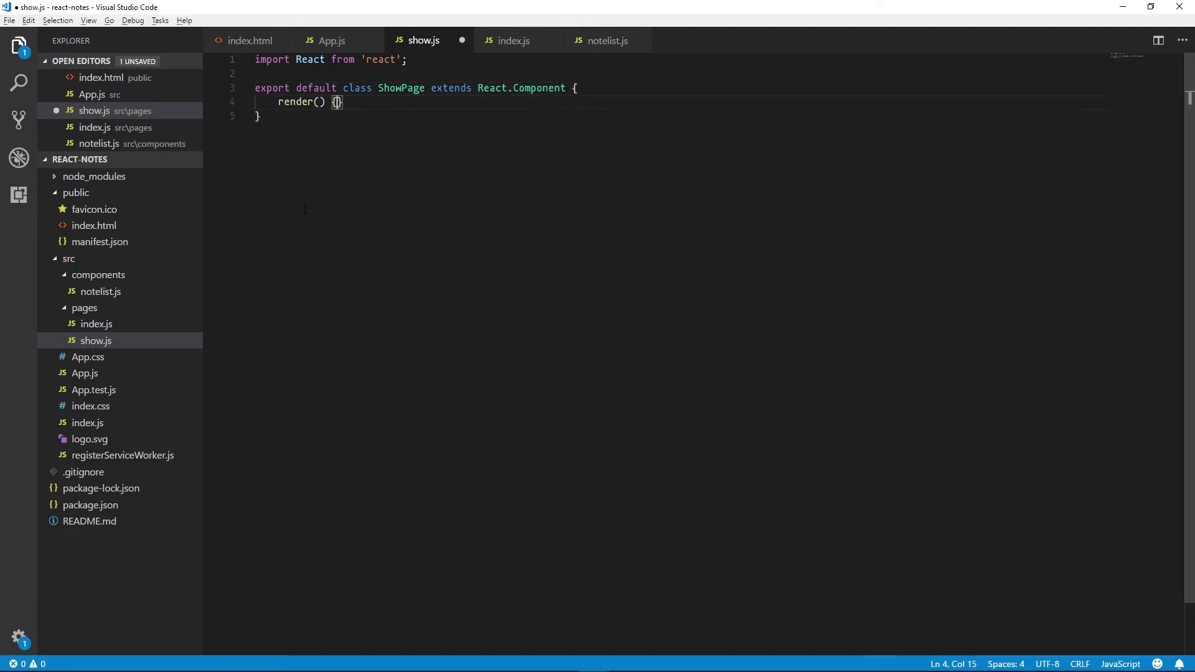
text(r)
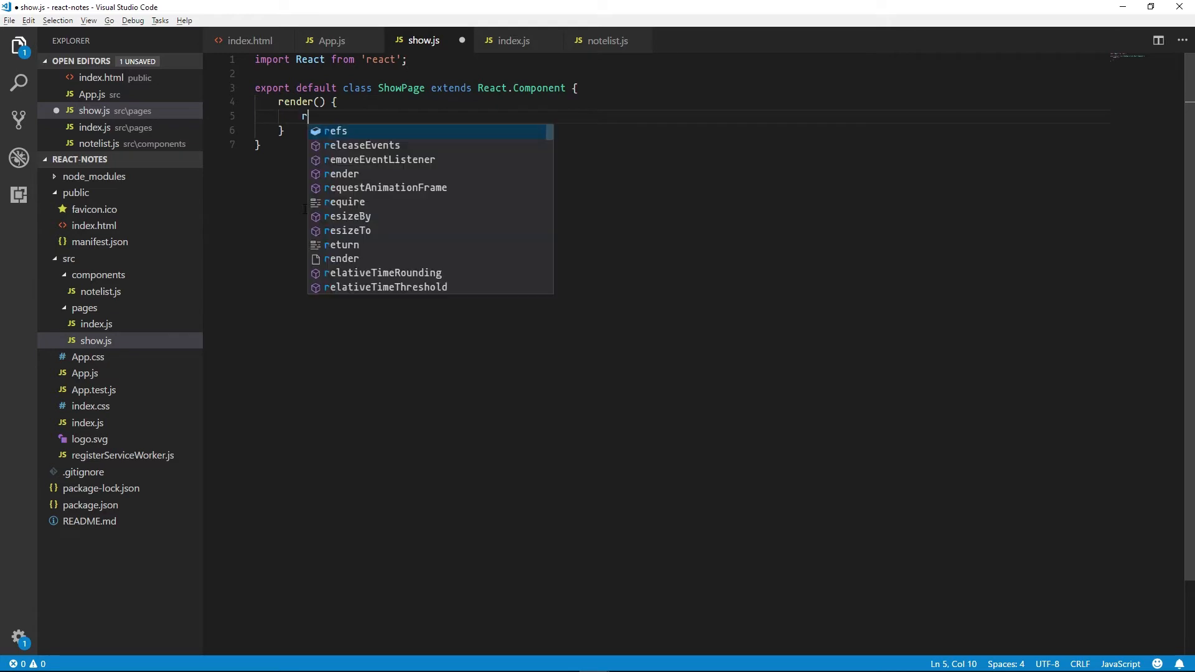
text(return ()
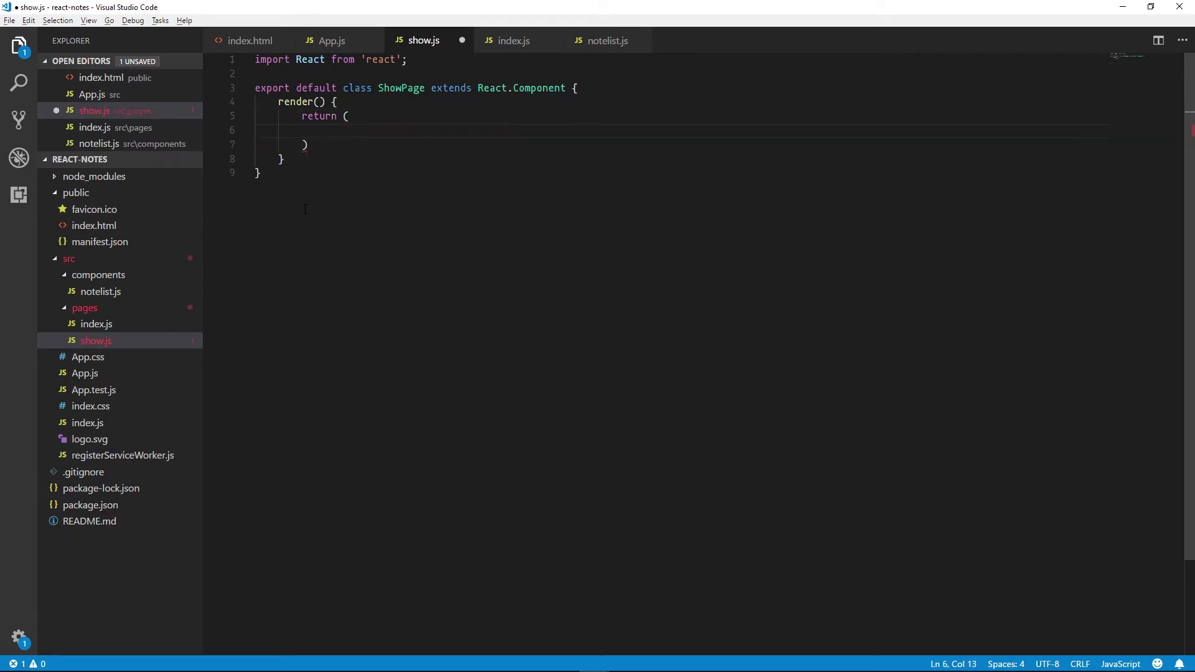
text(;)
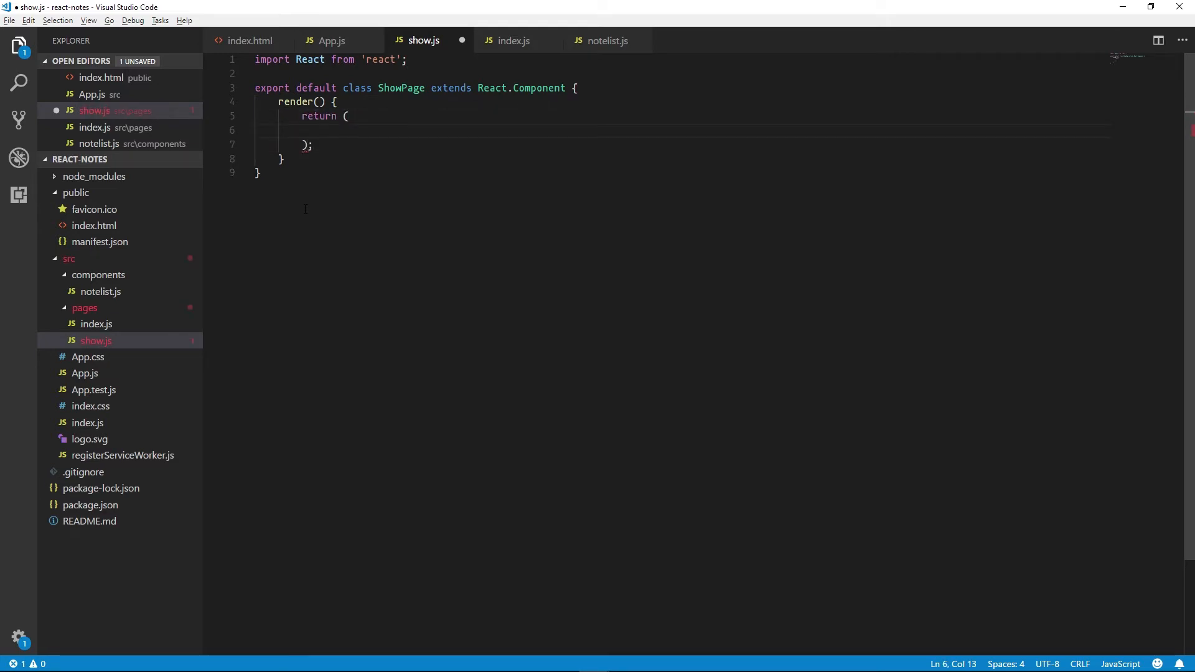
text(<div>)
text(</div>)
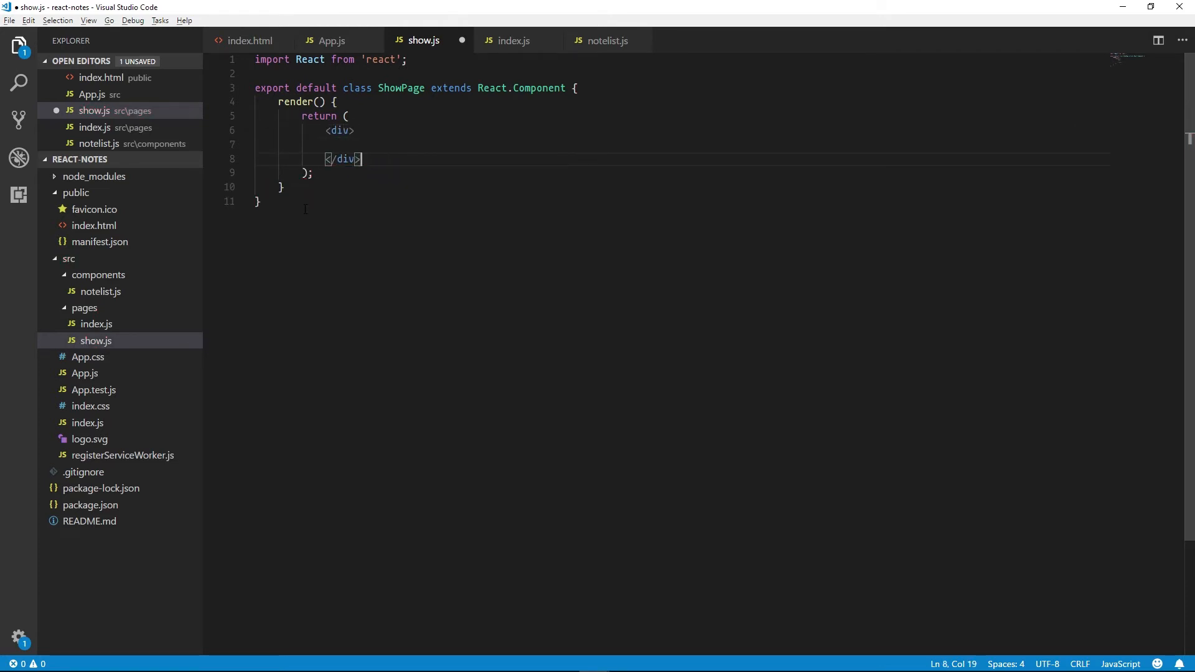
Destructure note from props and render <h1>{note.title}</h1> plus {note.body} inside the div
text(const)
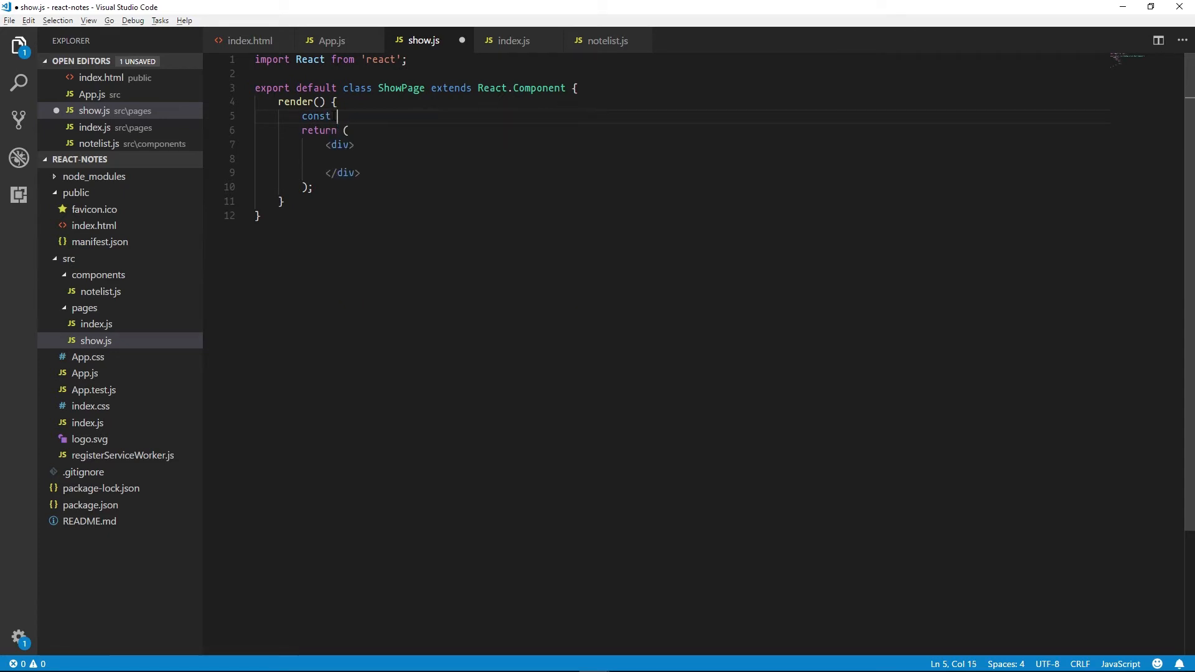
text({ note })
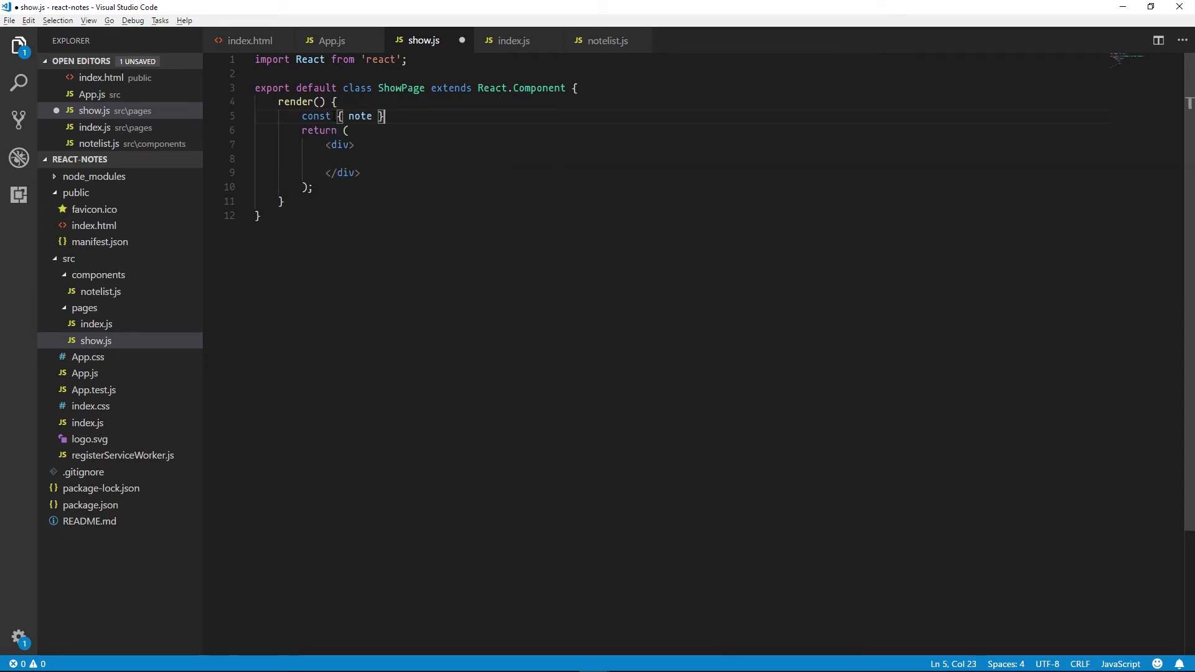
text(= this.props;)
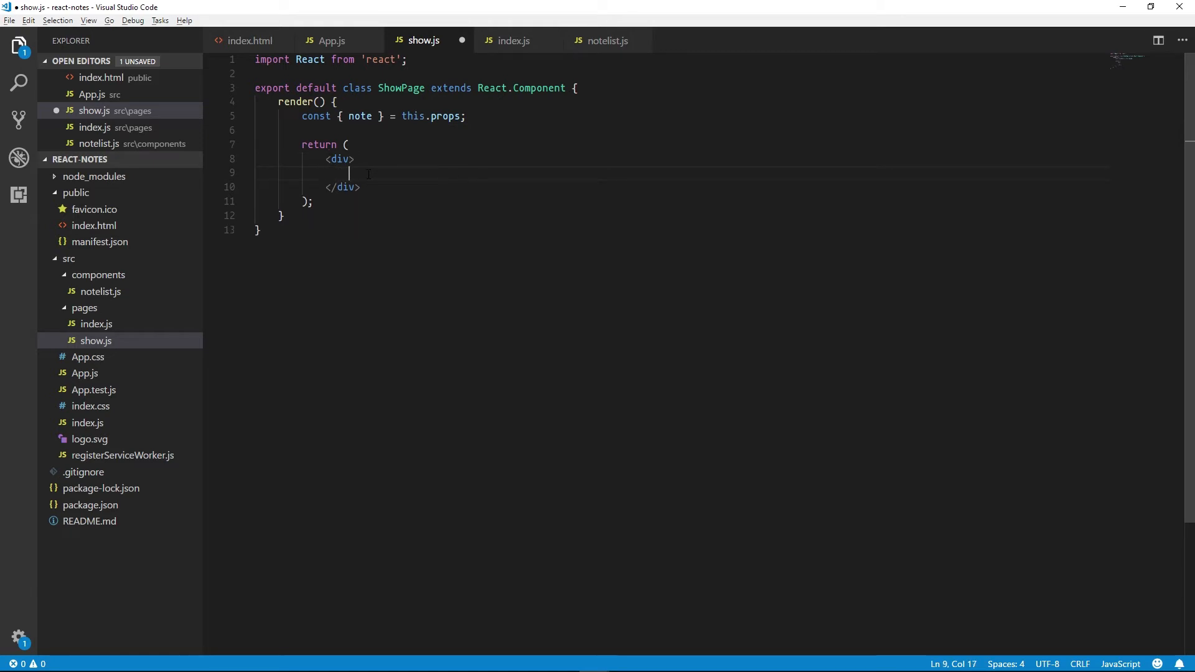
text(<h1>{)
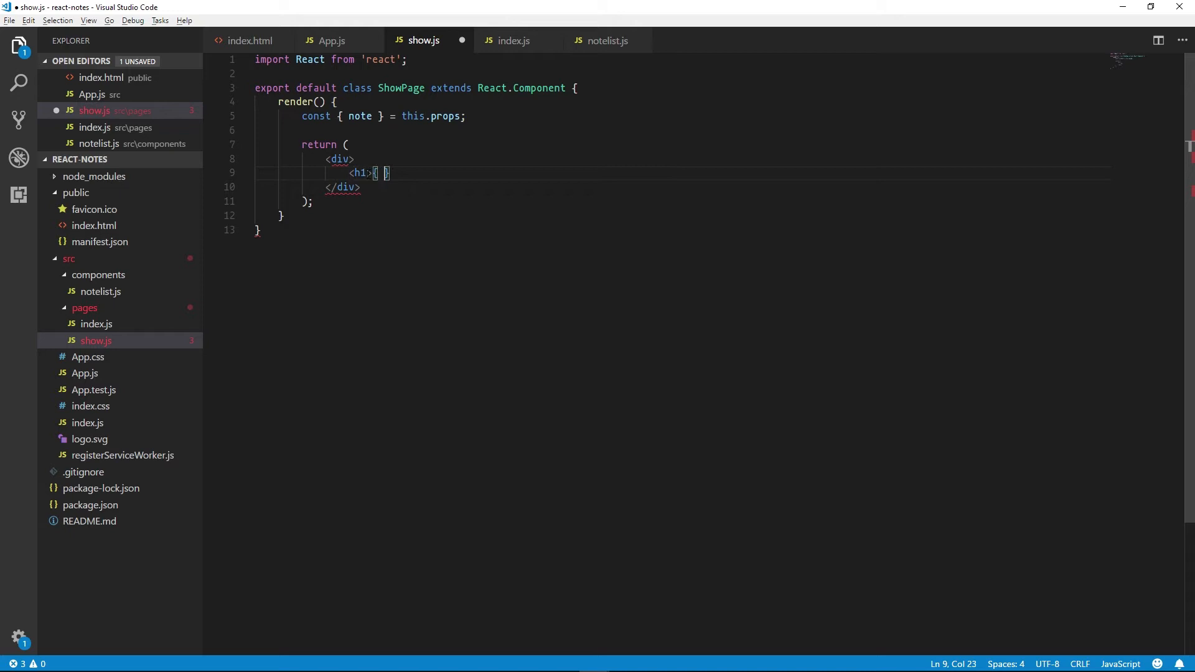
text(note.title)
text(<div>)
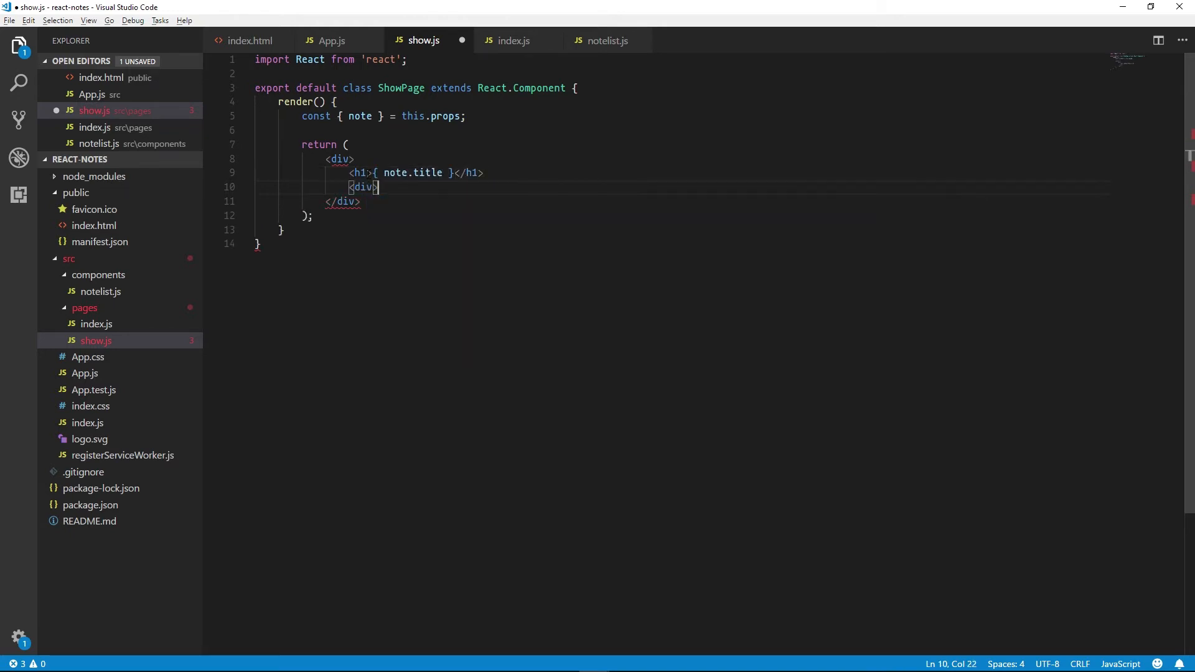
text({ note.body})
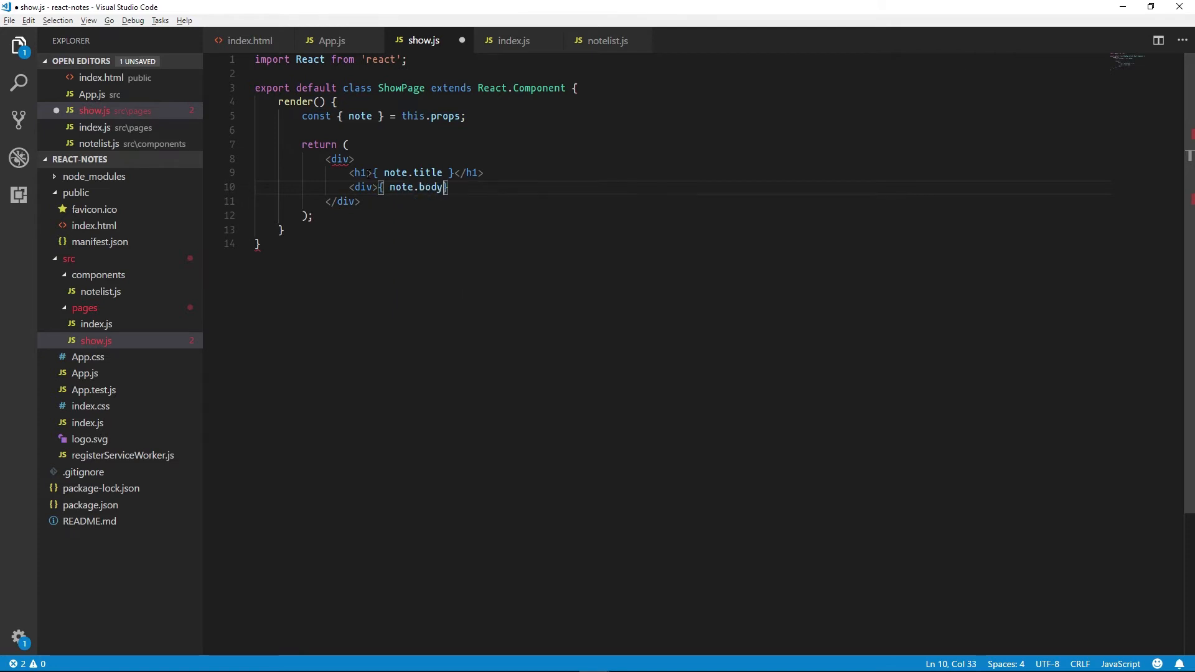
text(</div>)
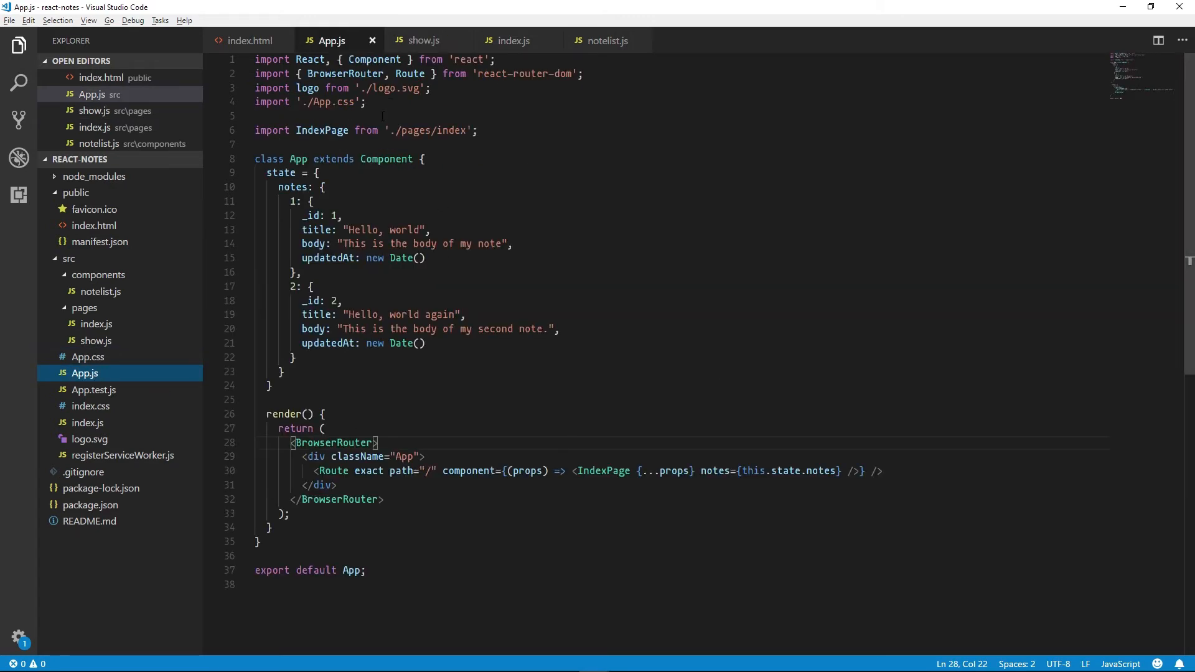
Add a <Route path="/notes/:id" component={(props) => ...}> below the index route
key(Enter)
text(import ShowPage from './pages/show';)
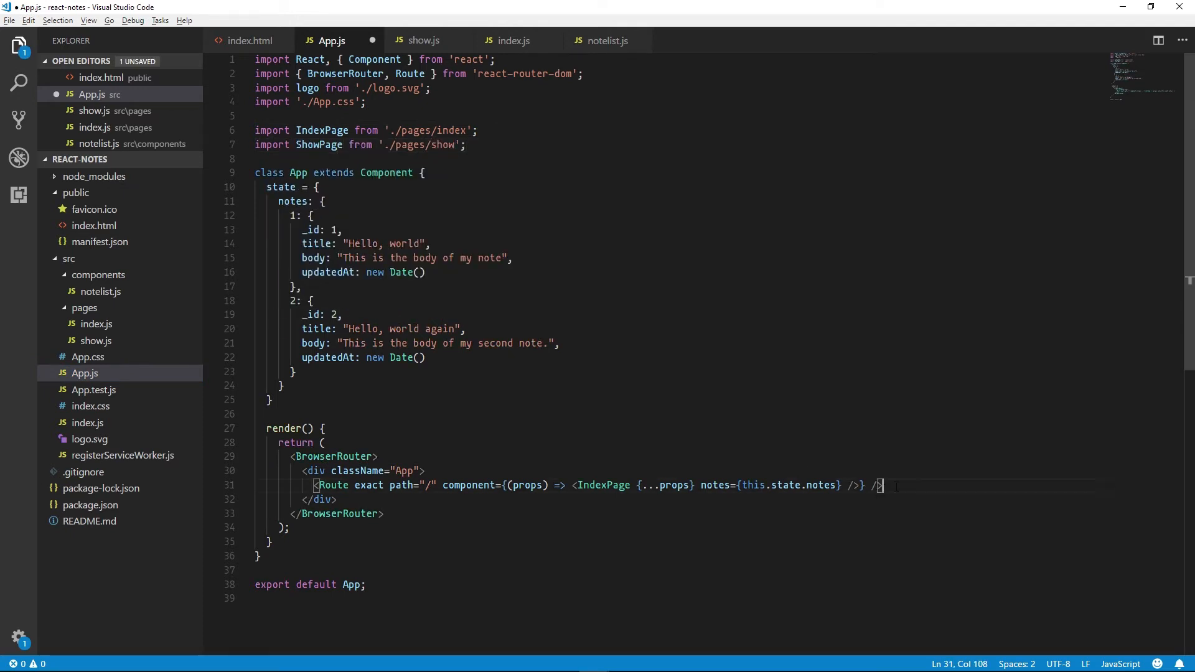
text(<Route exact path=)
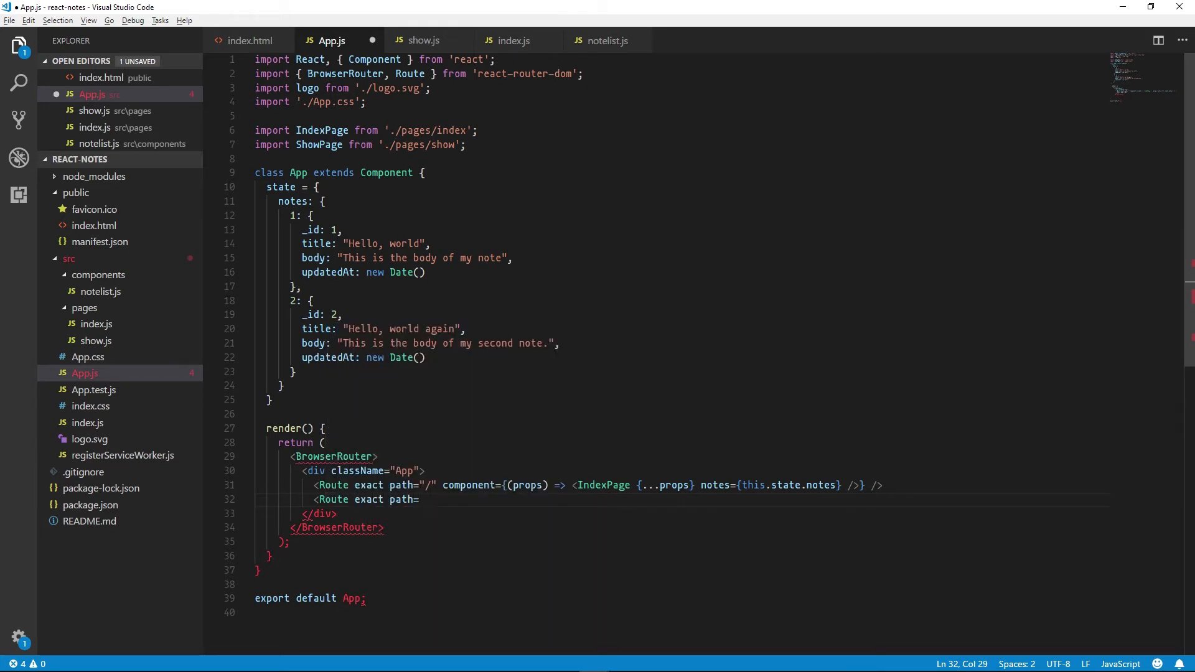
text(/")
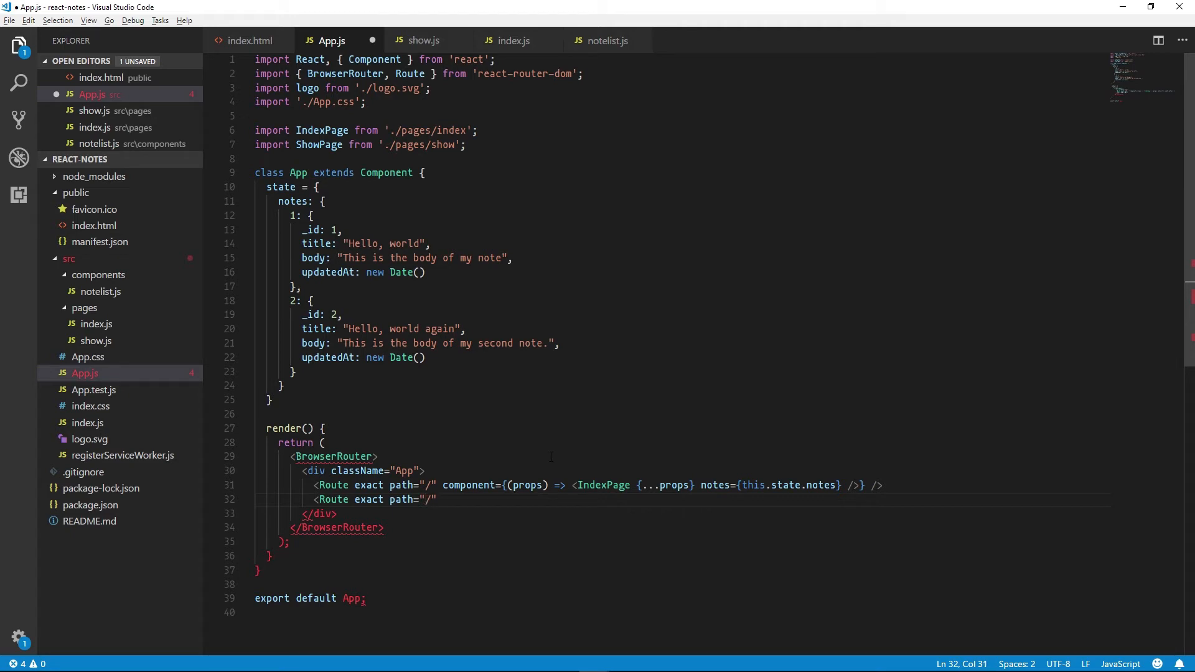
text(notes/:)
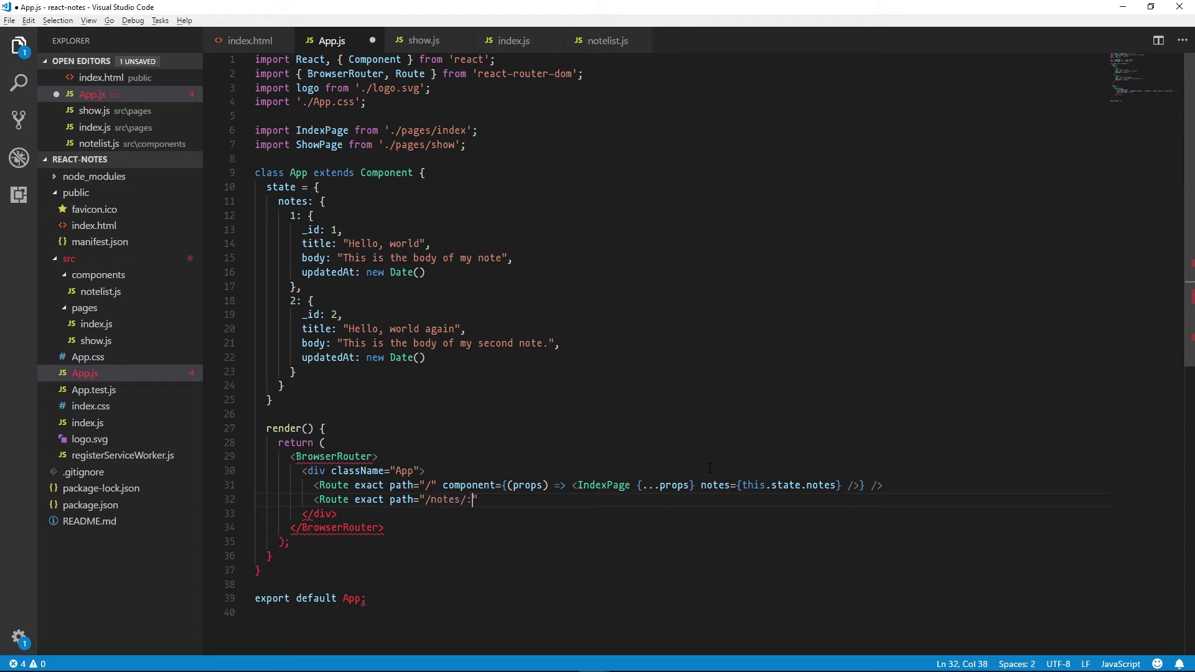
text(id)
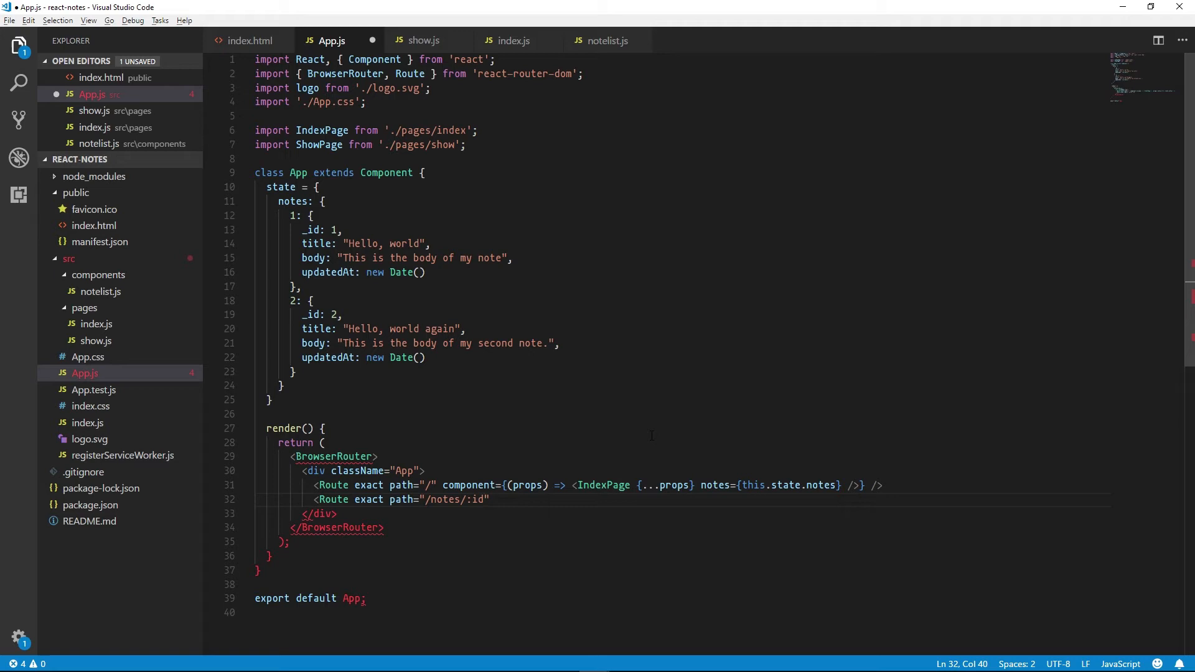
text(")
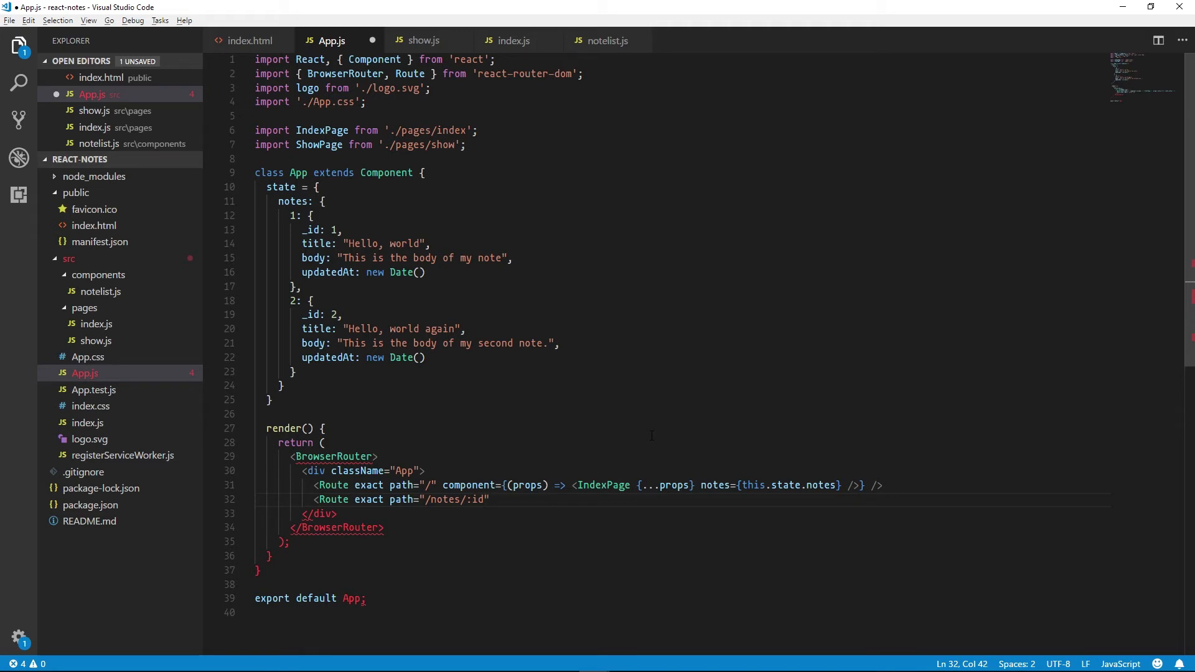
text(component)
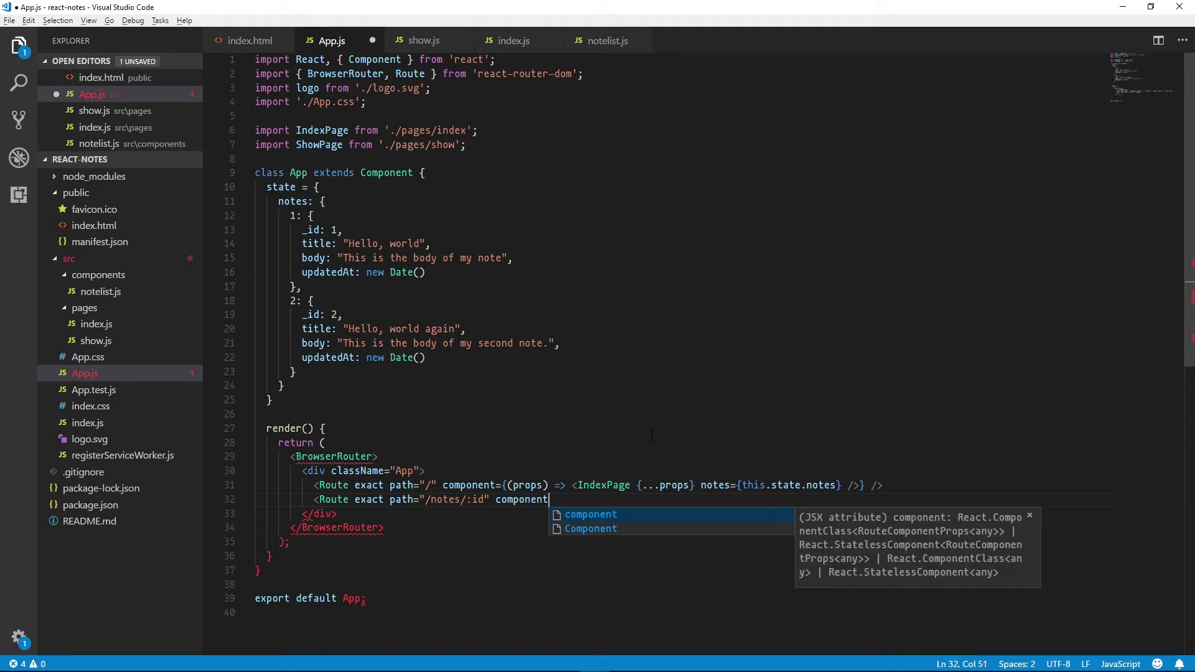
text(={()})
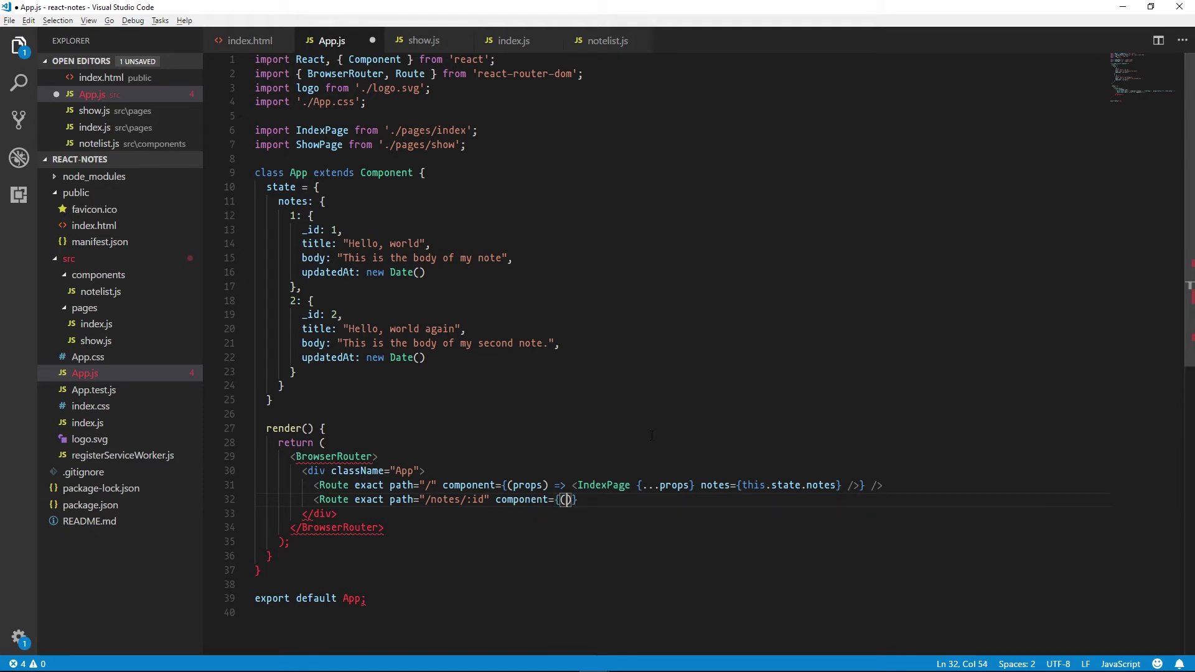
text(props) =>)
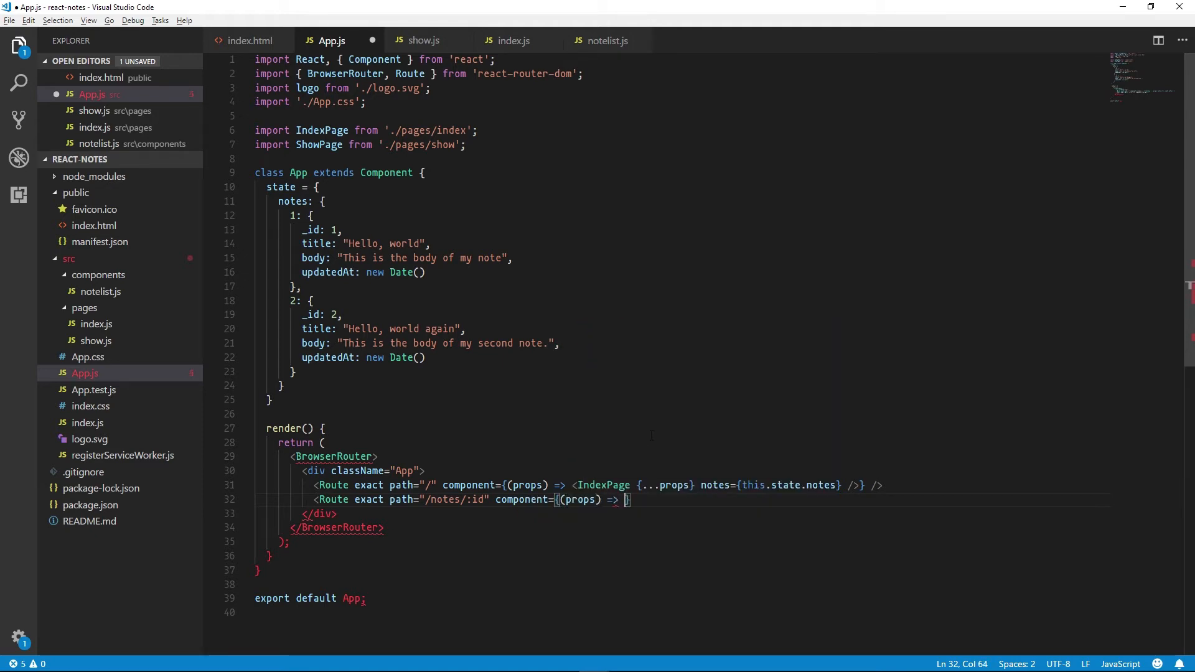
Render <ShowPage {...props} note={this.state.notes[props.match.params.id]} /> in that route
text(S)
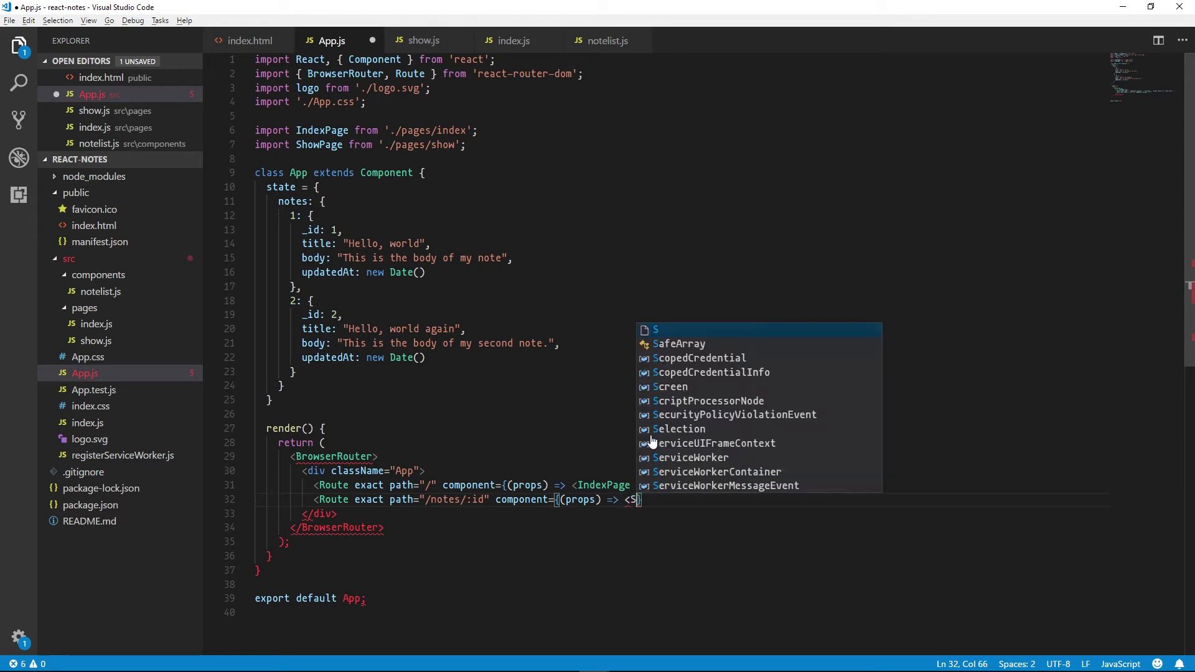
text(howPage)
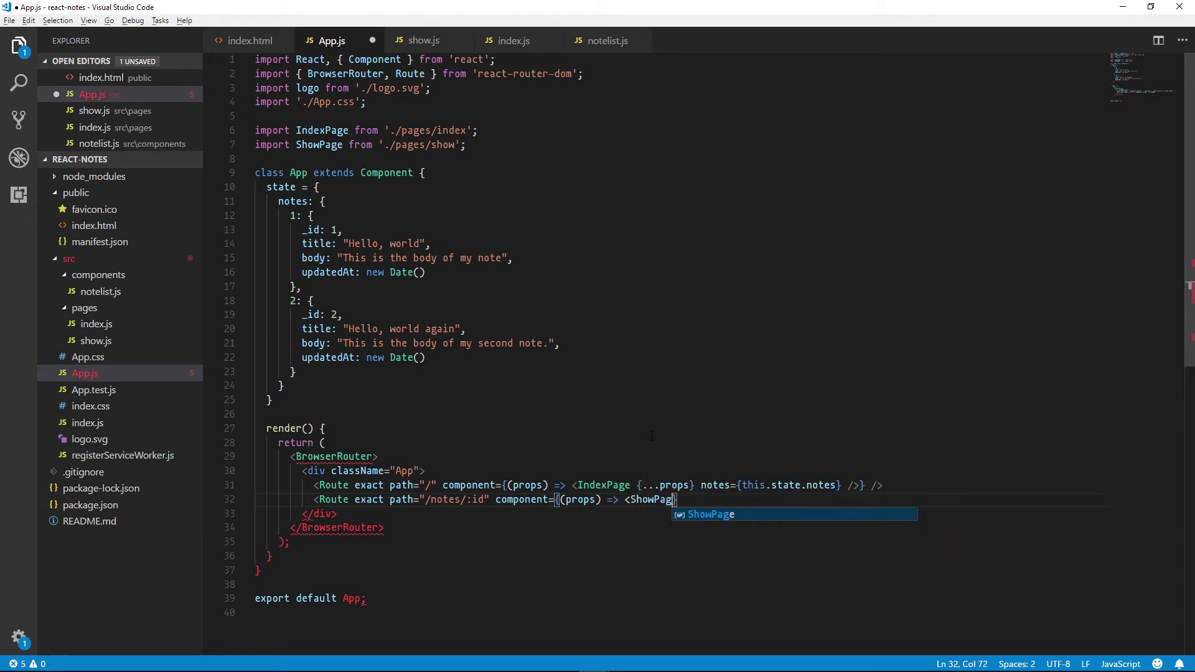
text({})
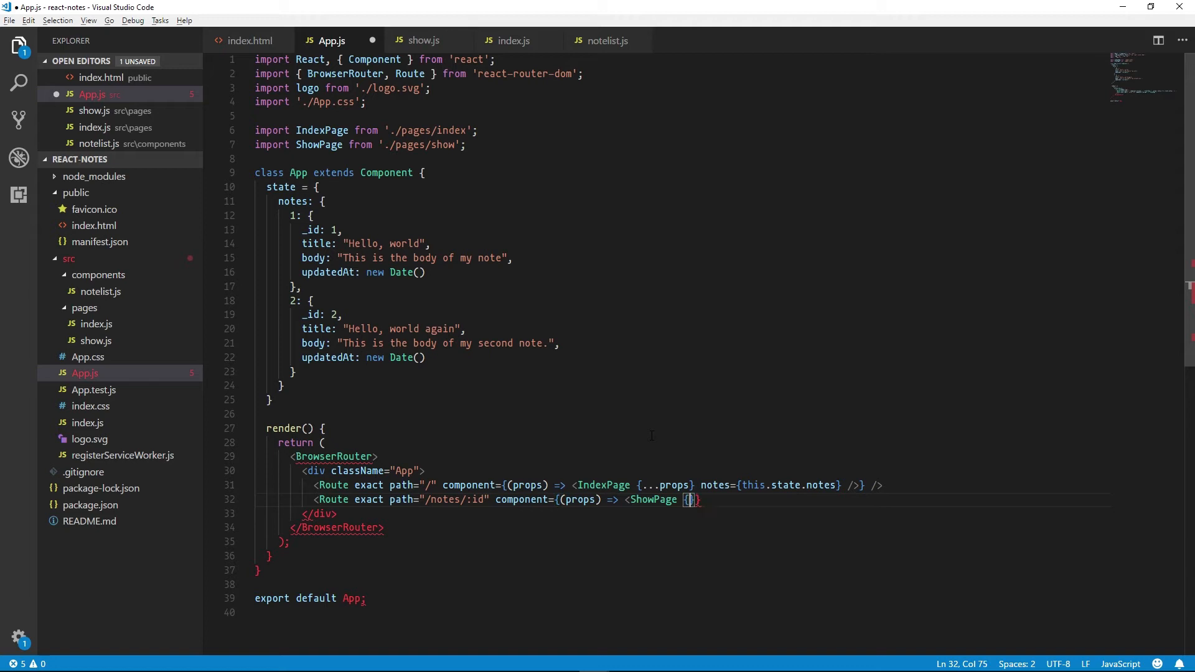
text({...props})
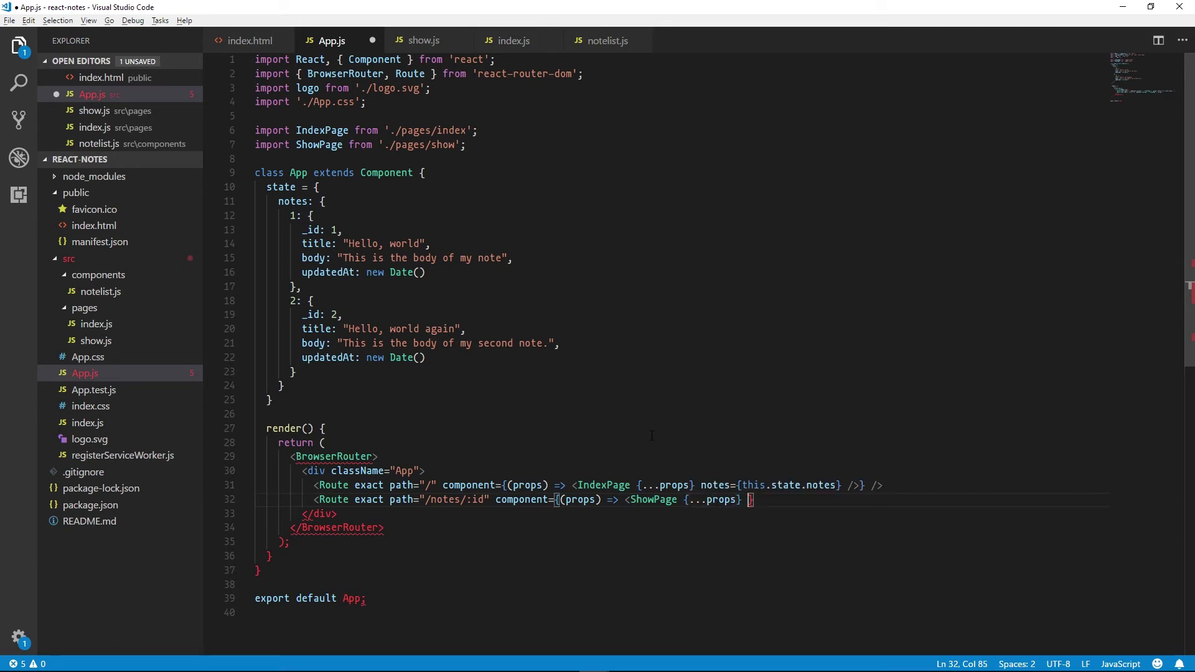
text(note={})
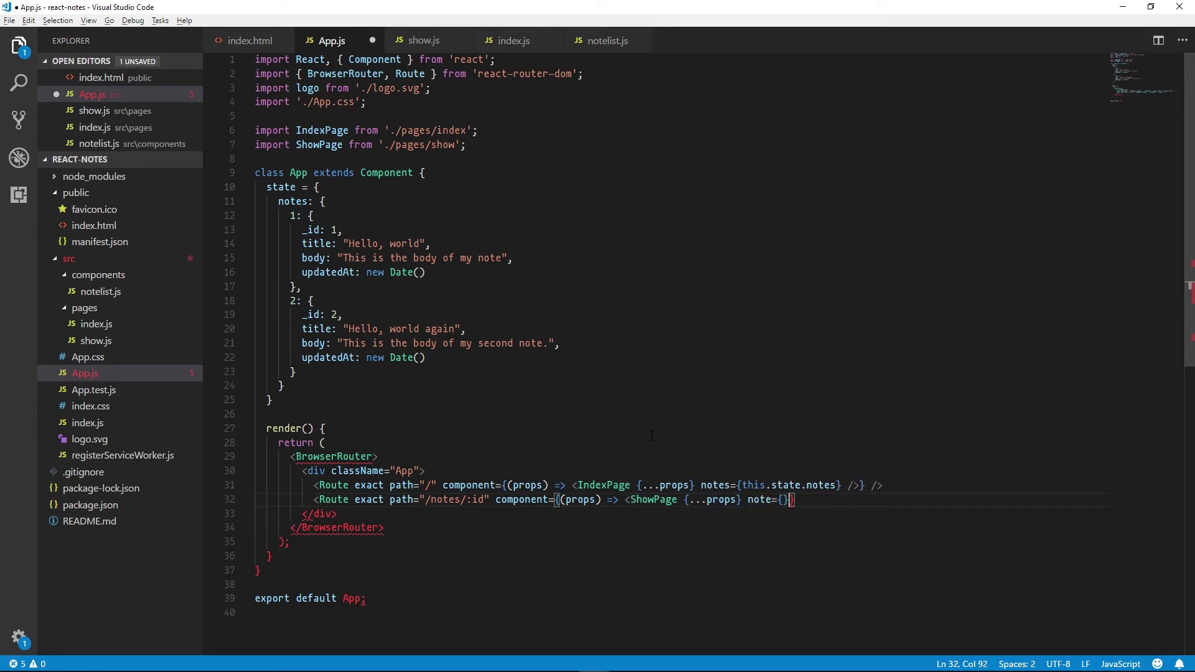
text(/>} />)
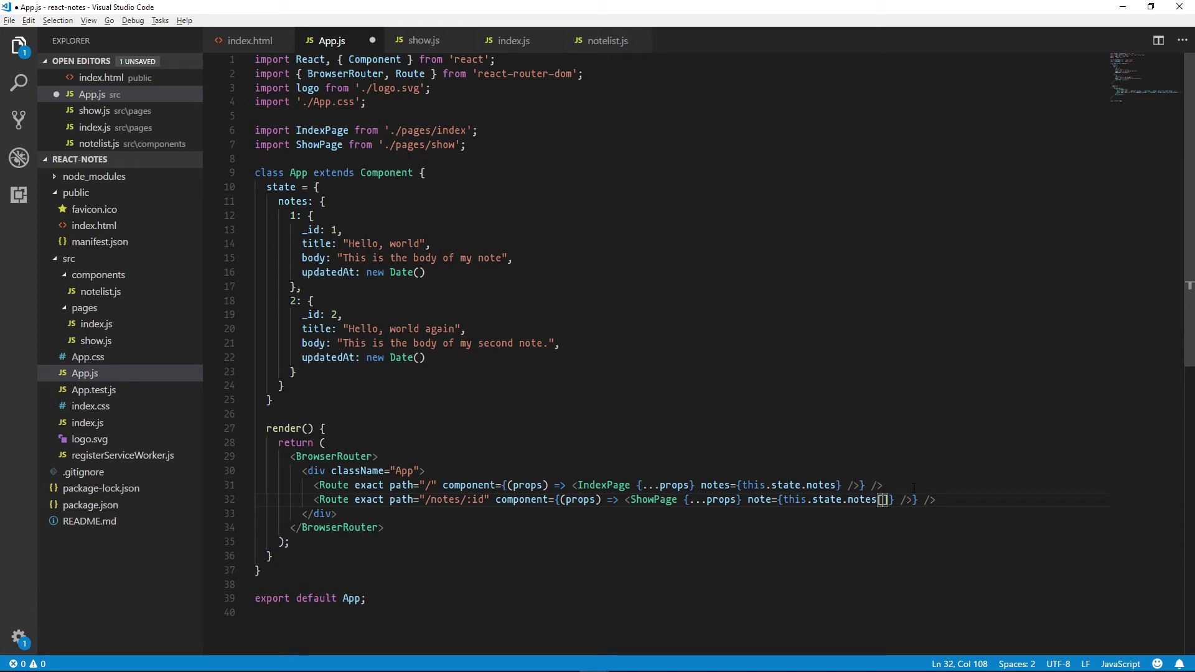
text(props)
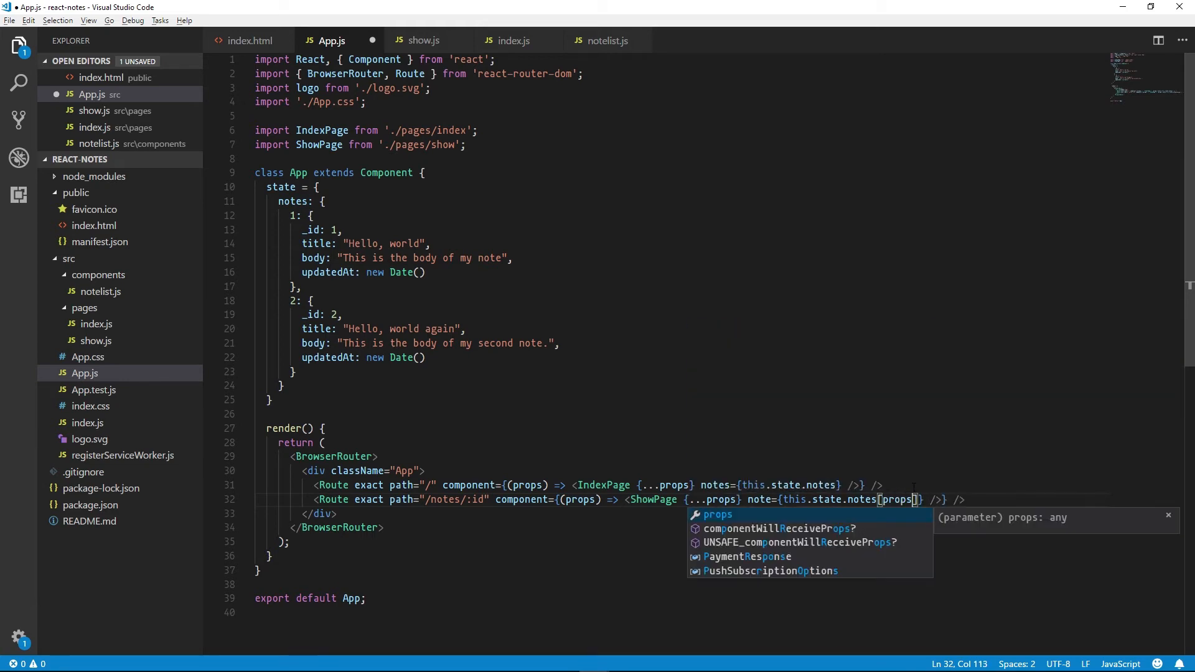
text(.math)
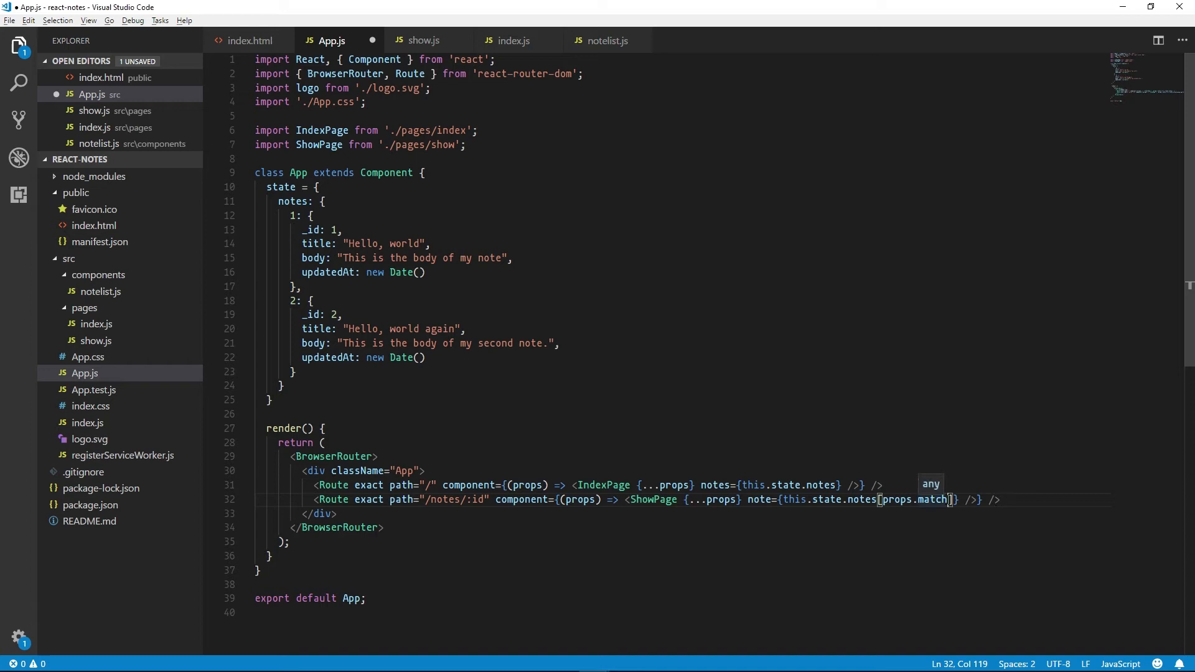
text(.params)
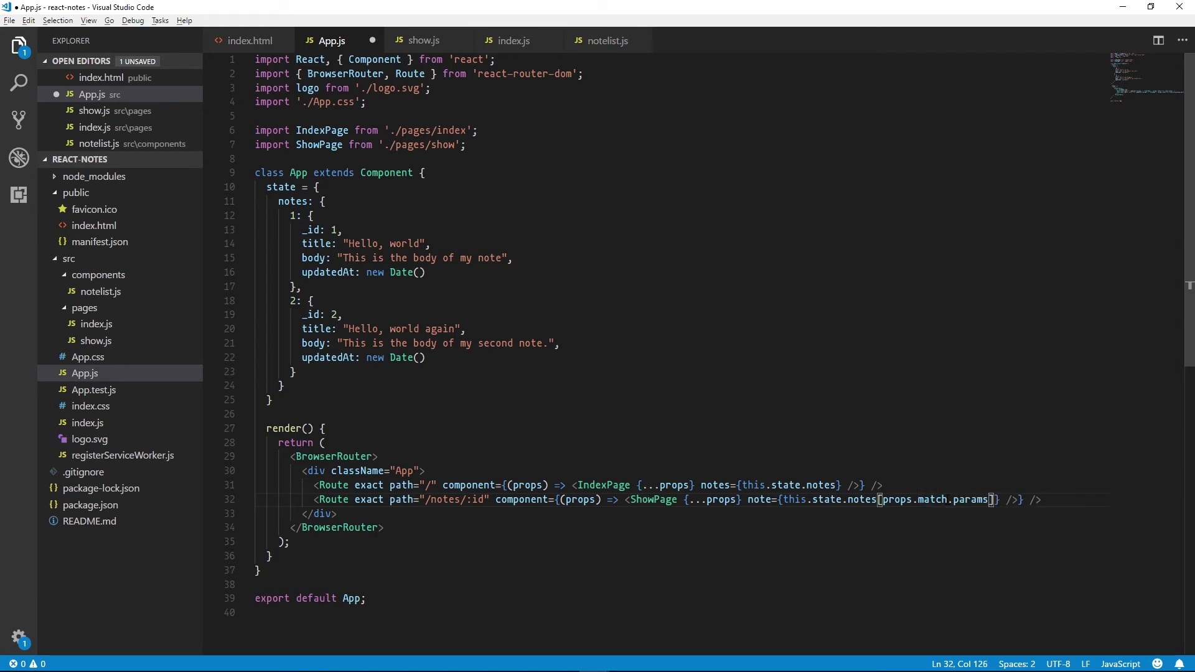
text(id)
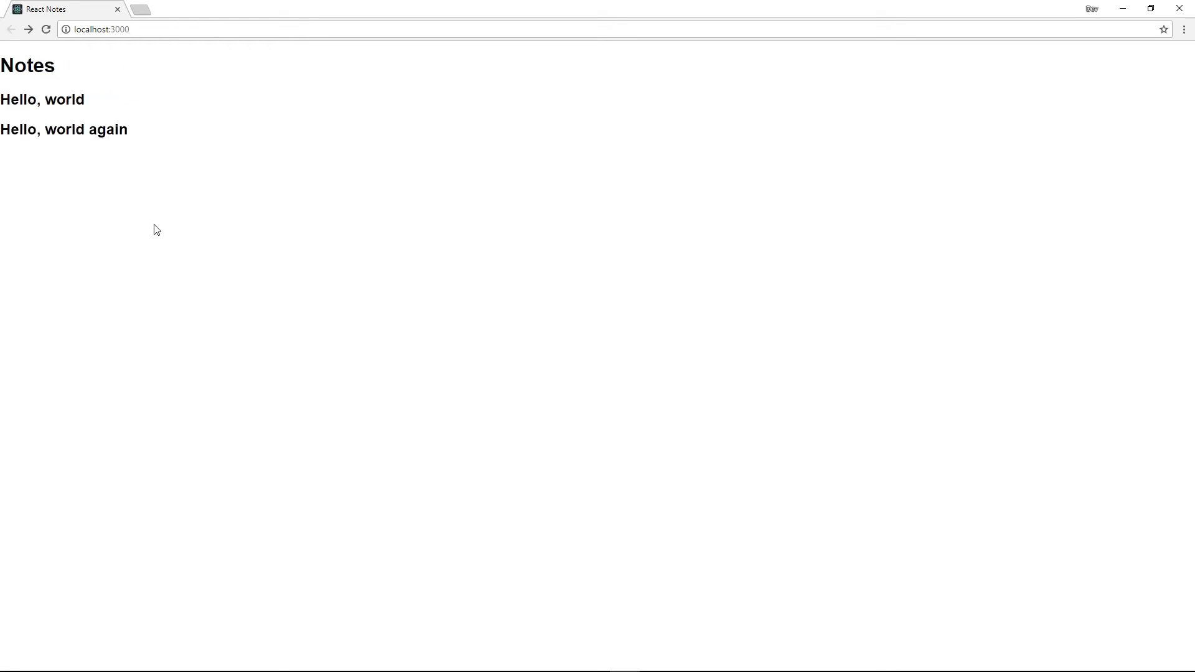
mouse_move(168, 92)
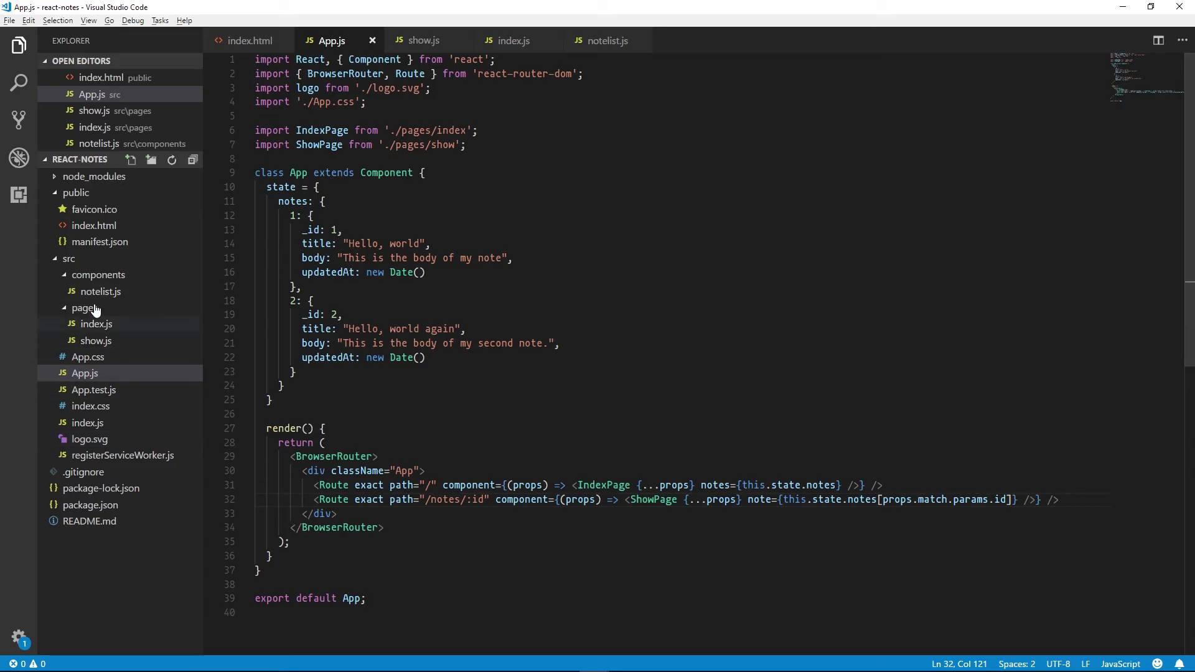
In notelist.js import { Link } from 'react-router-dom'
click(100, 291)
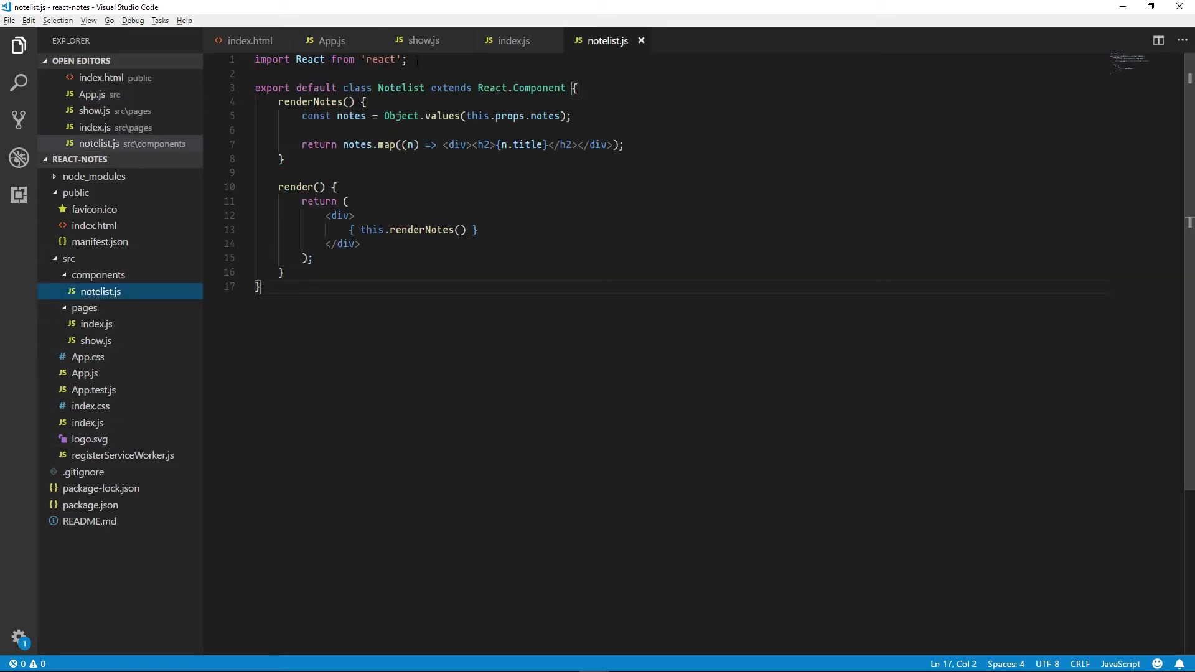
text(import)
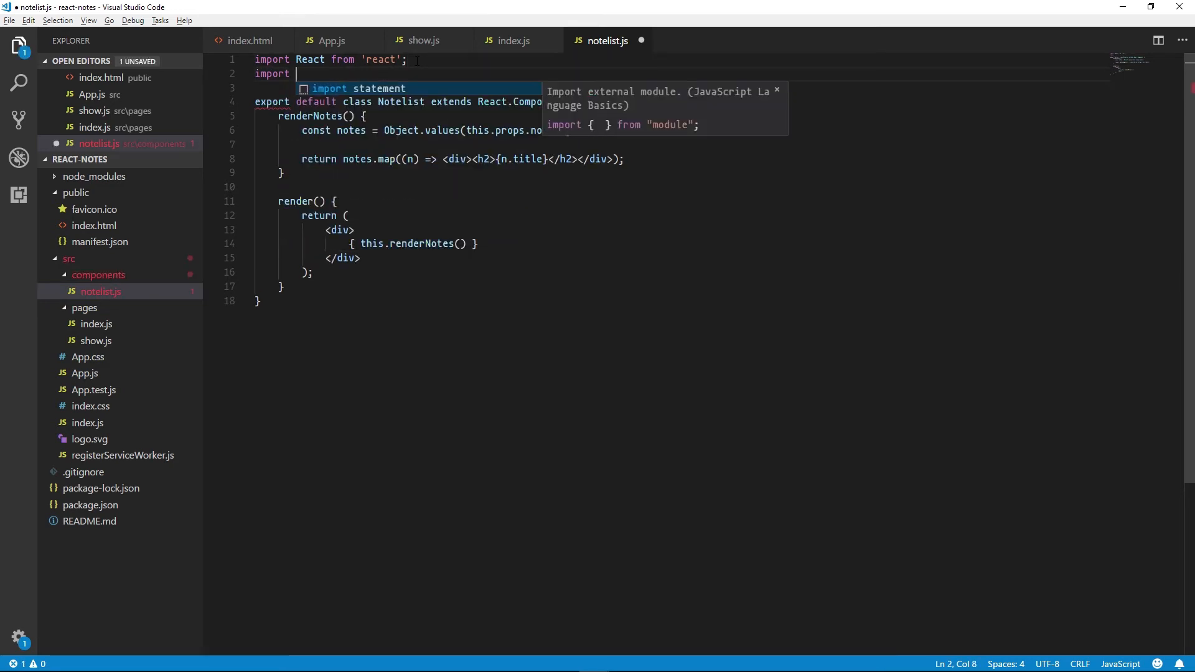
text({ Link } from 'react')
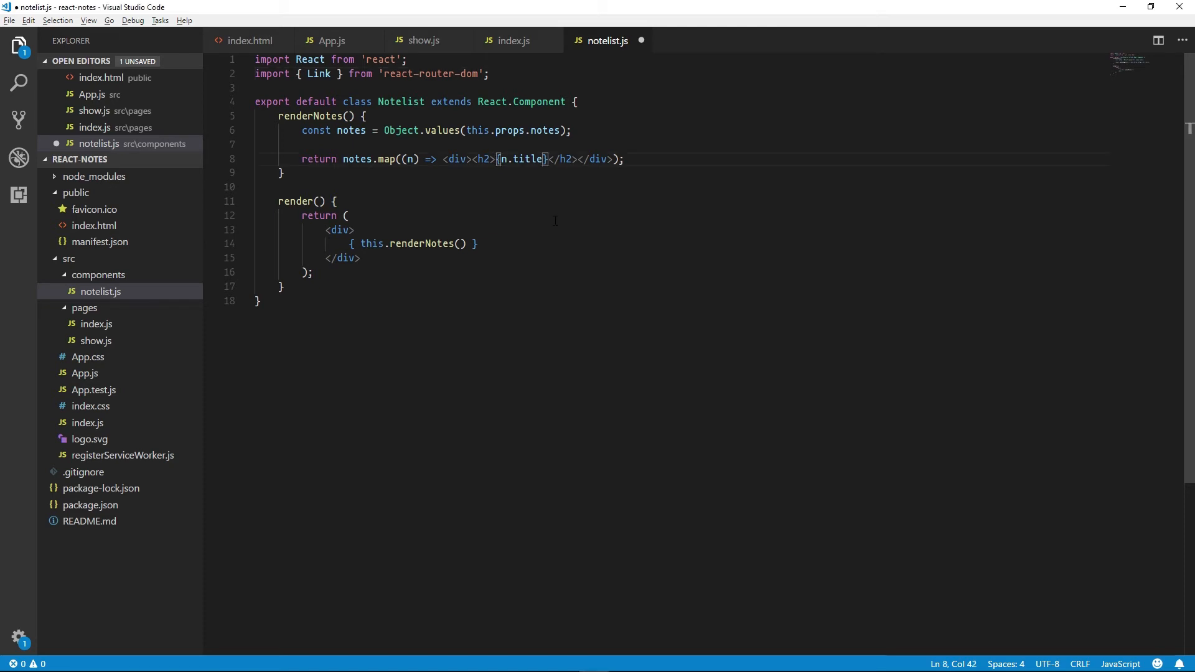
Wrap each {n.title} in <Link to={`/notes/${n._id}`}>…</Link>
text(<Link)
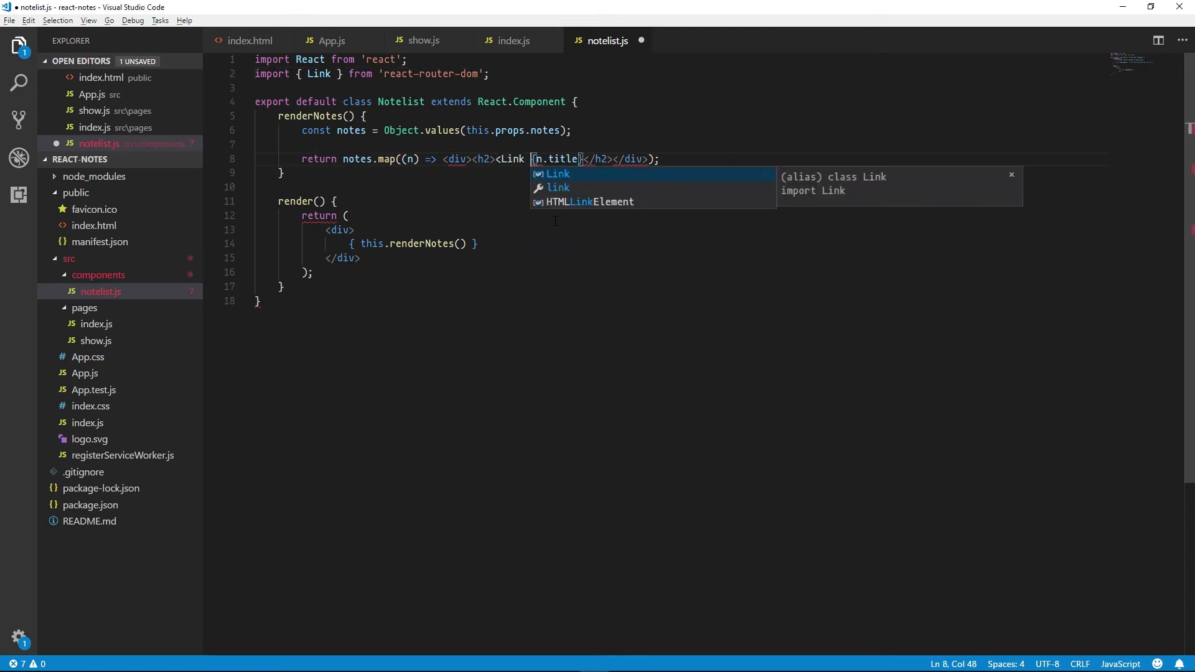
text(to={}>)
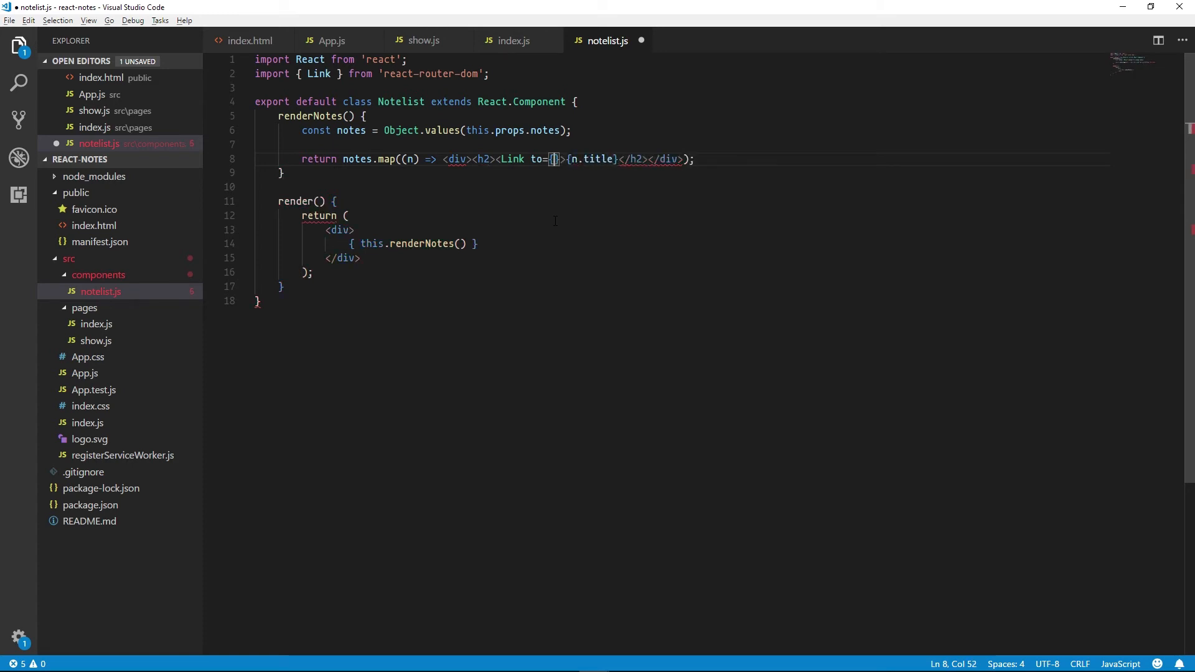
text(`)
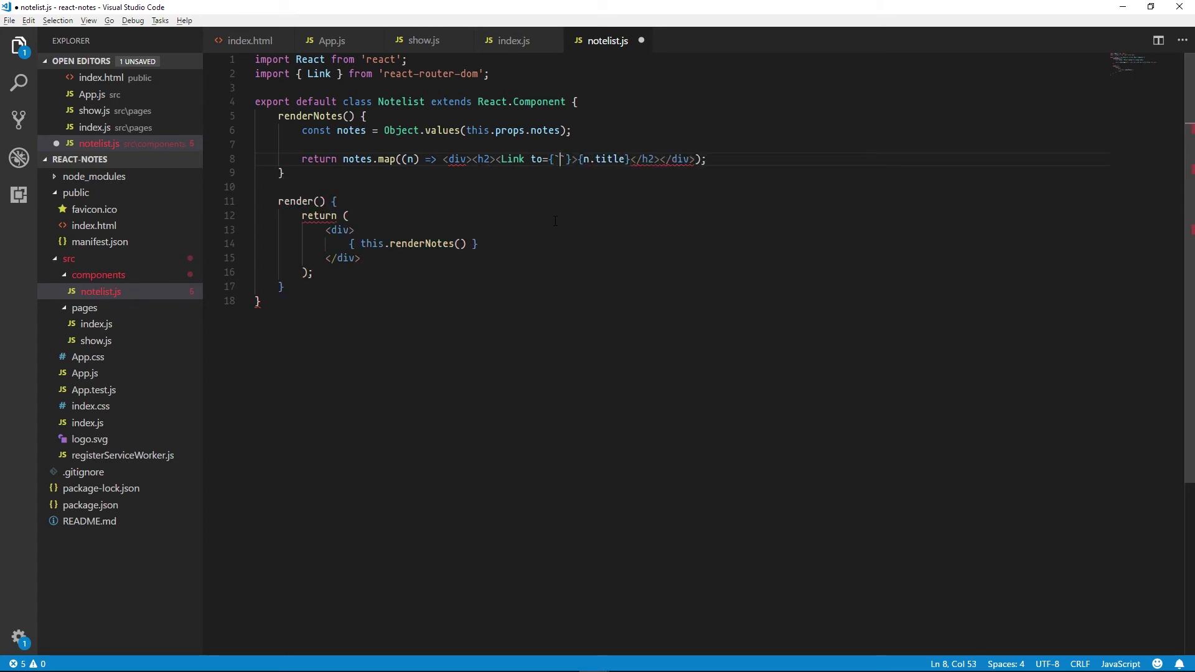
text(/notes)
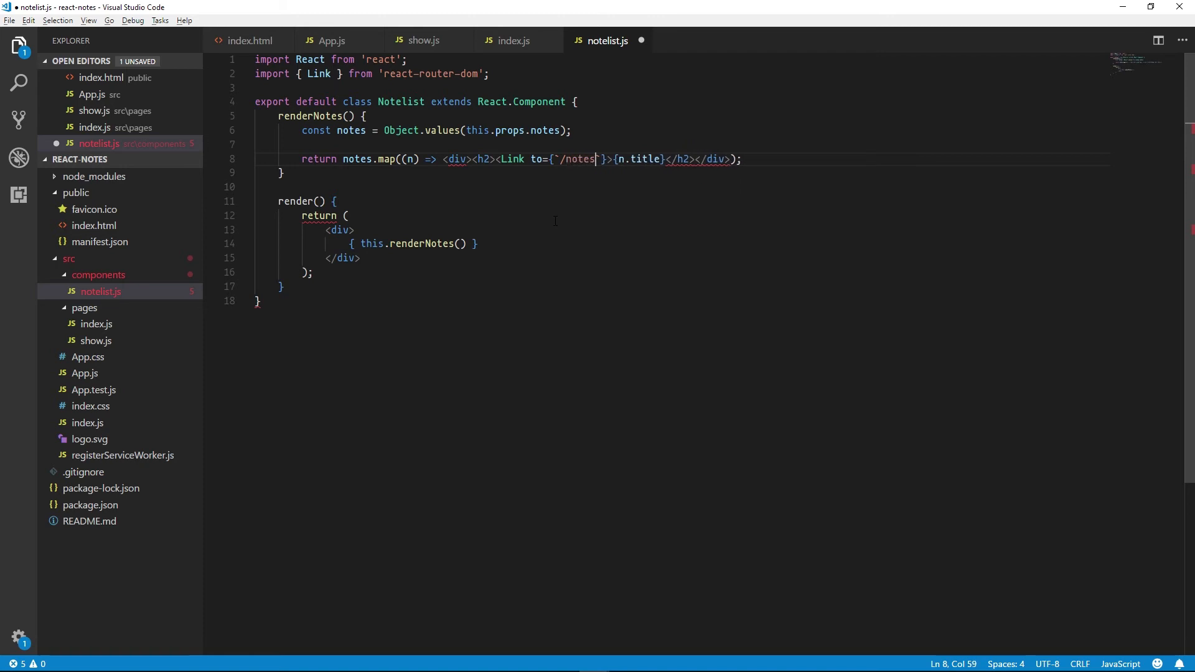
text(/)
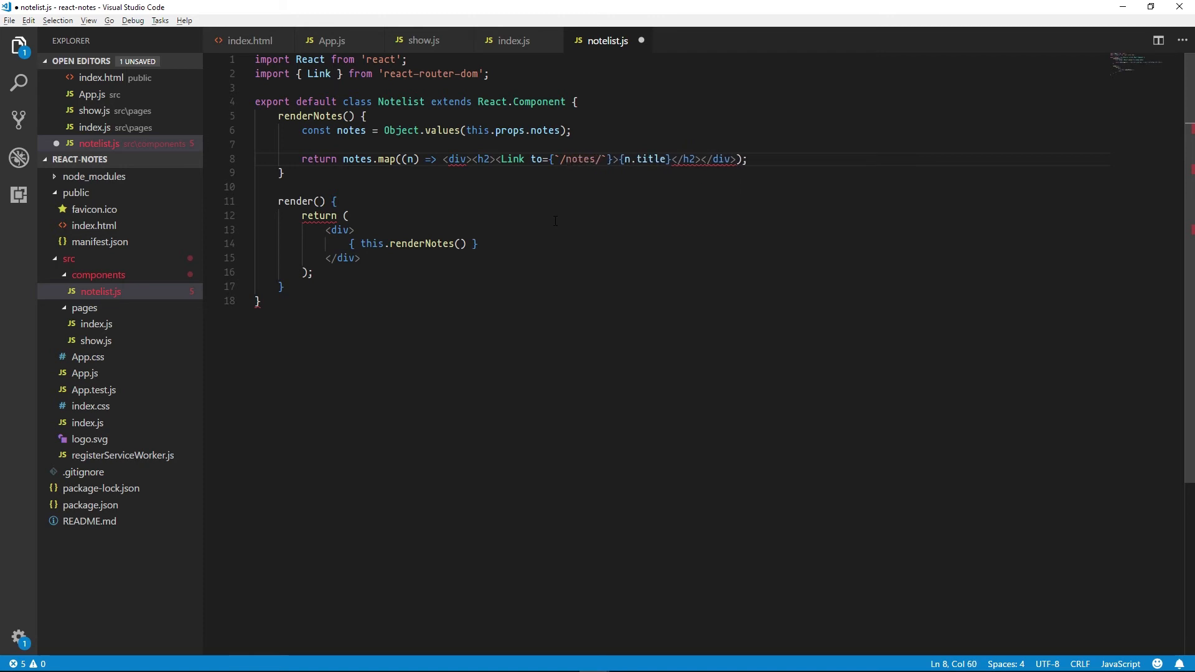
text(${n._id})
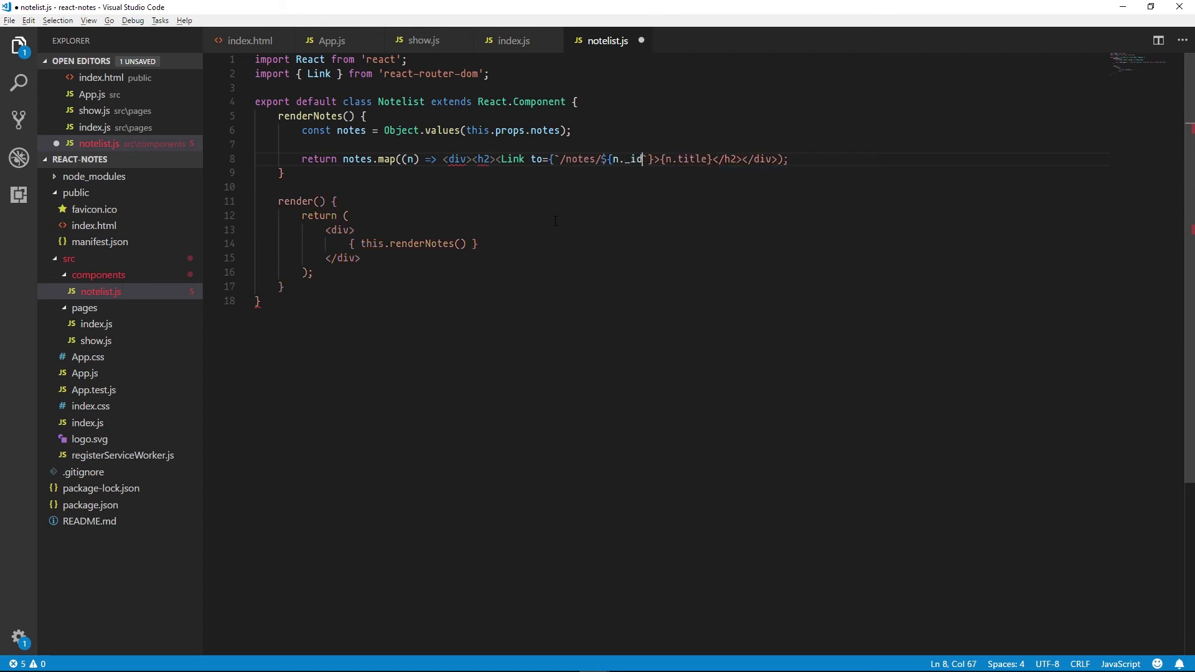
text(})
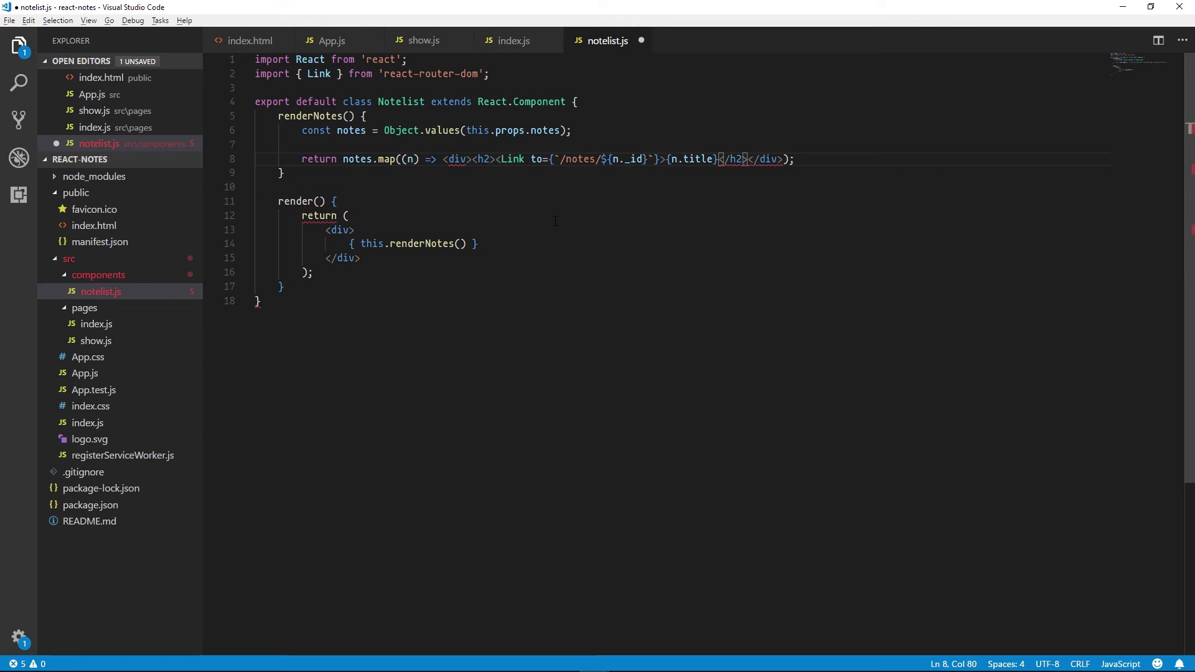
text(</Link>)
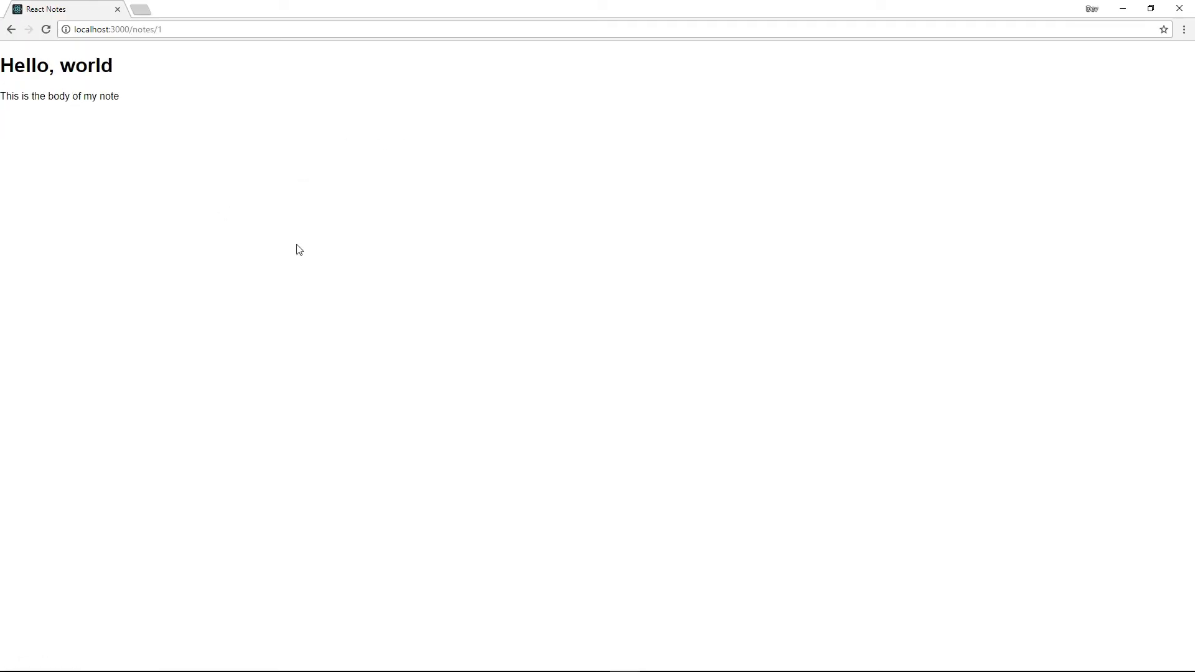
mouse_move(105, 128)
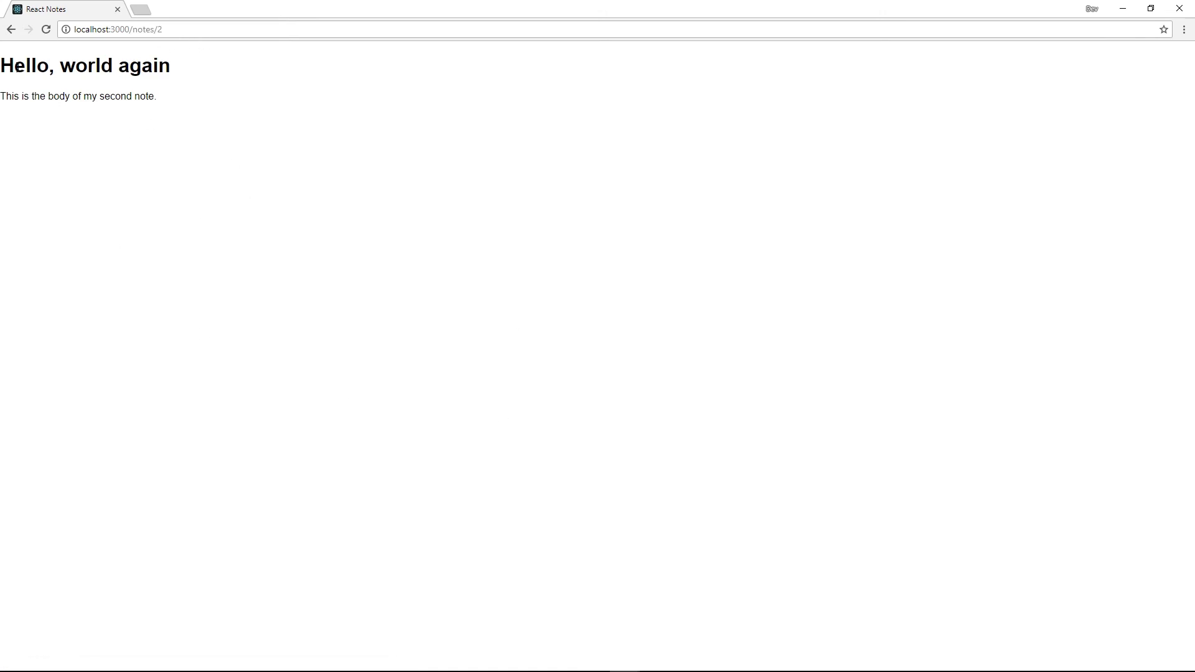
mouse_move(151, 145)
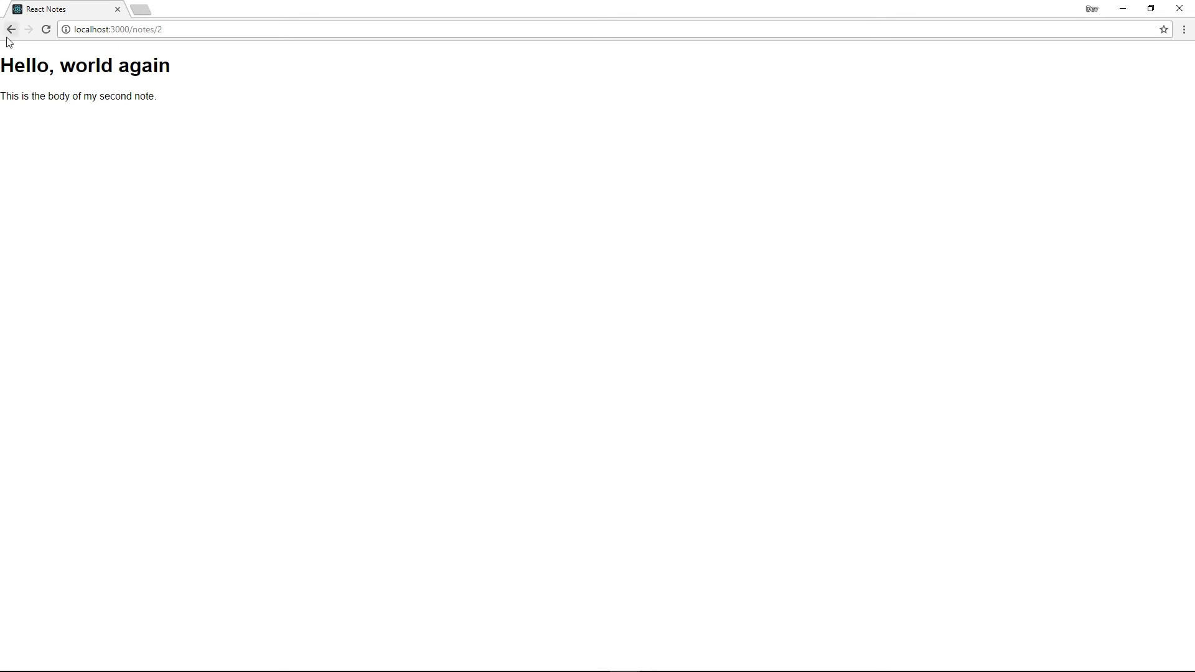
mouse_move(470, 282)
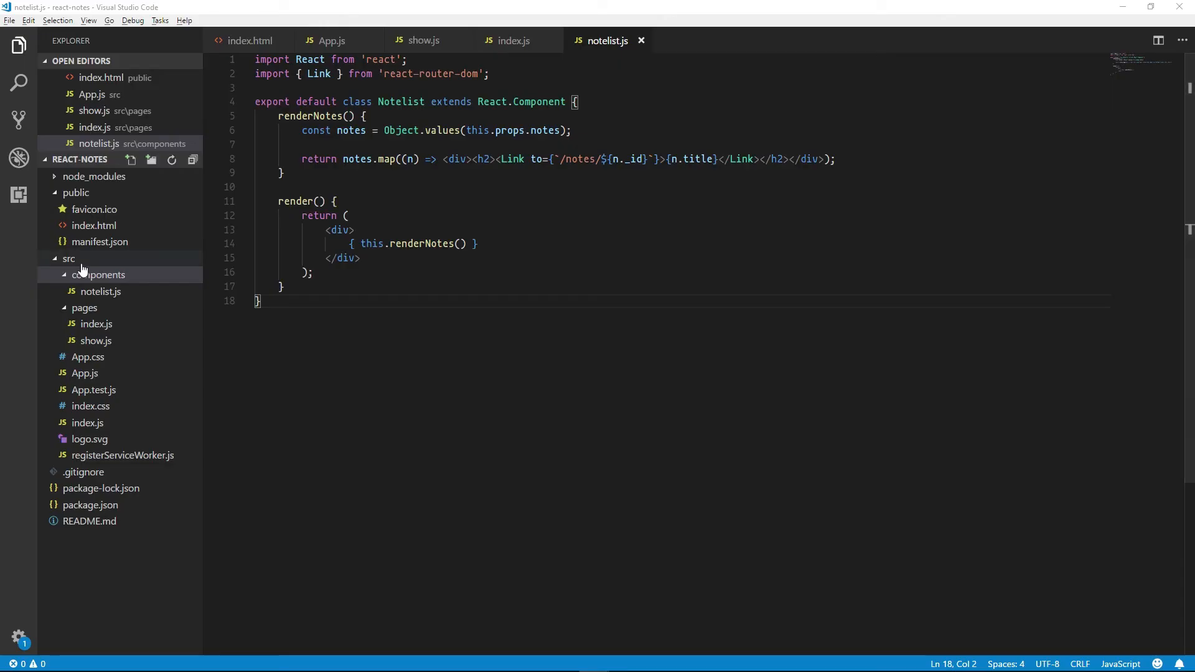
Create navbar.js under src/components with a Navbar class skeleton
click(151, 160)
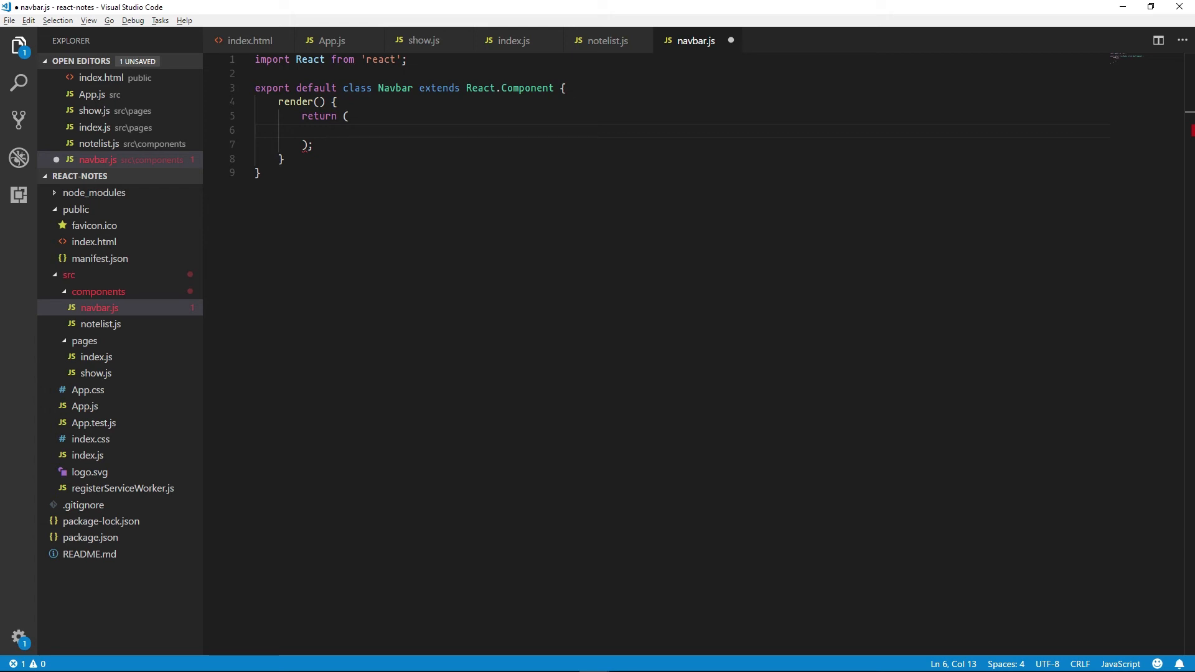
Import Link and render <nav className="navbar"> with an <h1><Link to="/">ReactNotes</Link></h1>
text(impor)
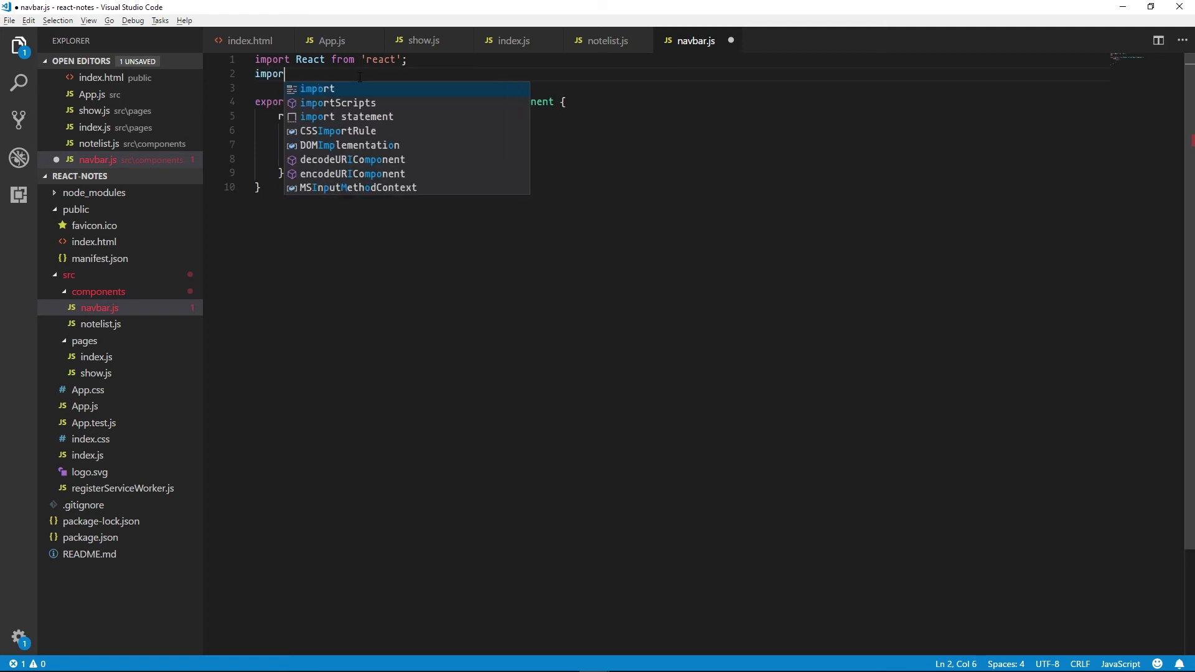
text({ Link })
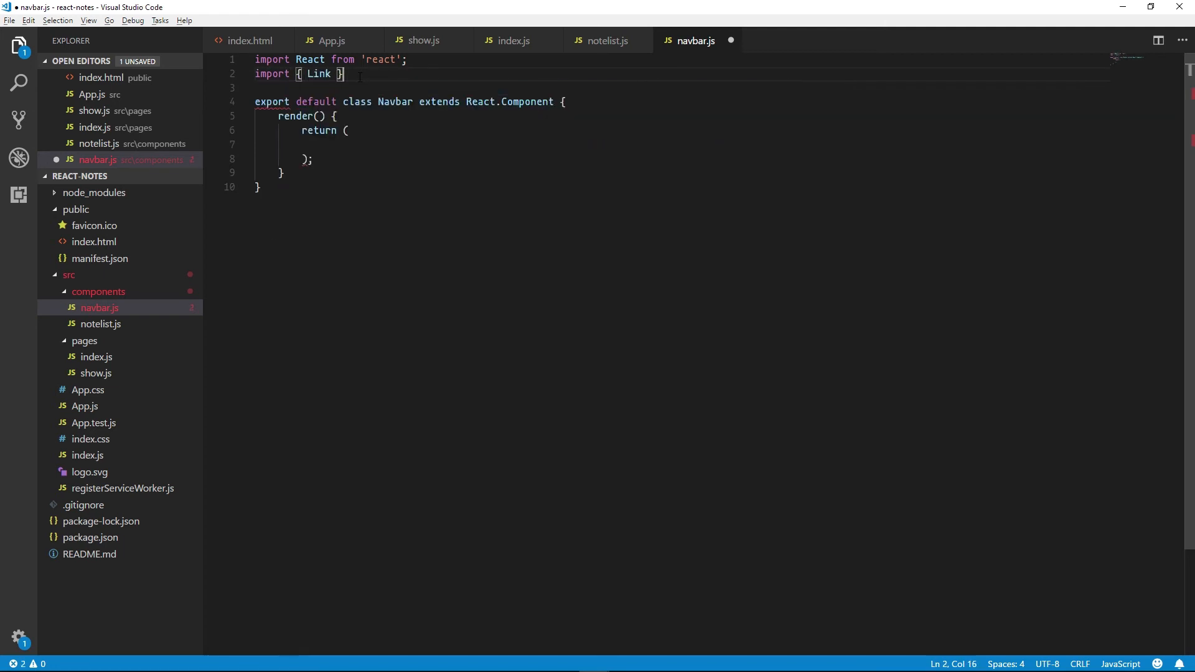
text(from 'react-router-dom';)
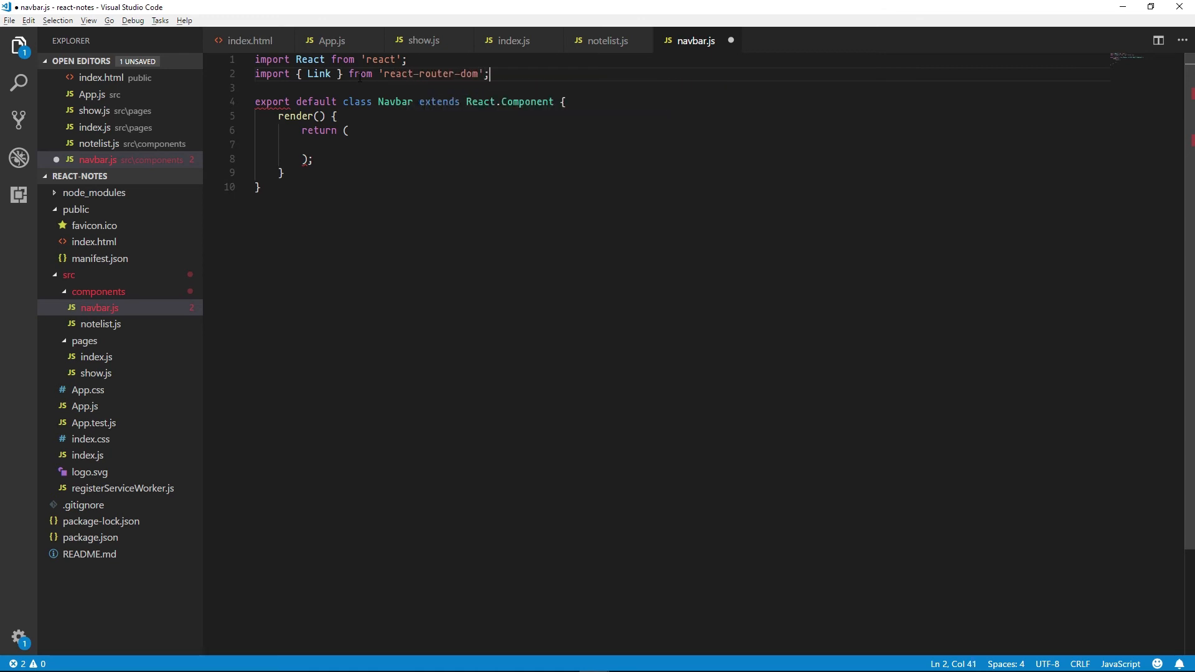
text(<nav)
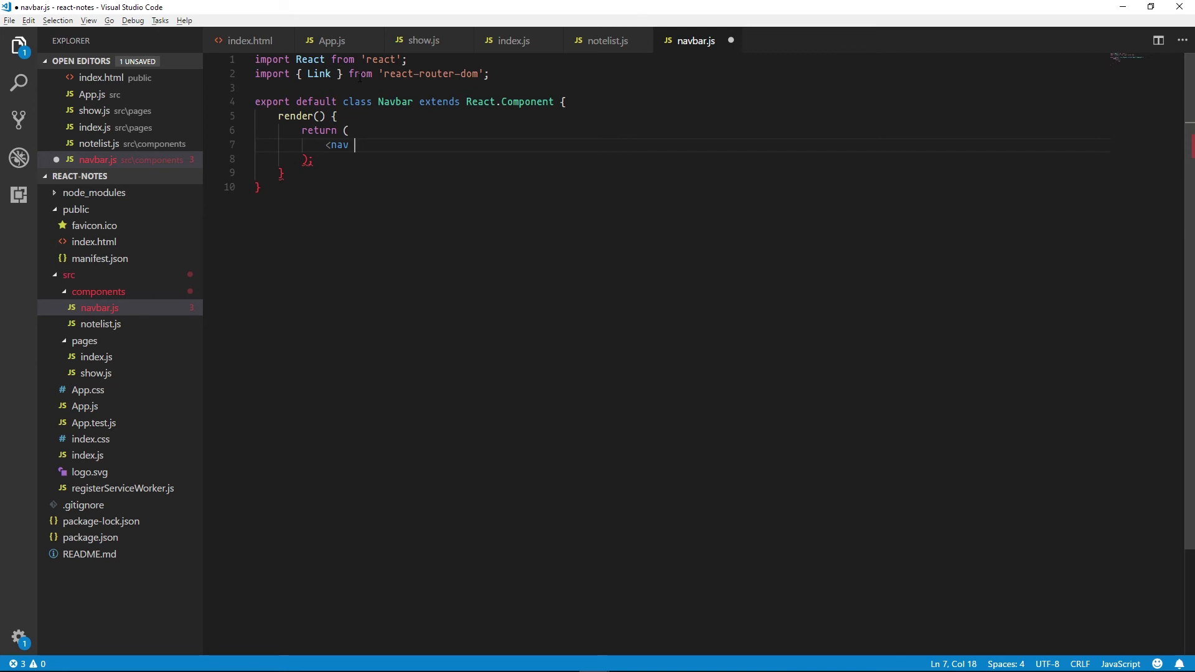
text(className="")
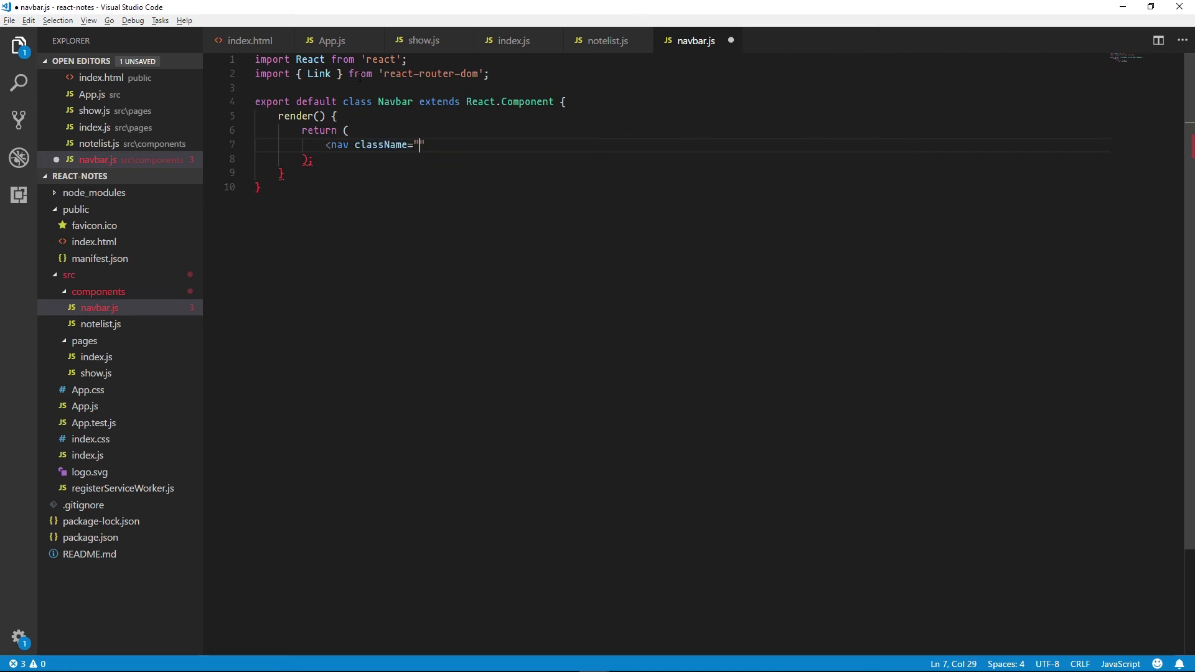
text(navbar">)
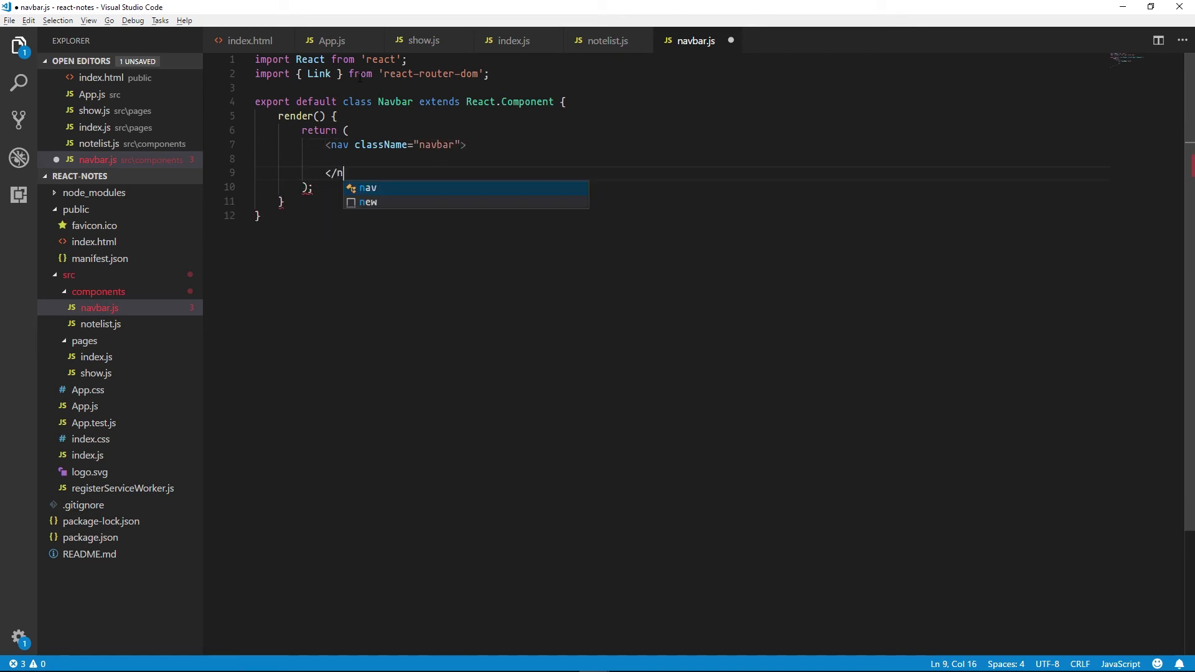
text(<h1)
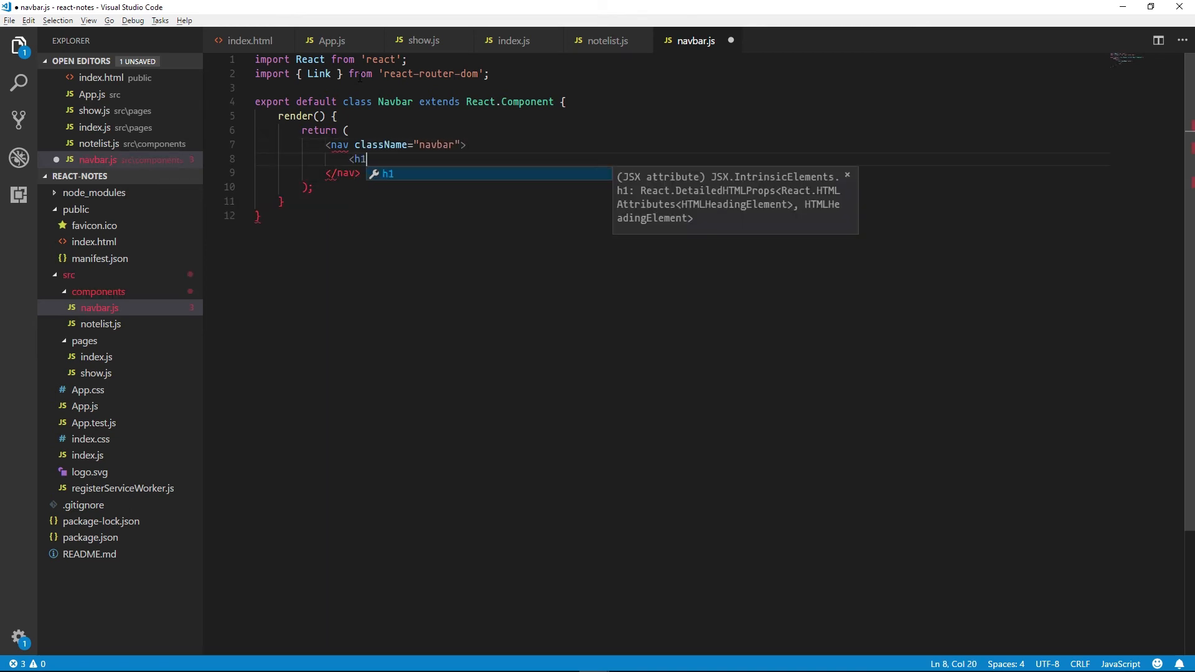
text(><)
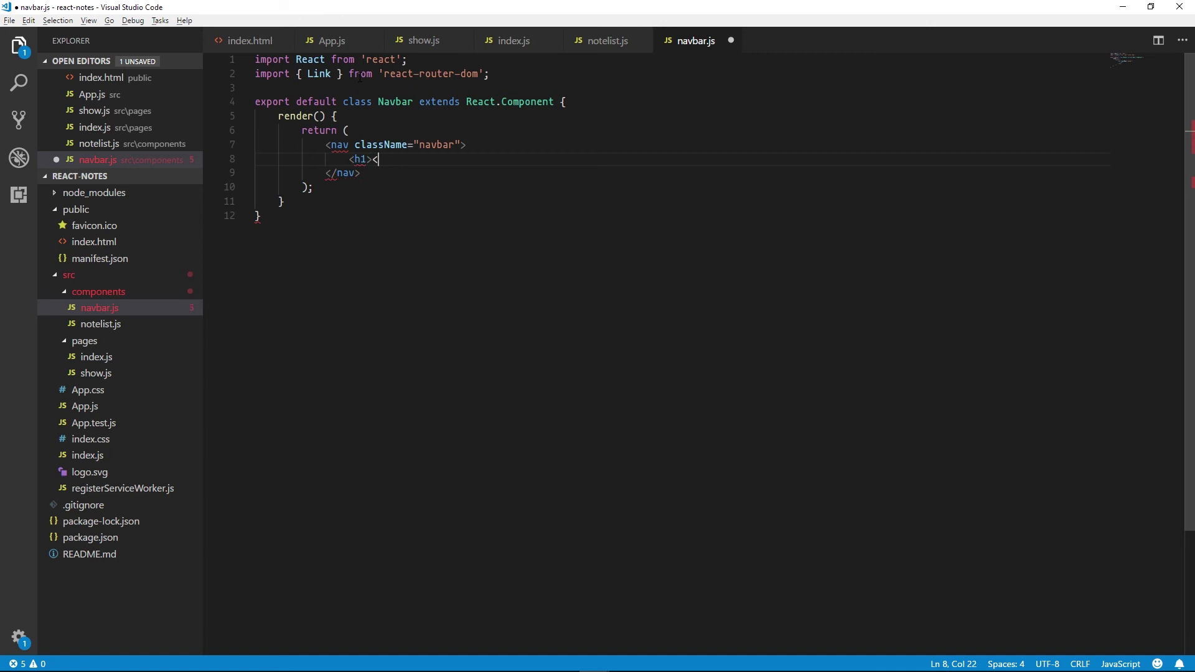
text(Link)
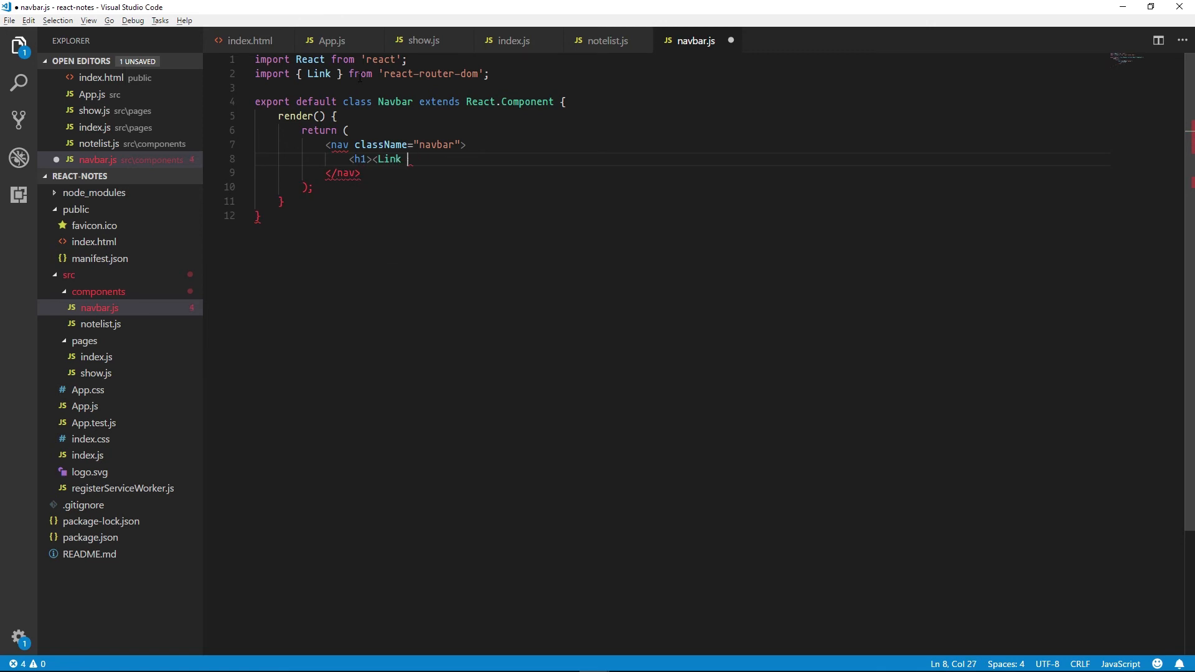
text(to="/">)
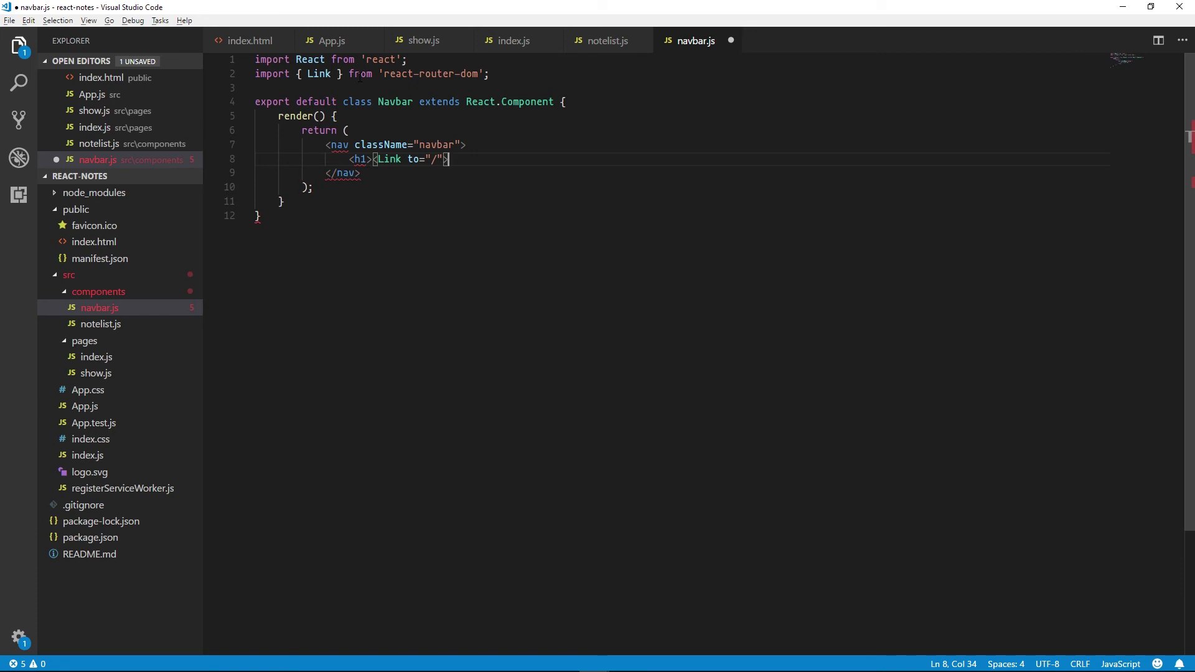
text(ReactNotes<)
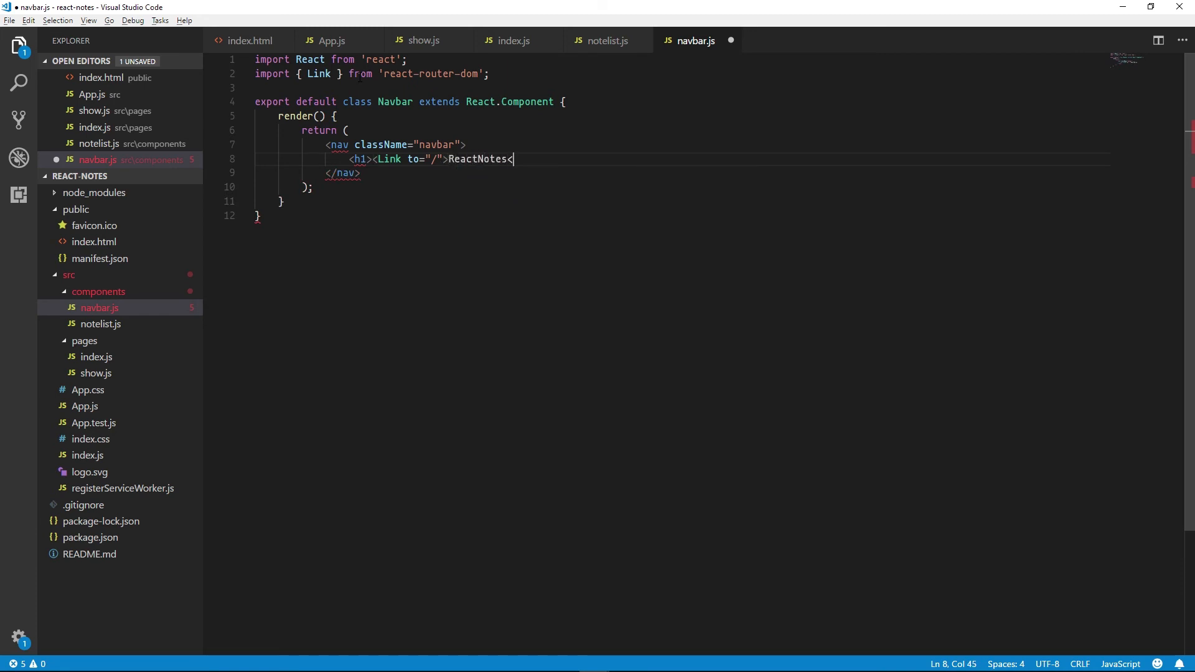
text(/Link></h1)
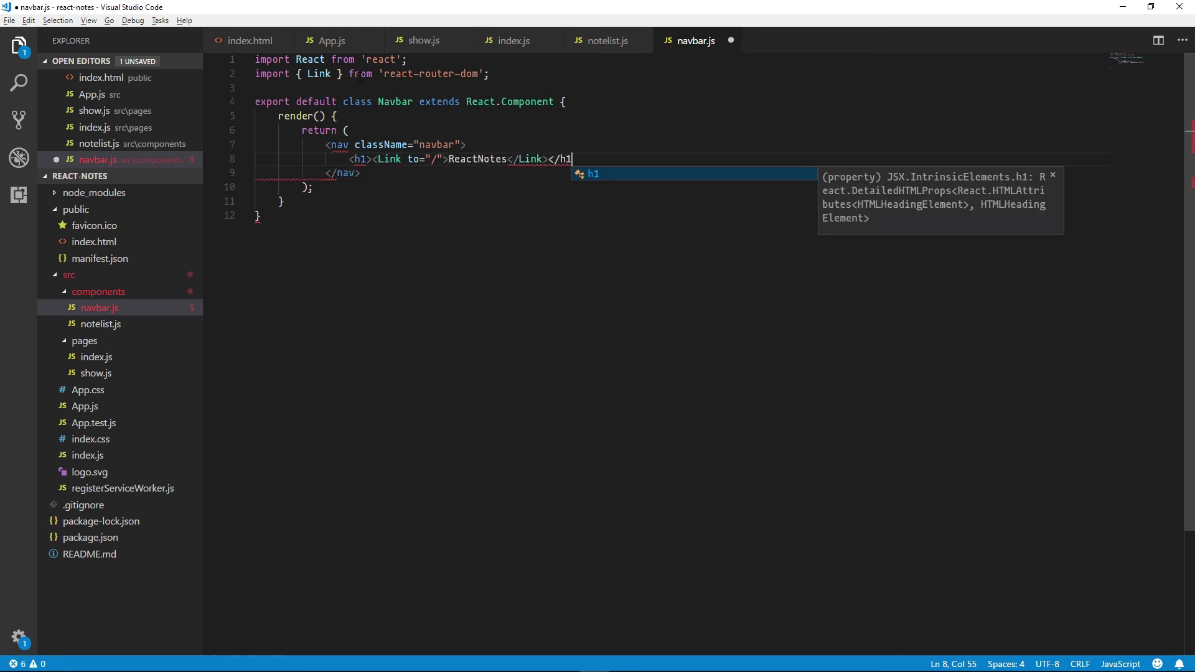
Add a navbar-buttons div holding a btn-classed Link to '/new' labelled New Note
text(<div)
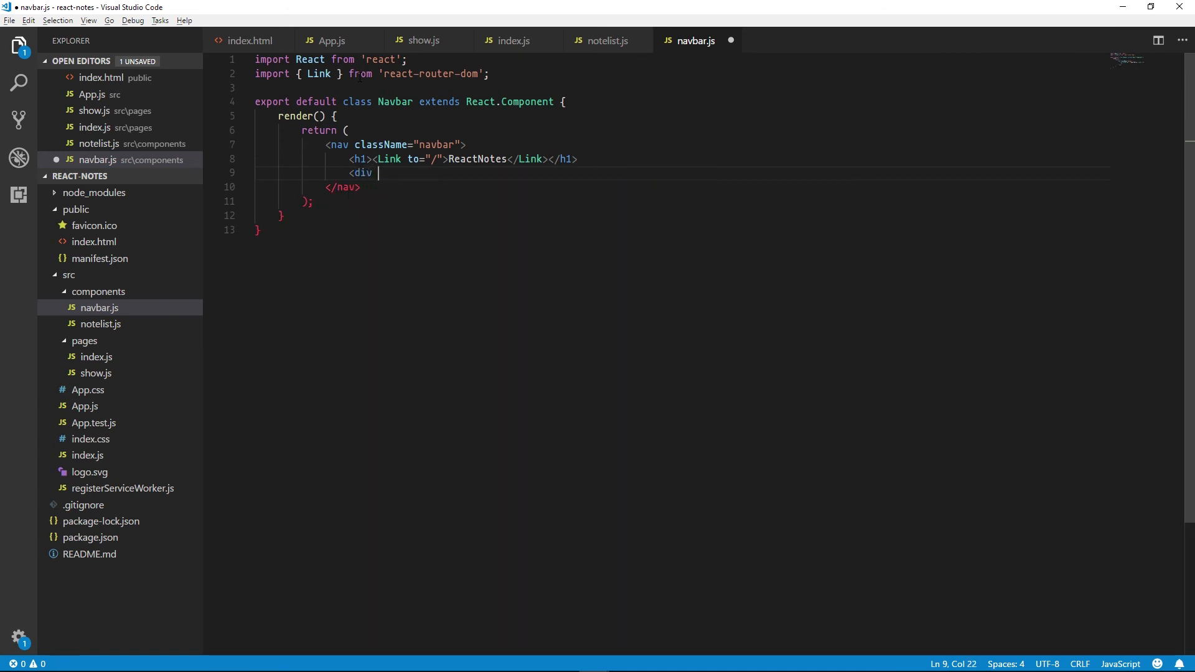
text(className="na")
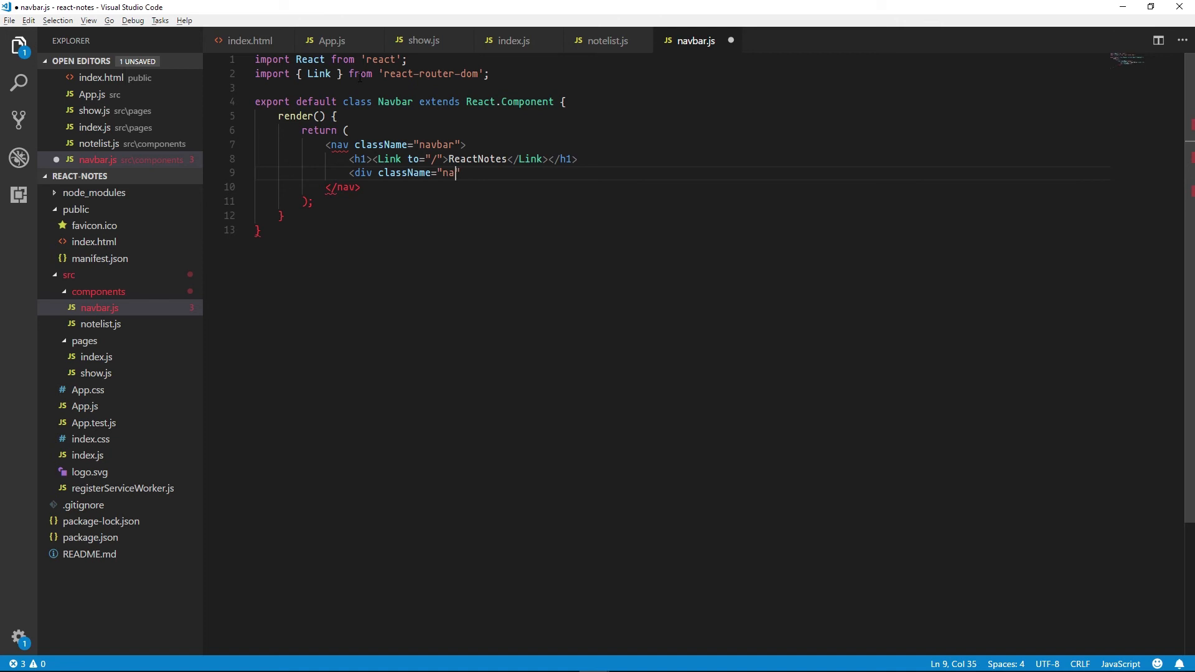
text(vbar-buttons")
text(<Link to=")
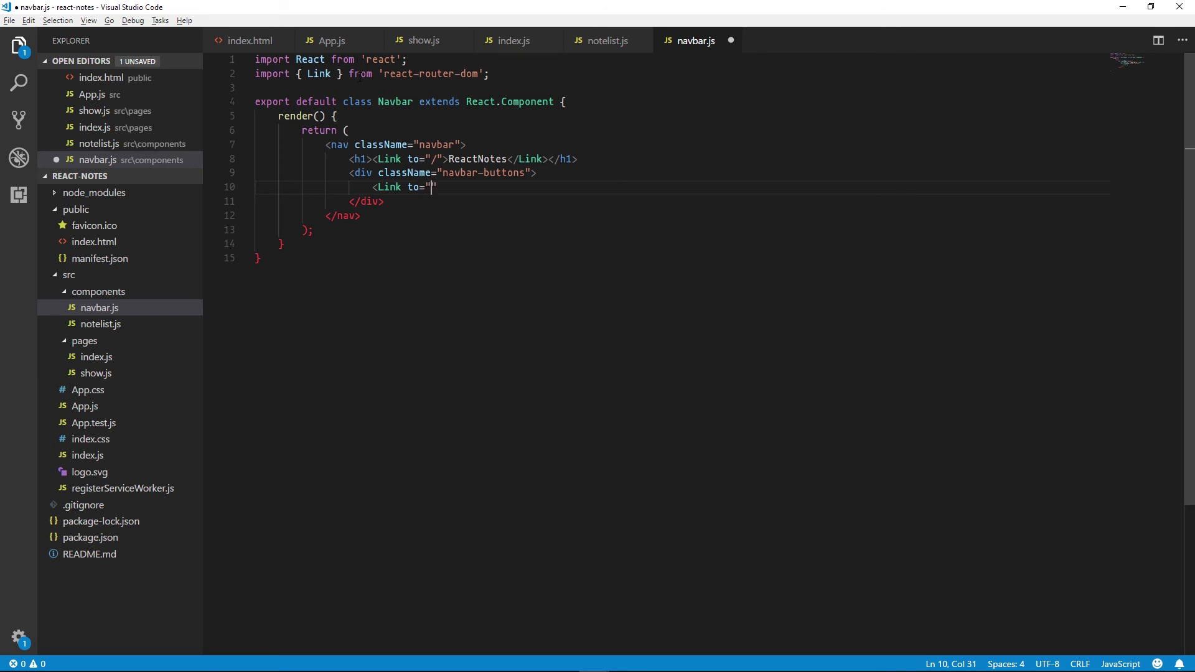
text(/new" className="btn")
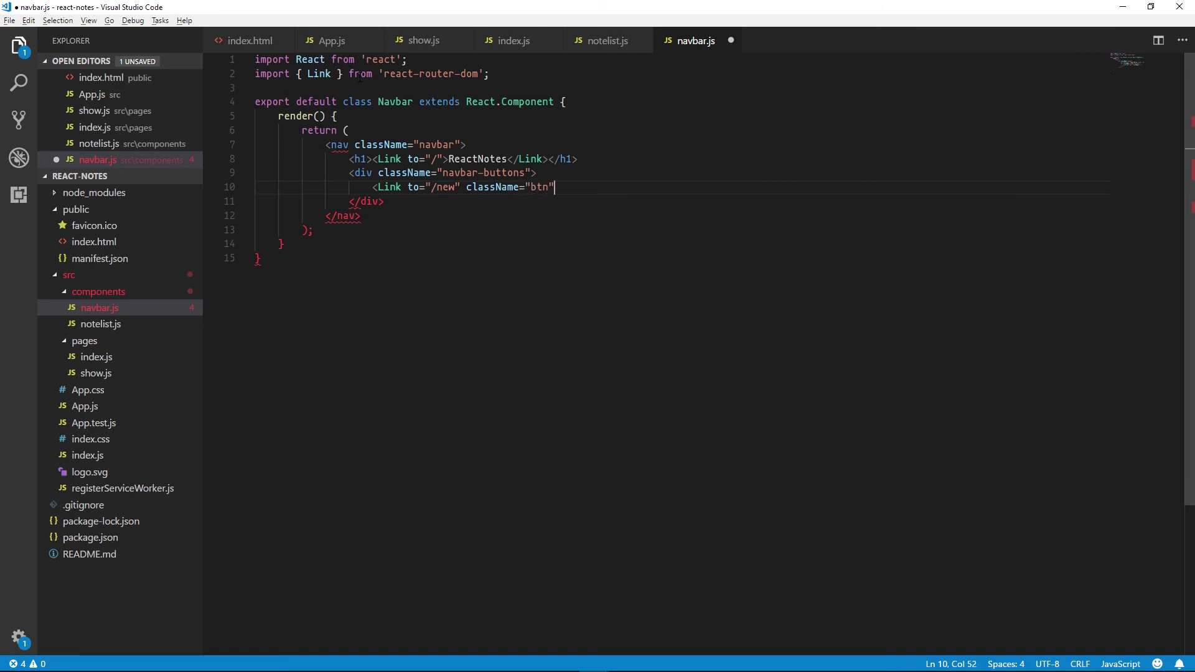
text(>New Note</Link>)
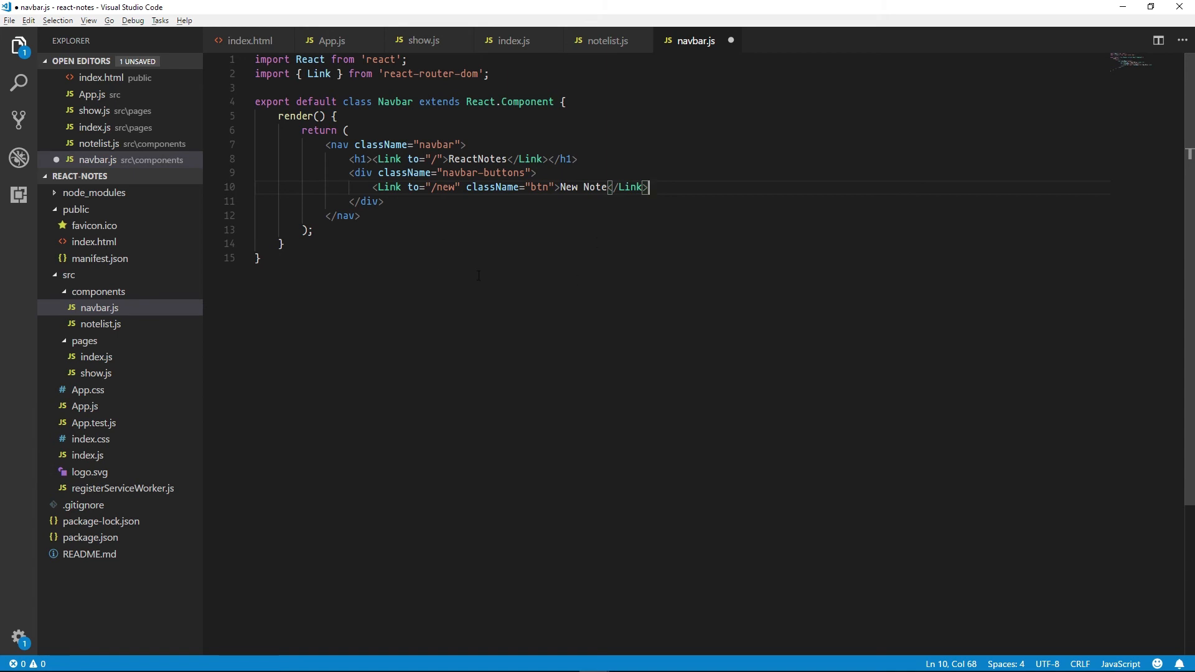
click(85, 406)
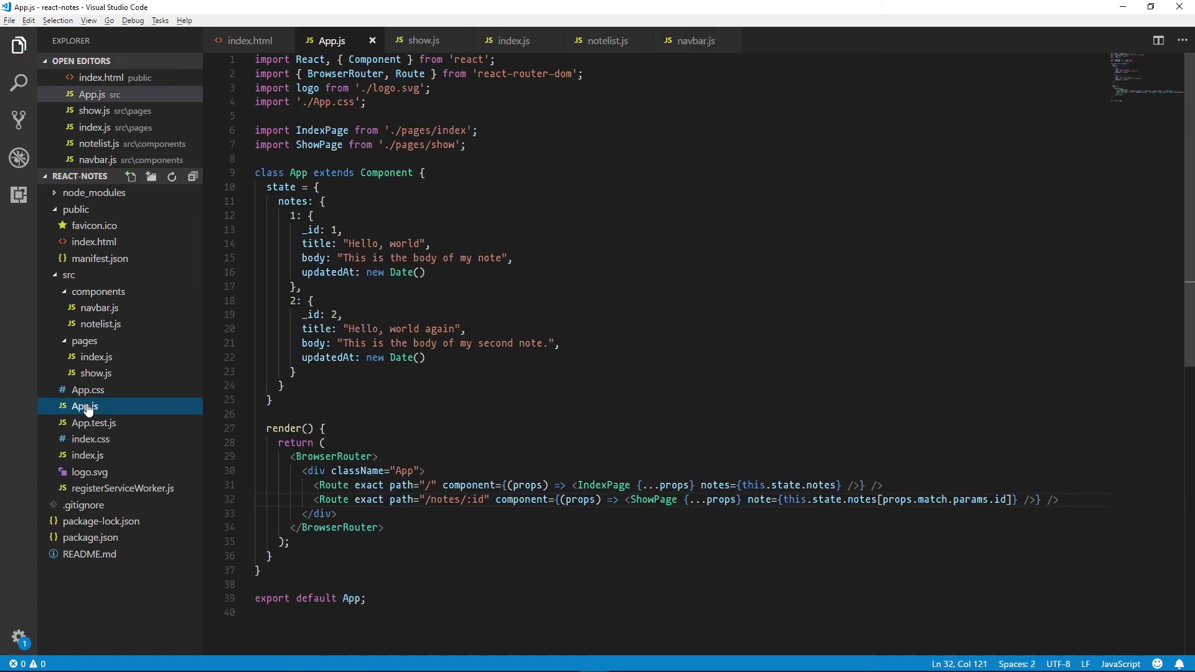
Import Navbar from './components/navbar' and render <Navbar /> inside the App div
key(Enter)
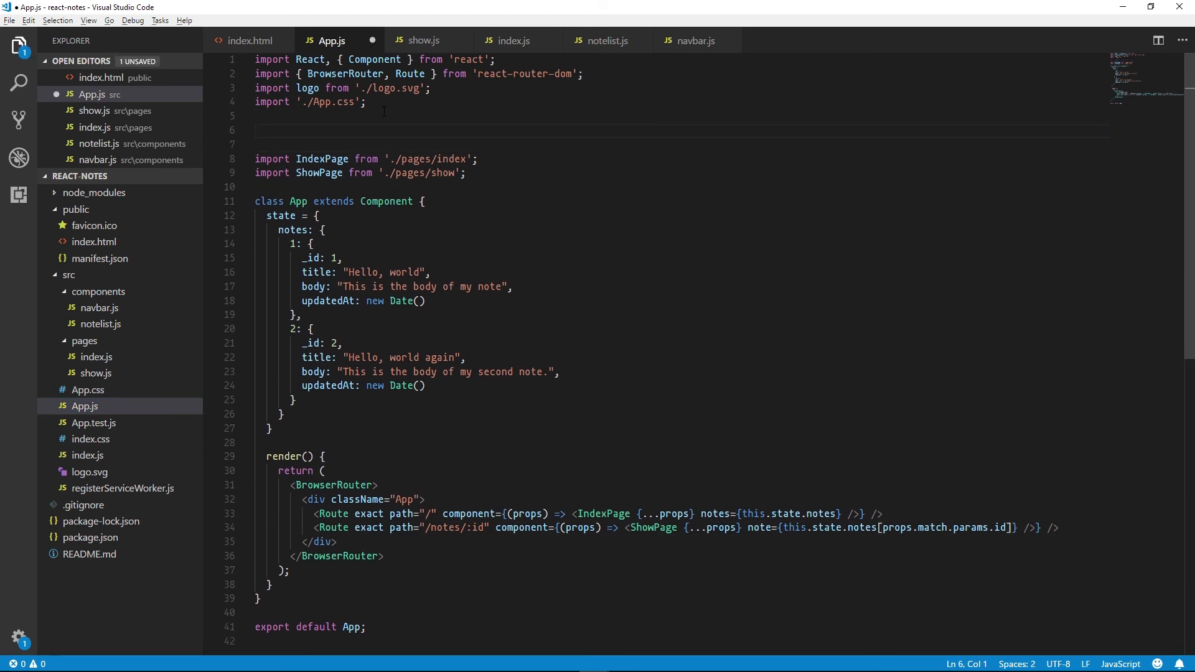
text(import Navbar fro)
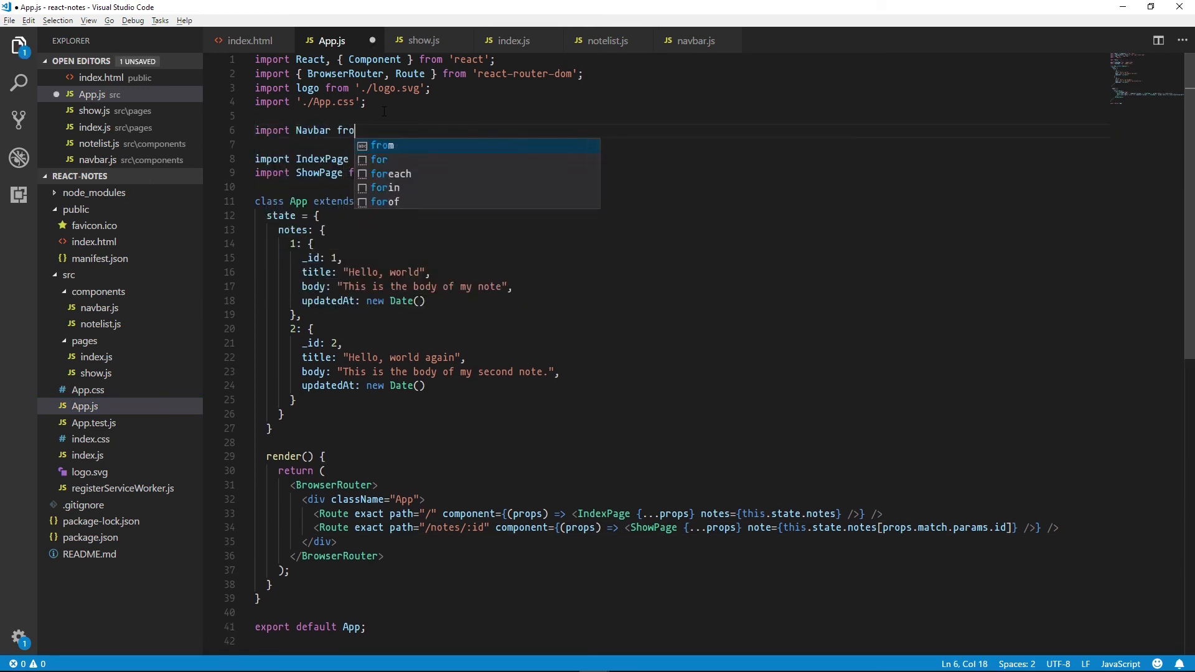
text(m './components/navbar';)
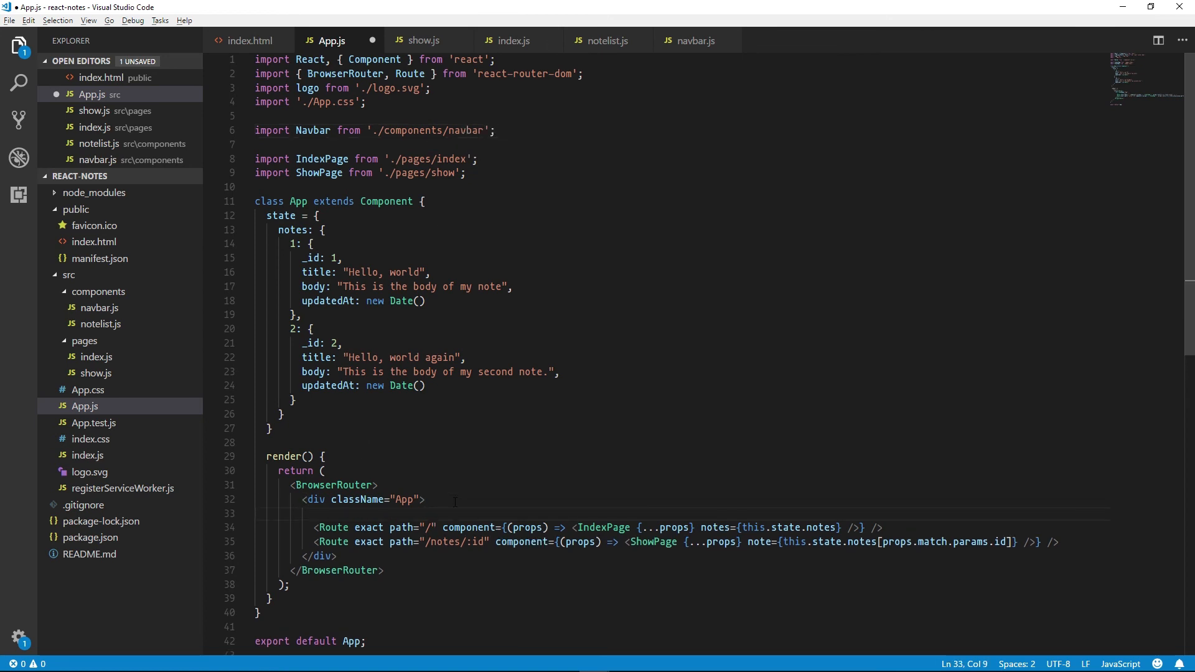
text(<Nav)
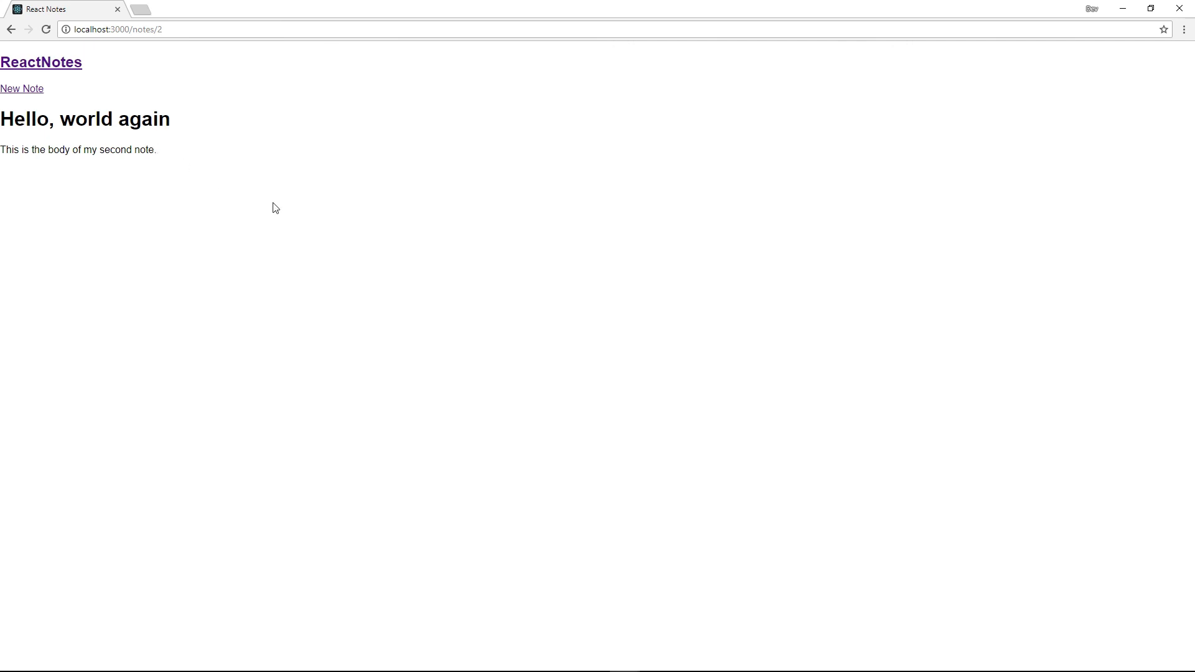
Use the ReactNotes link to go home, then reach the Hello, world note at /notes/1
click(40, 62)
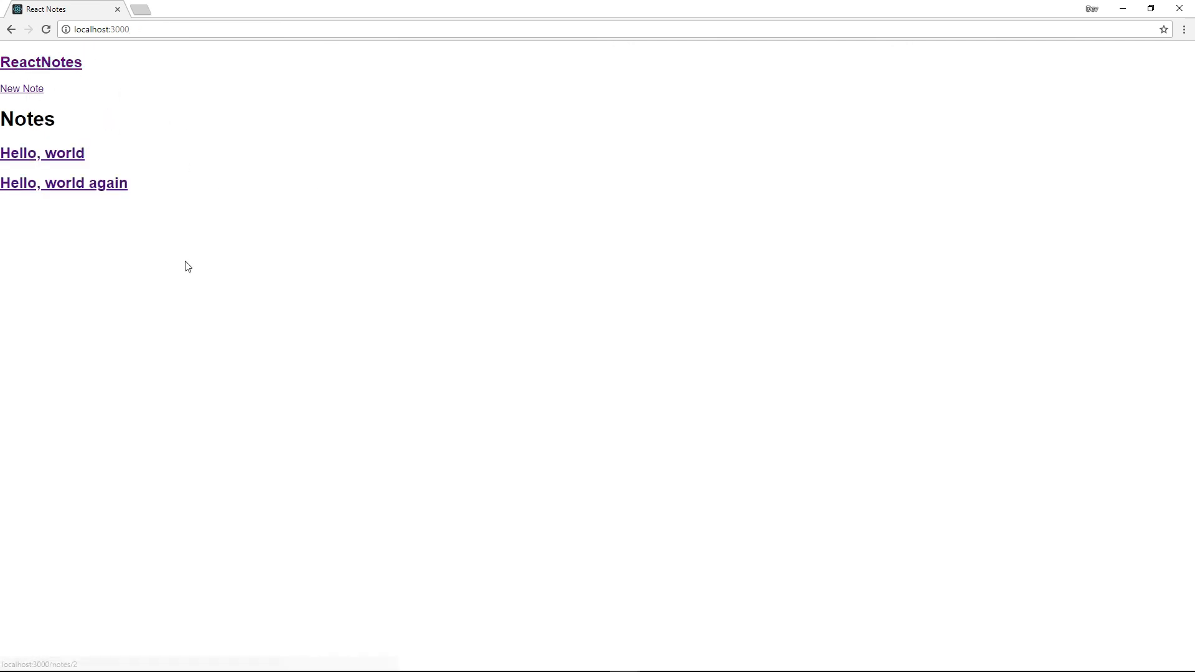
mouse_move(91, 257)
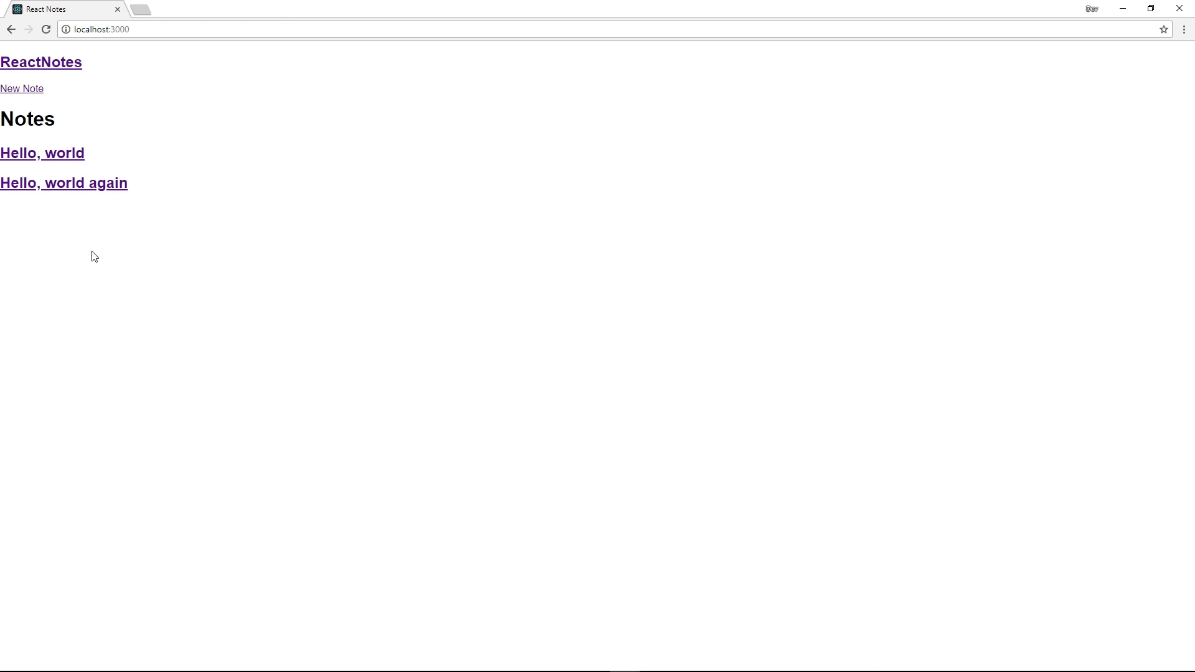
mouse_move(99, 89)
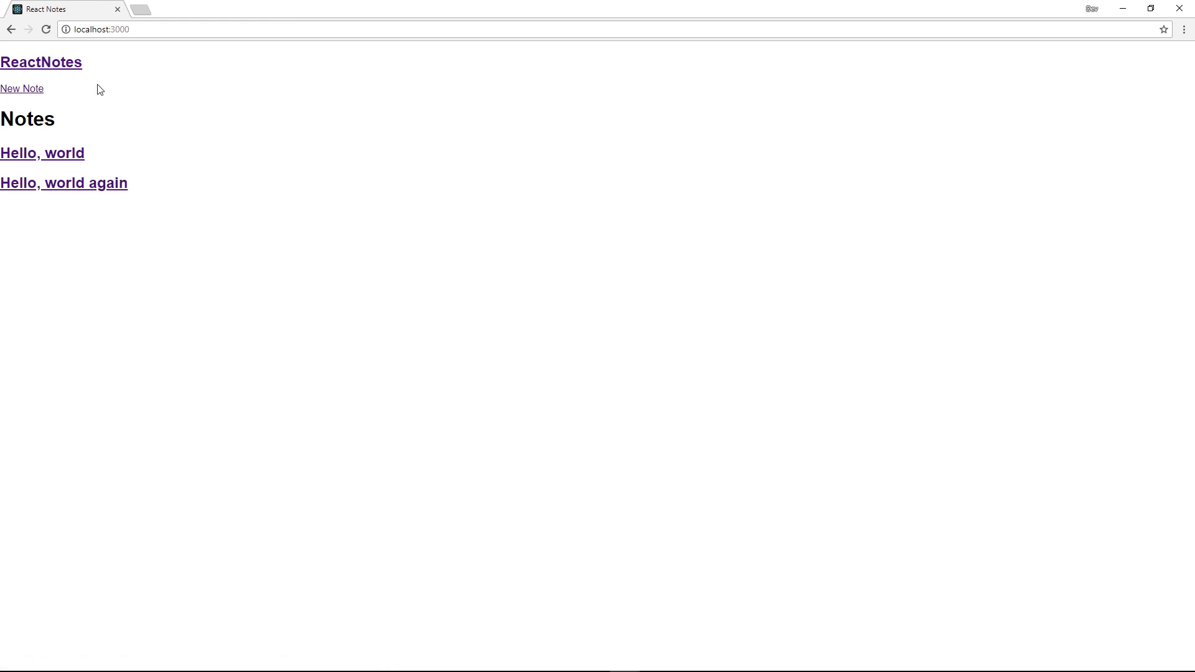
mouse_move(258, 235)
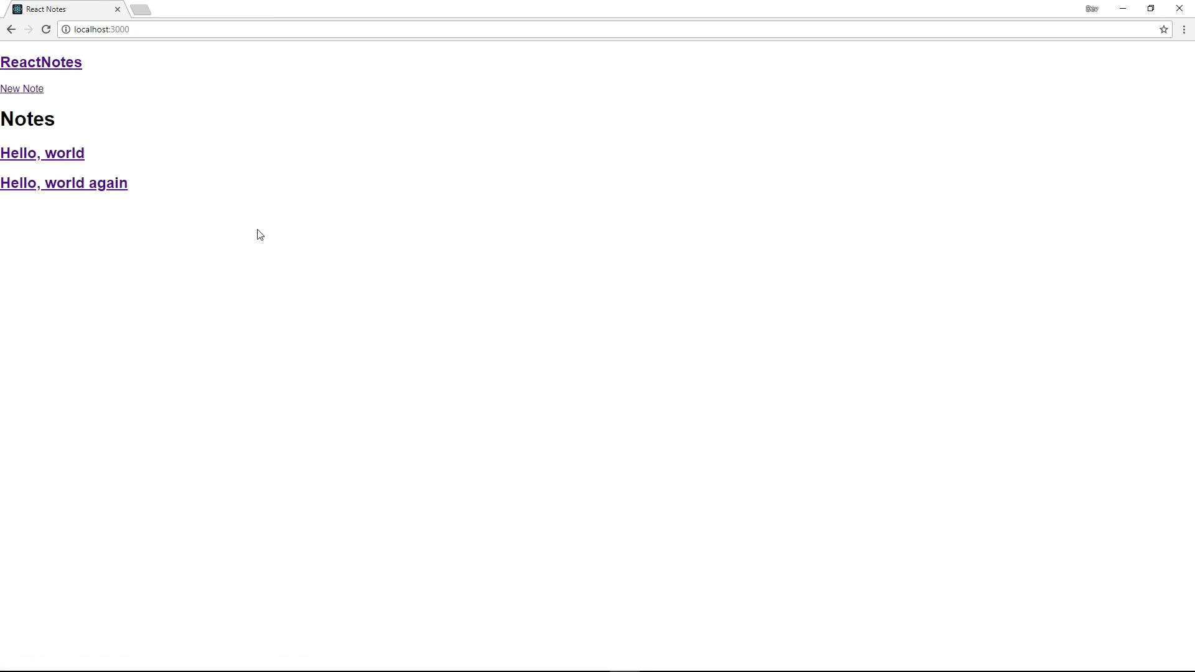
mouse_move(41, 62)
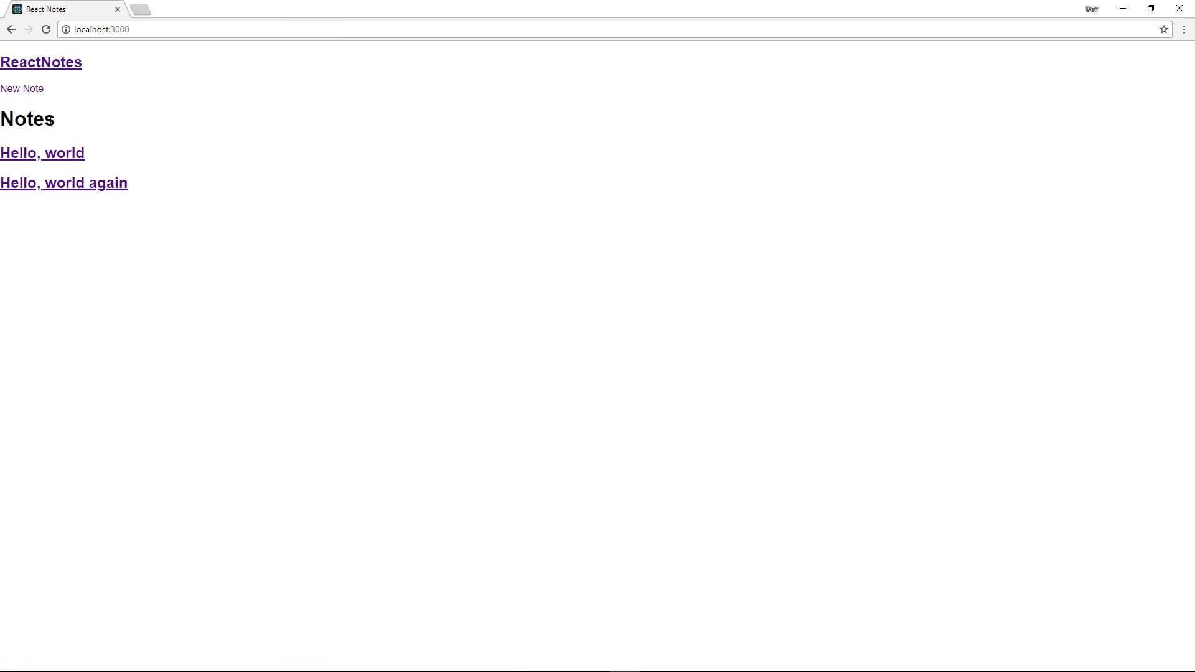
mouse_move(229, 248)
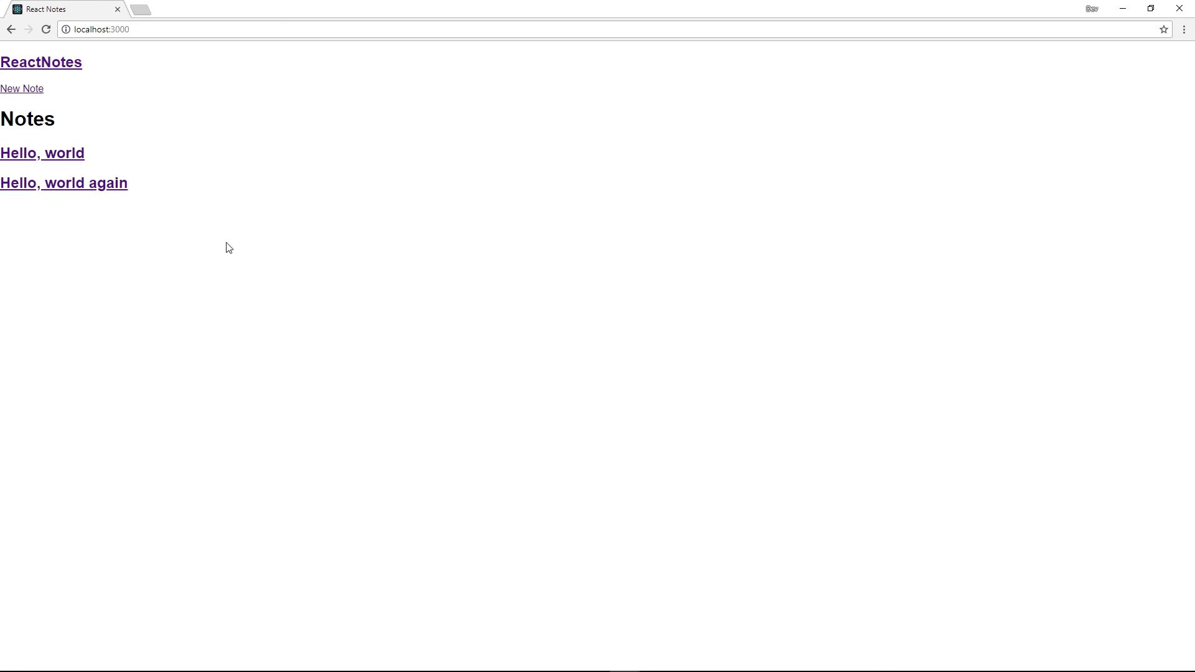
mouse_move(59, 119)
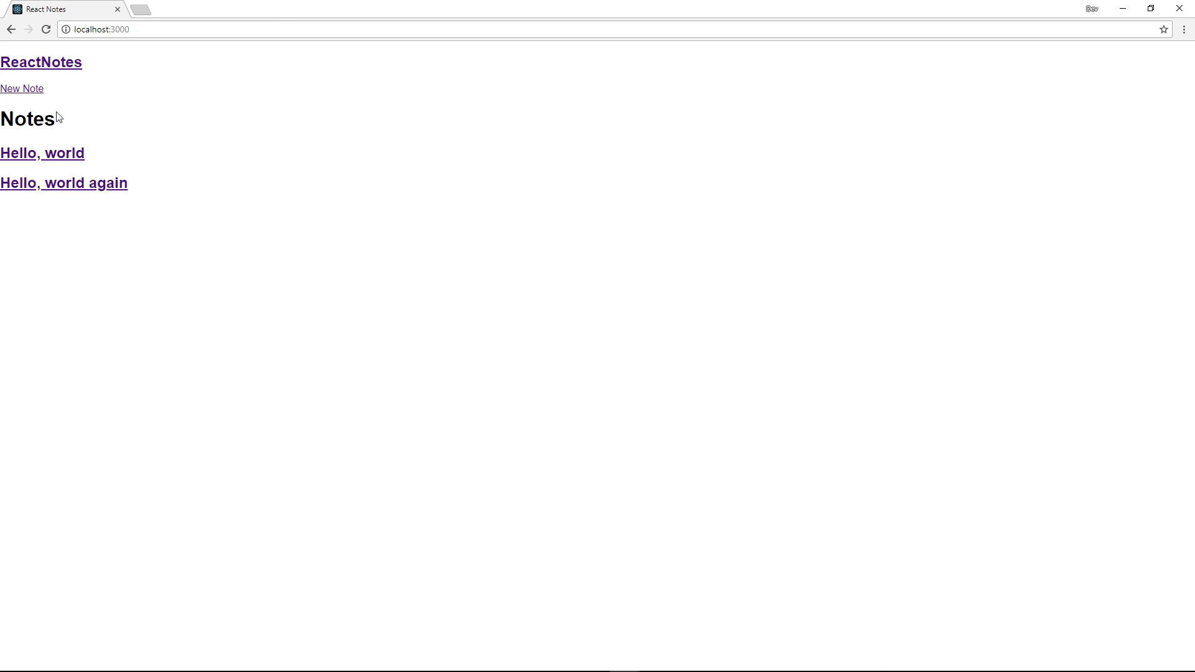
click(64, 183)
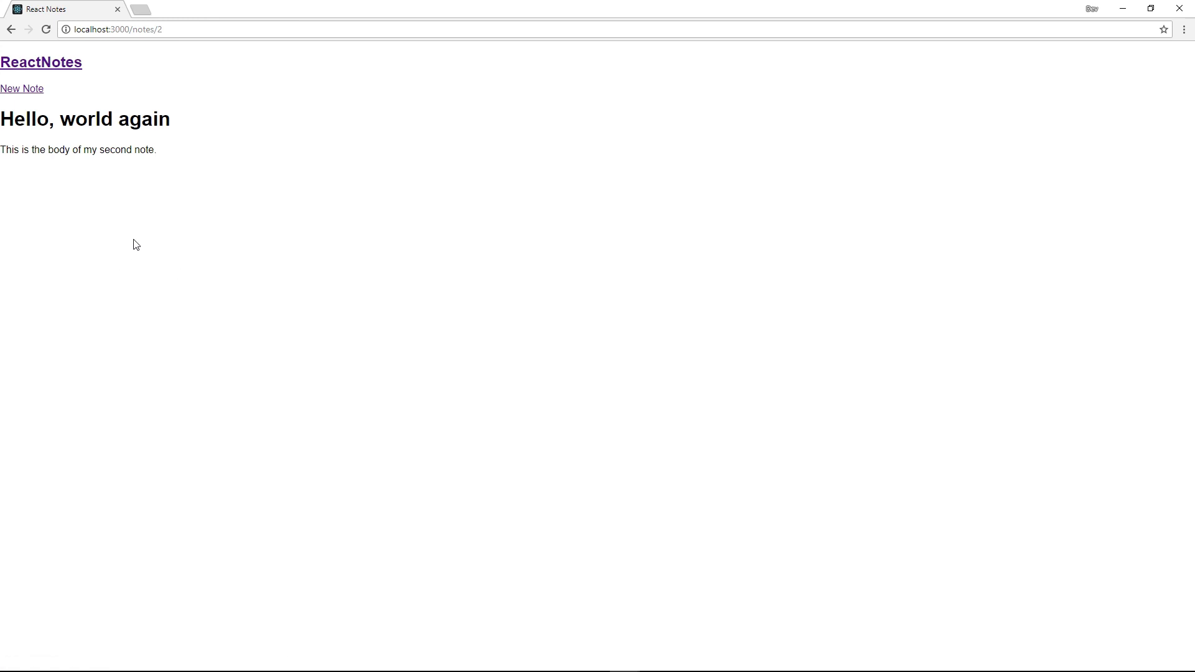
mouse_move(21, 83)
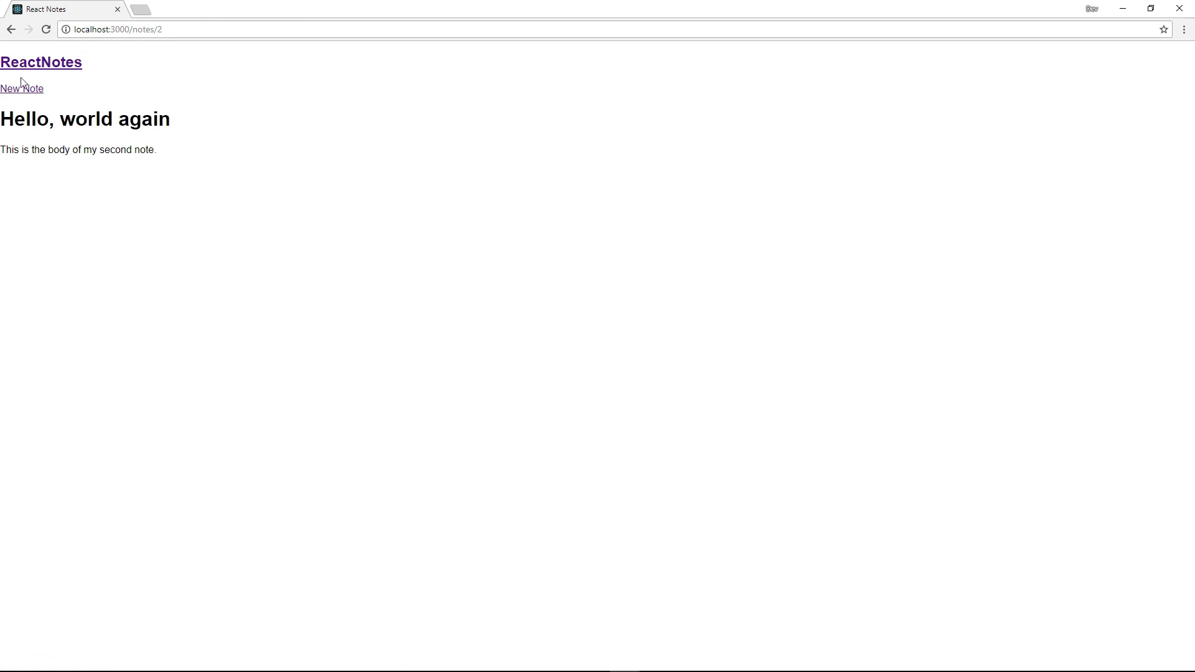
mouse_move(41, 58)
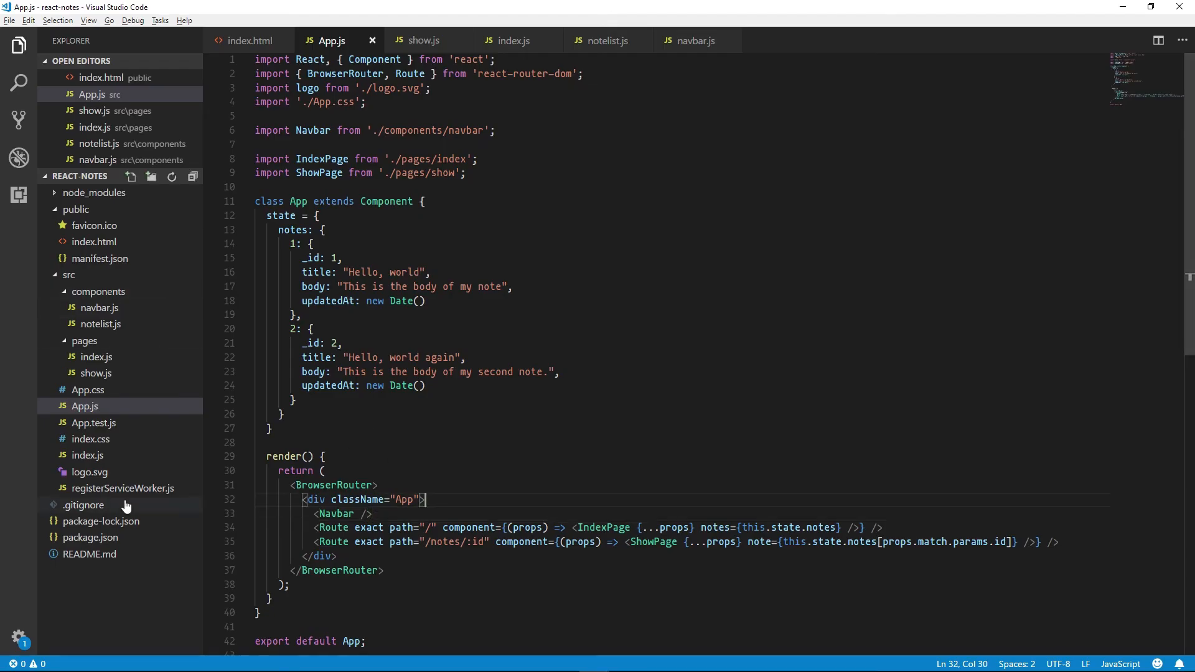
click(89, 440)
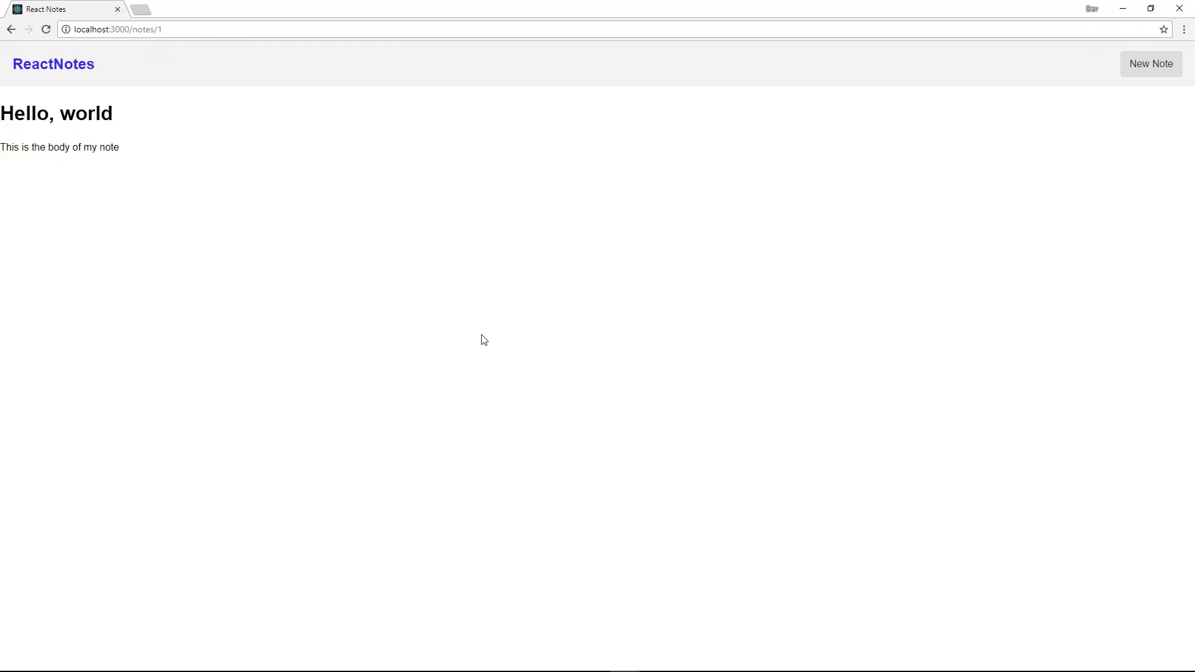
mouse_move(829, 52)
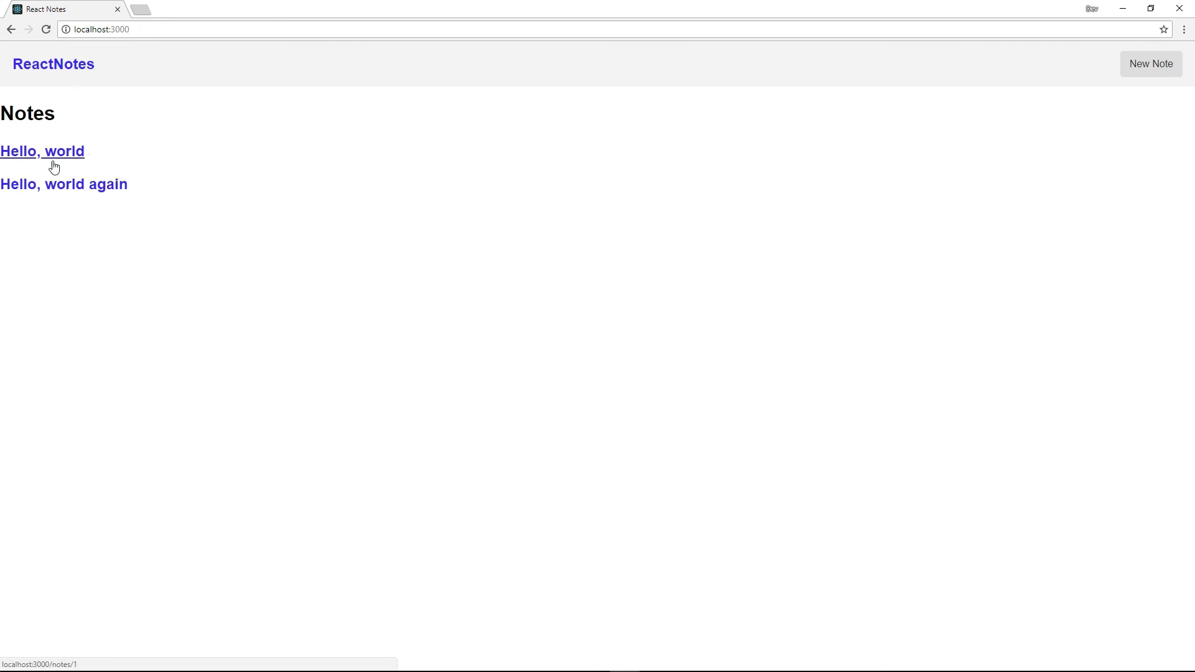
mouse_move(157, 186)
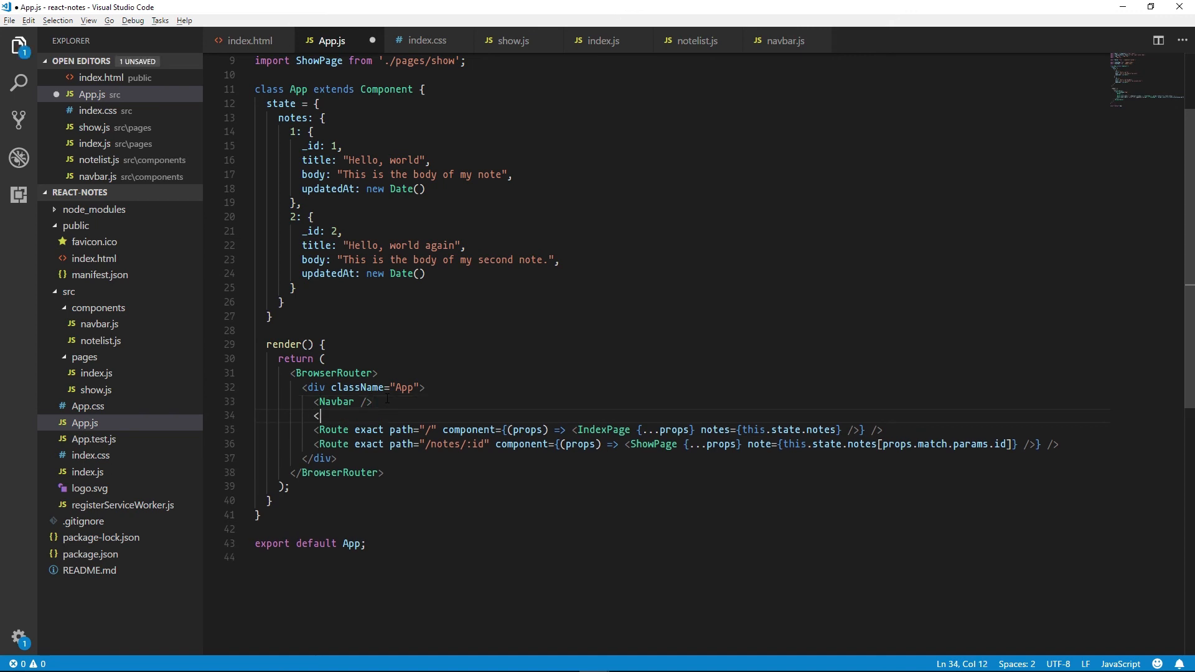
Start a div with className="app" on the line below <Navbar /> in App.js
text(div)
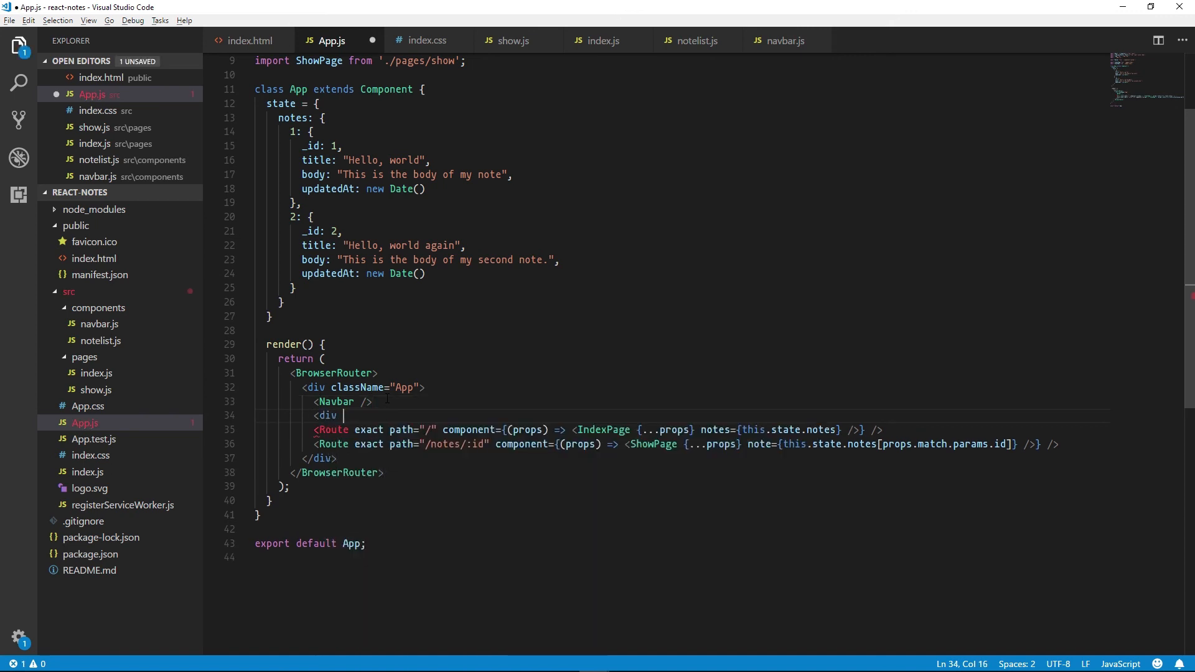
text(className="app")
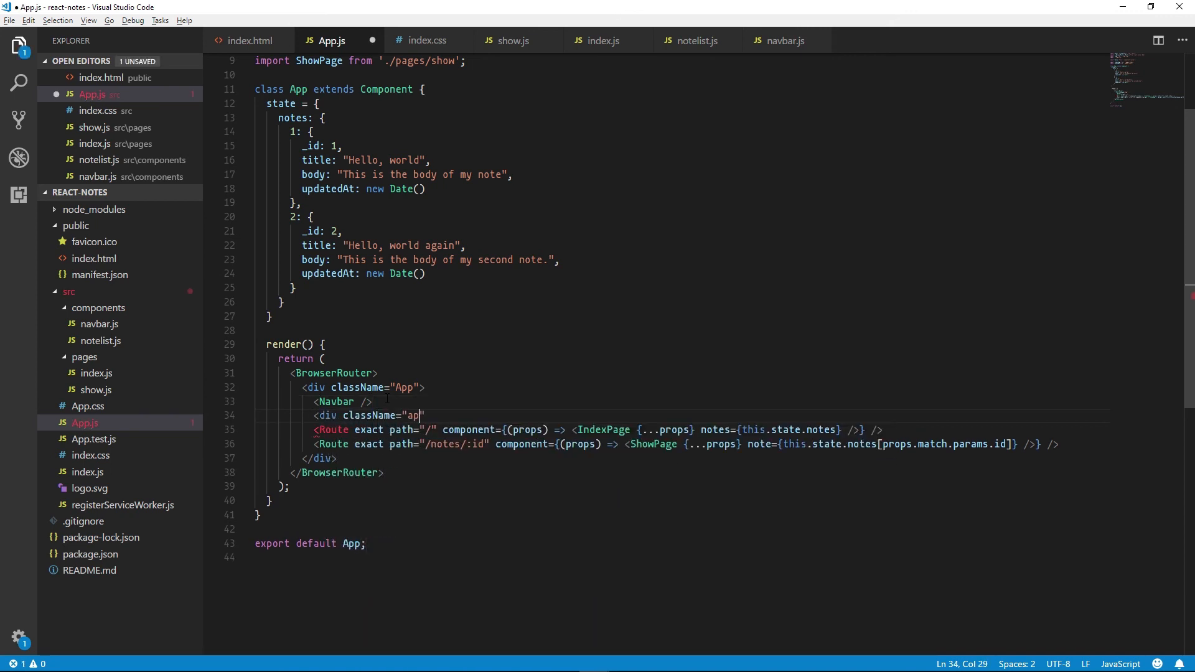
text(p)
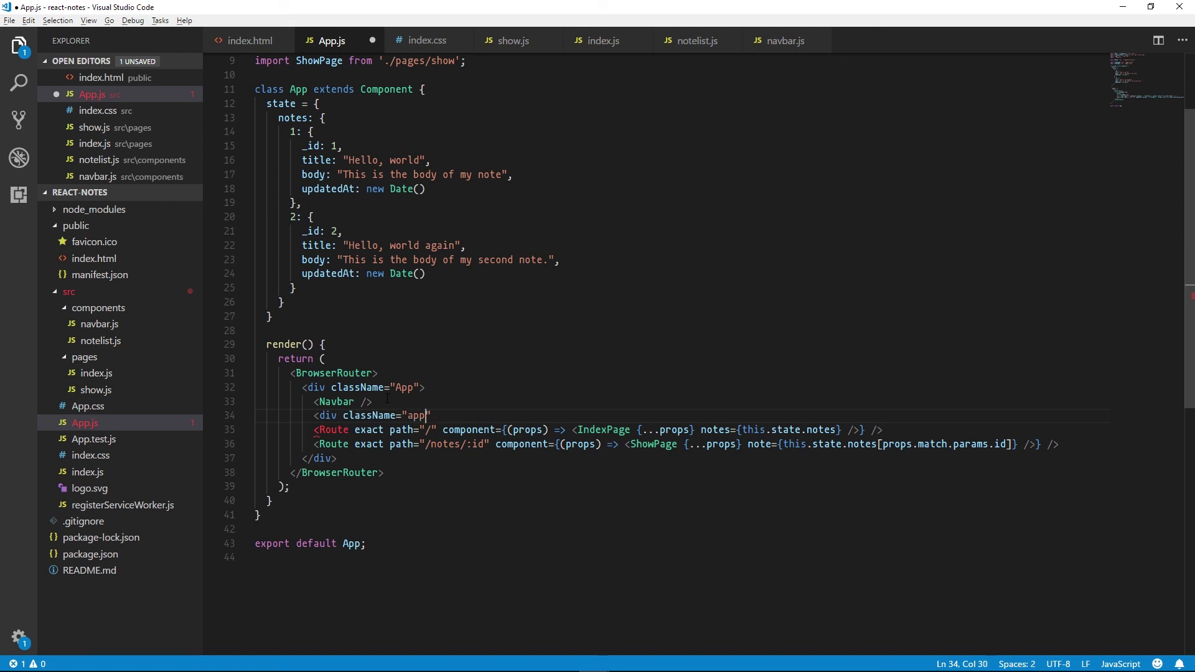